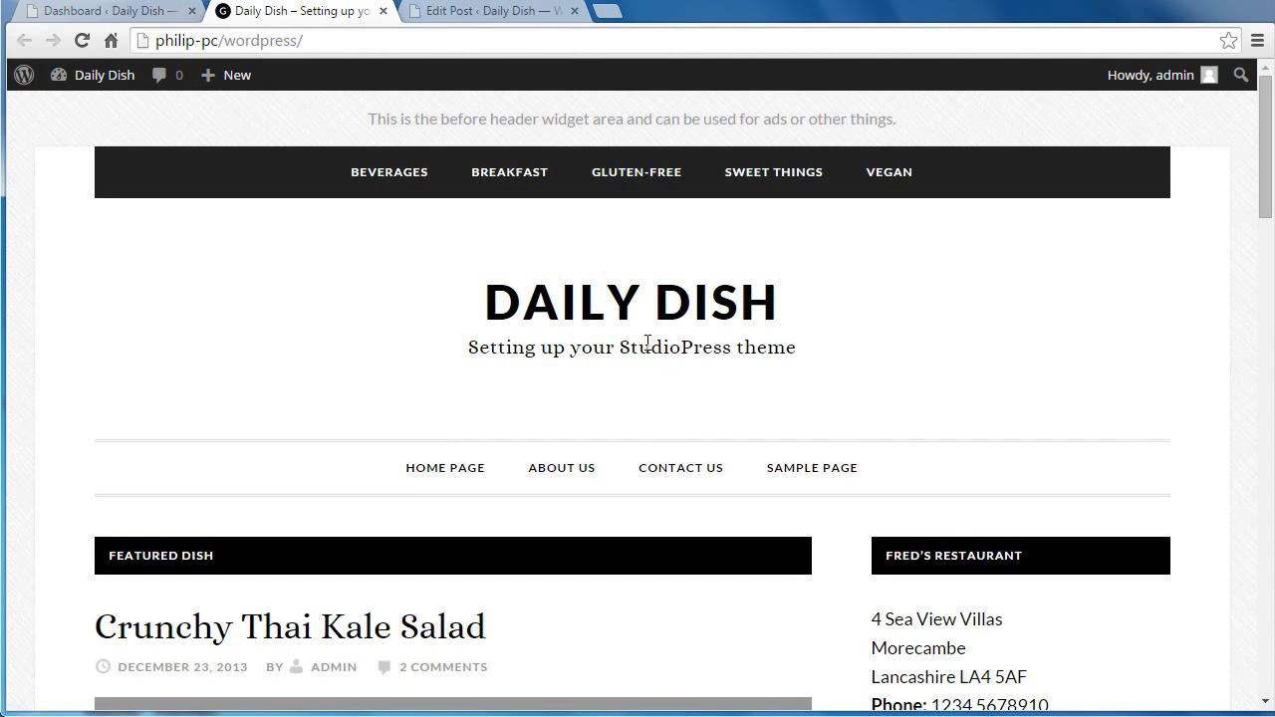
pyautogui.moveTo(1012, 233)
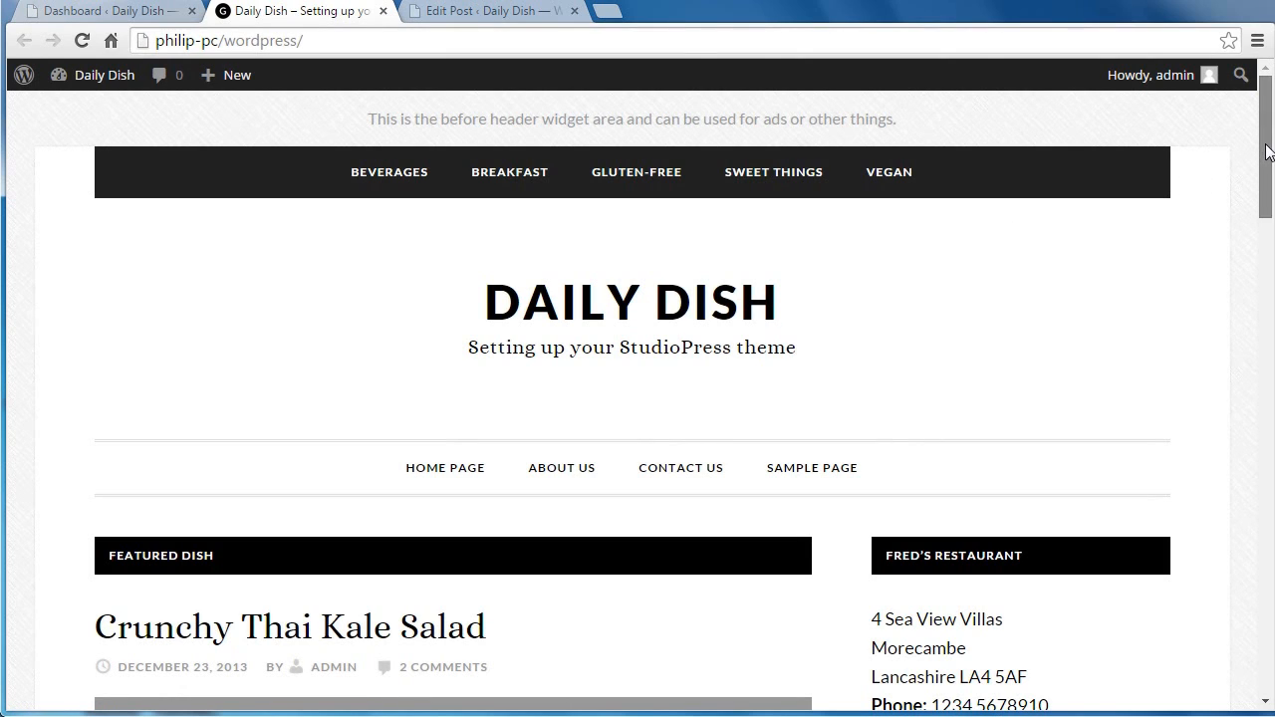
# Bring up the draft post 'My Draft Post - do not publish!' holding the widget's sample text and image.
pyautogui.scroll(-3)
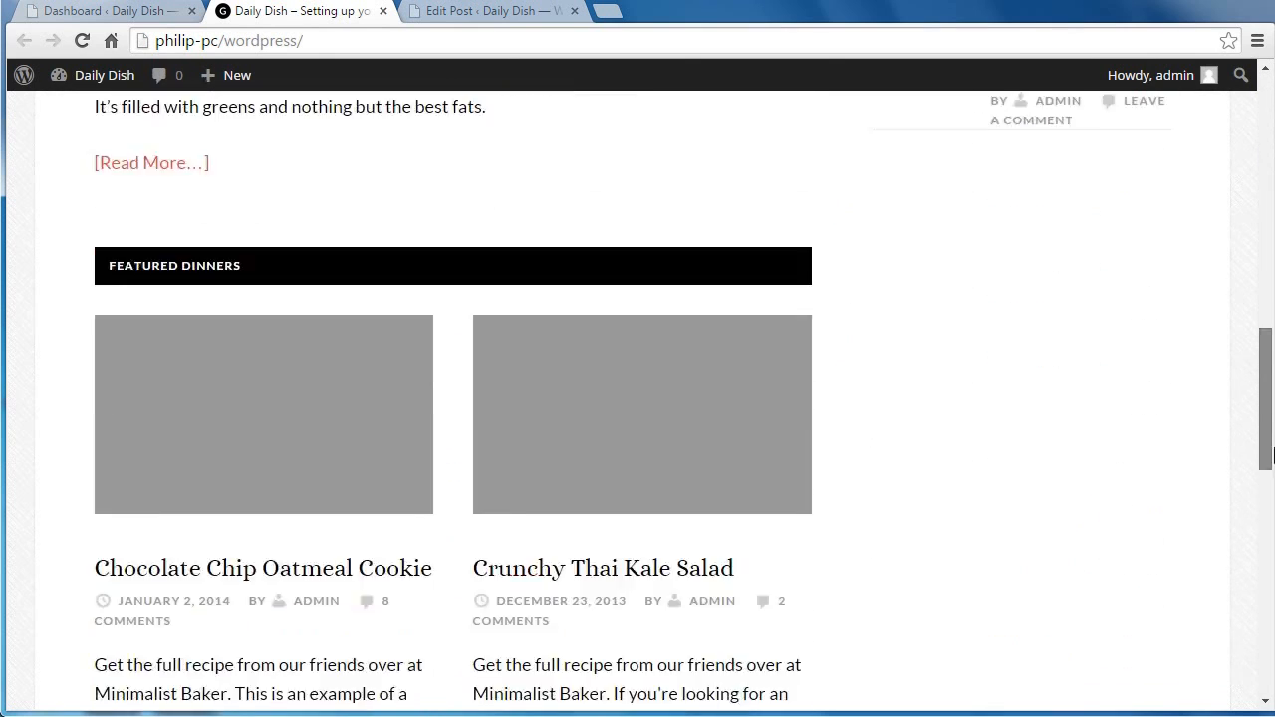
pyautogui.scroll(-3)
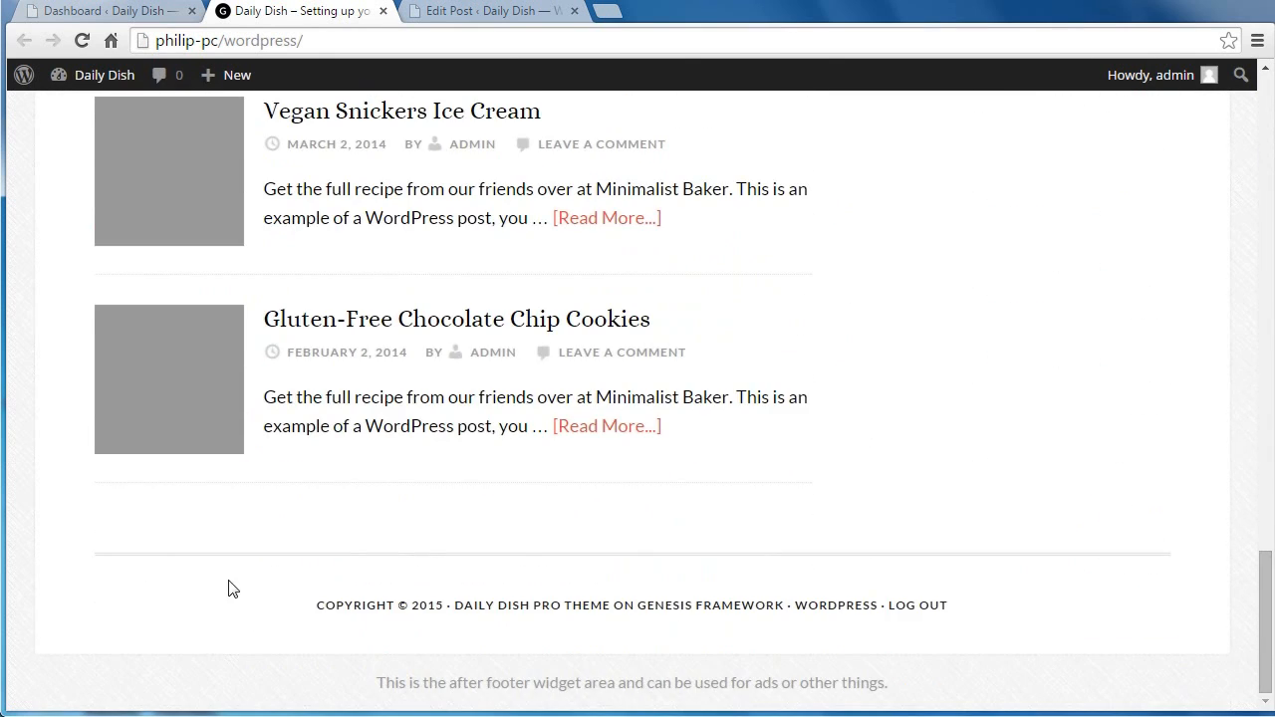
pyautogui.moveTo(1047, 585)
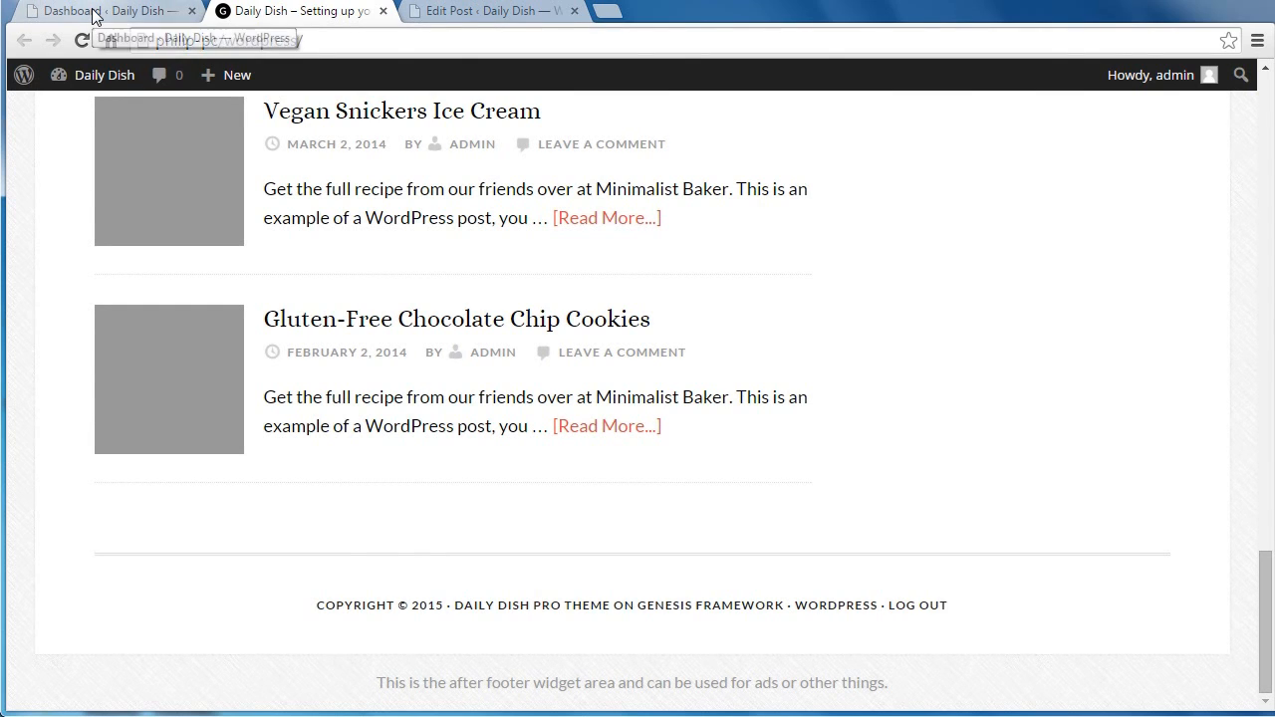
pyautogui.moveTo(95, 16)
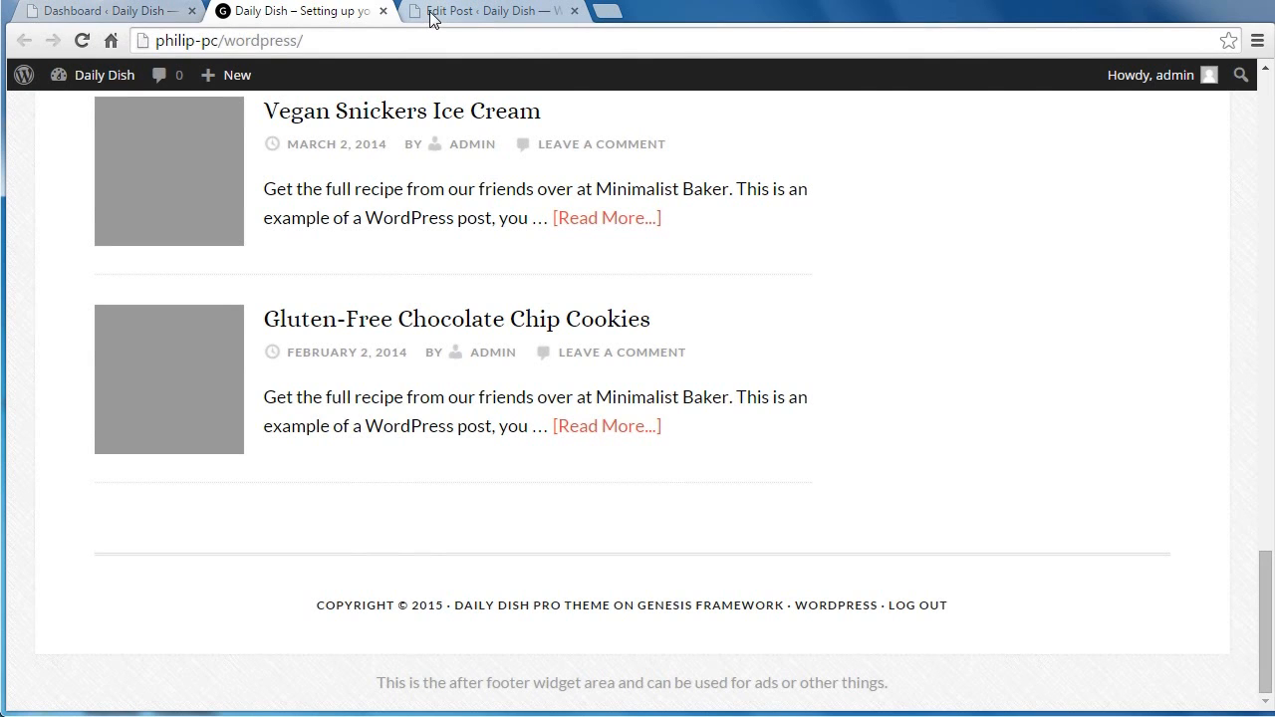
pyautogui.click(488, 12)
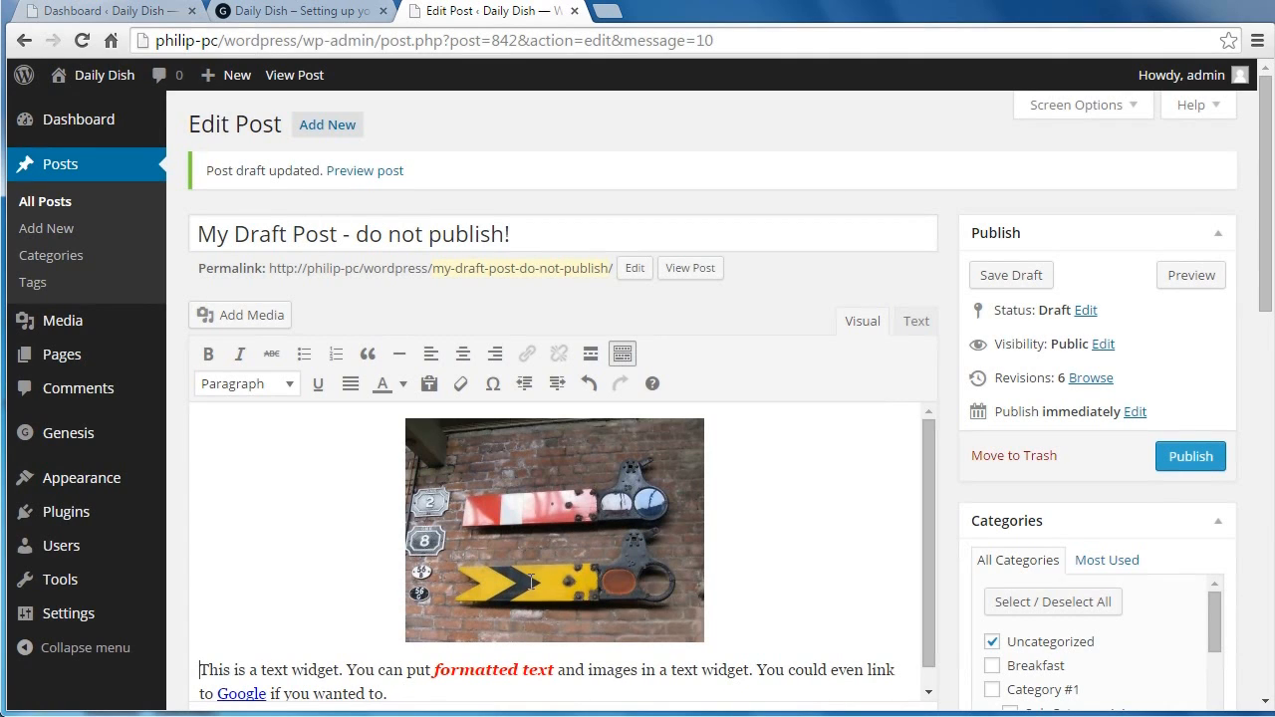
pyautogui.moveTo(533, 582)
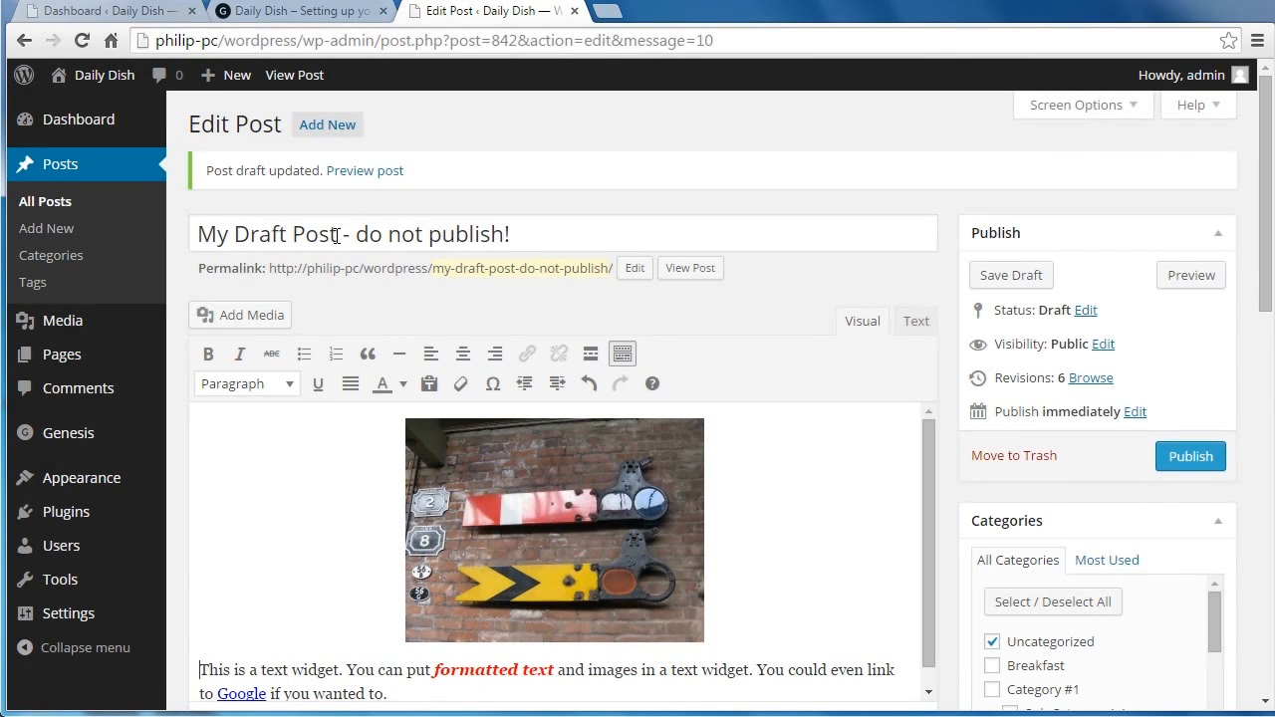
pyautogui.moveTo(318, 382)
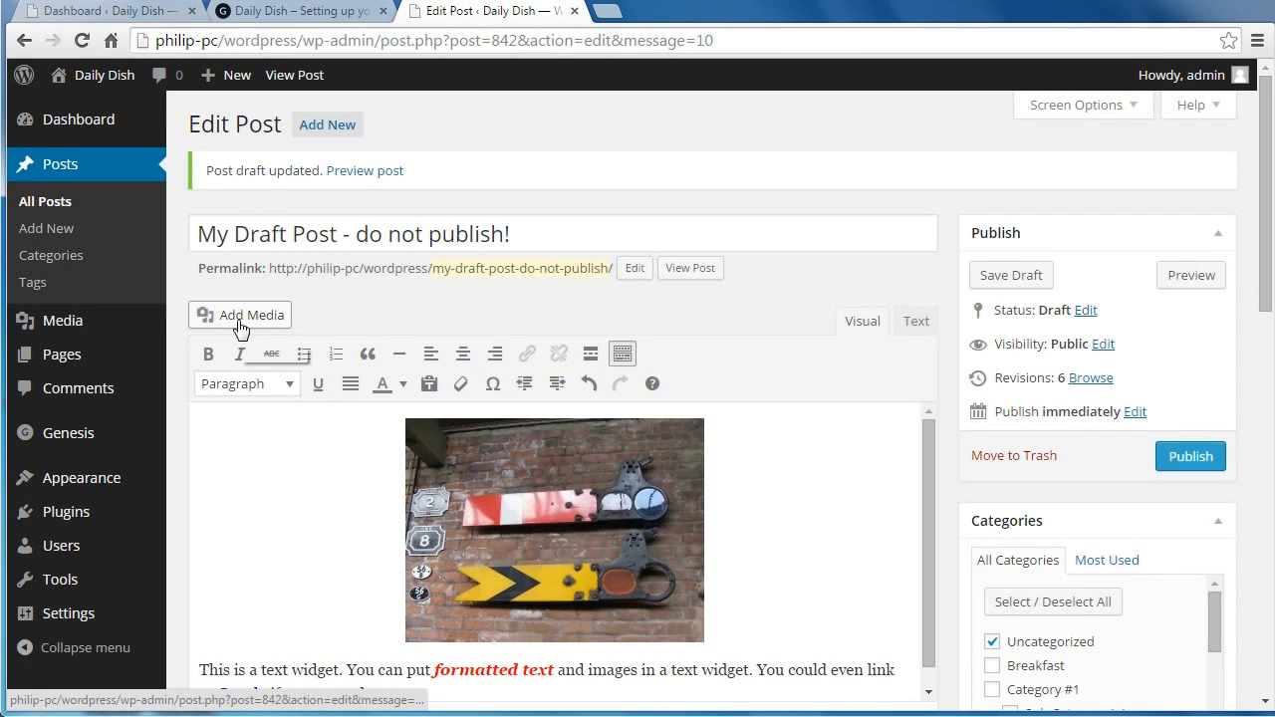
pyautogui.moveTo(857, 334)
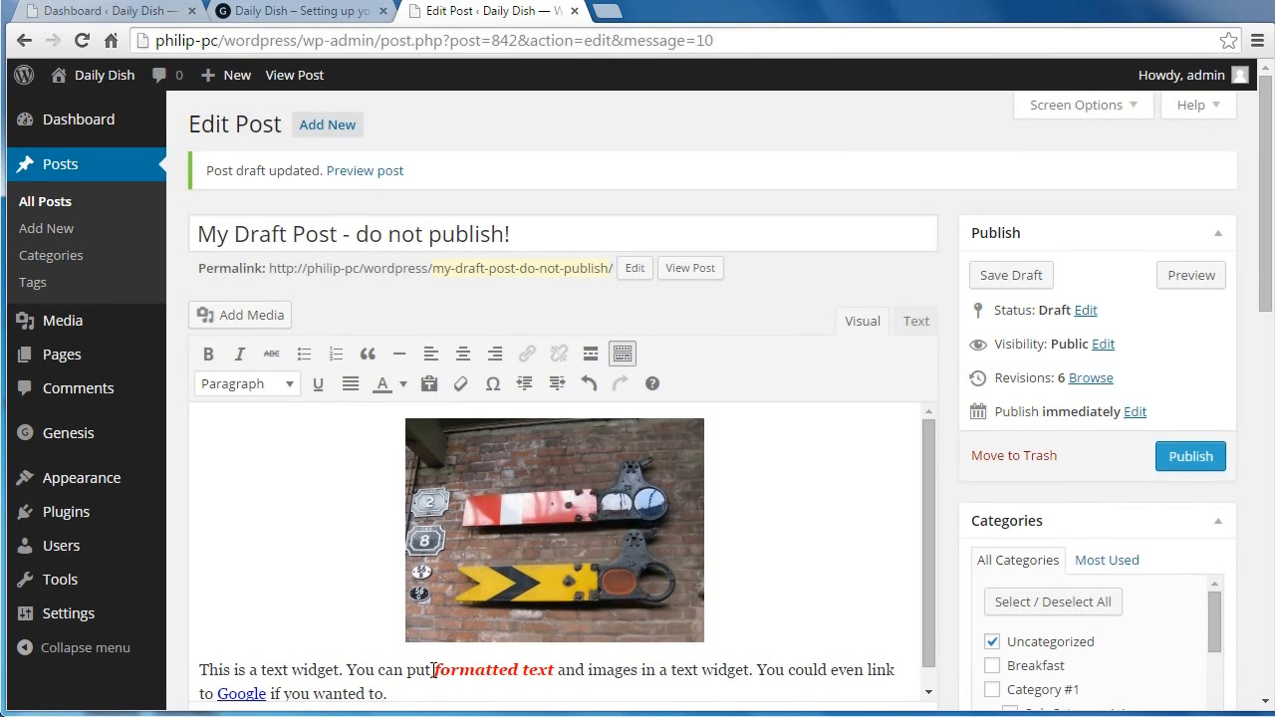
pyautogui.doubleClick(494, 669)
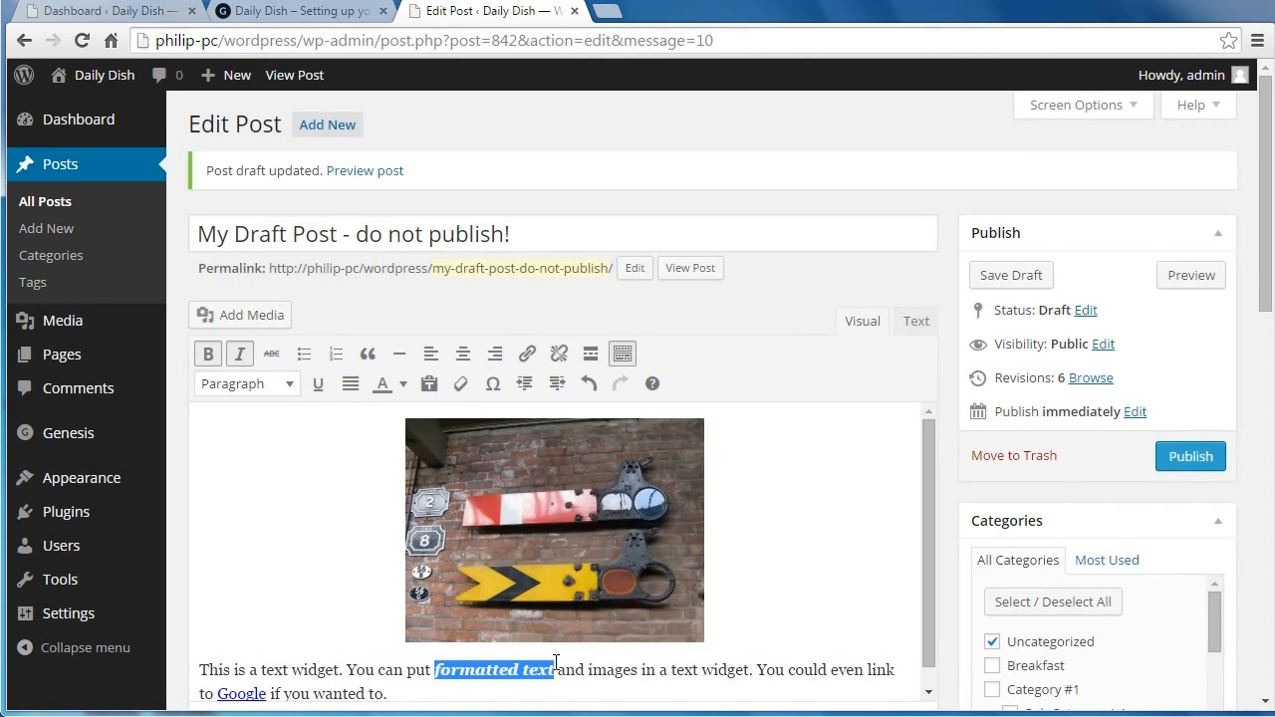
pyautogui.moveTo(239, 355)
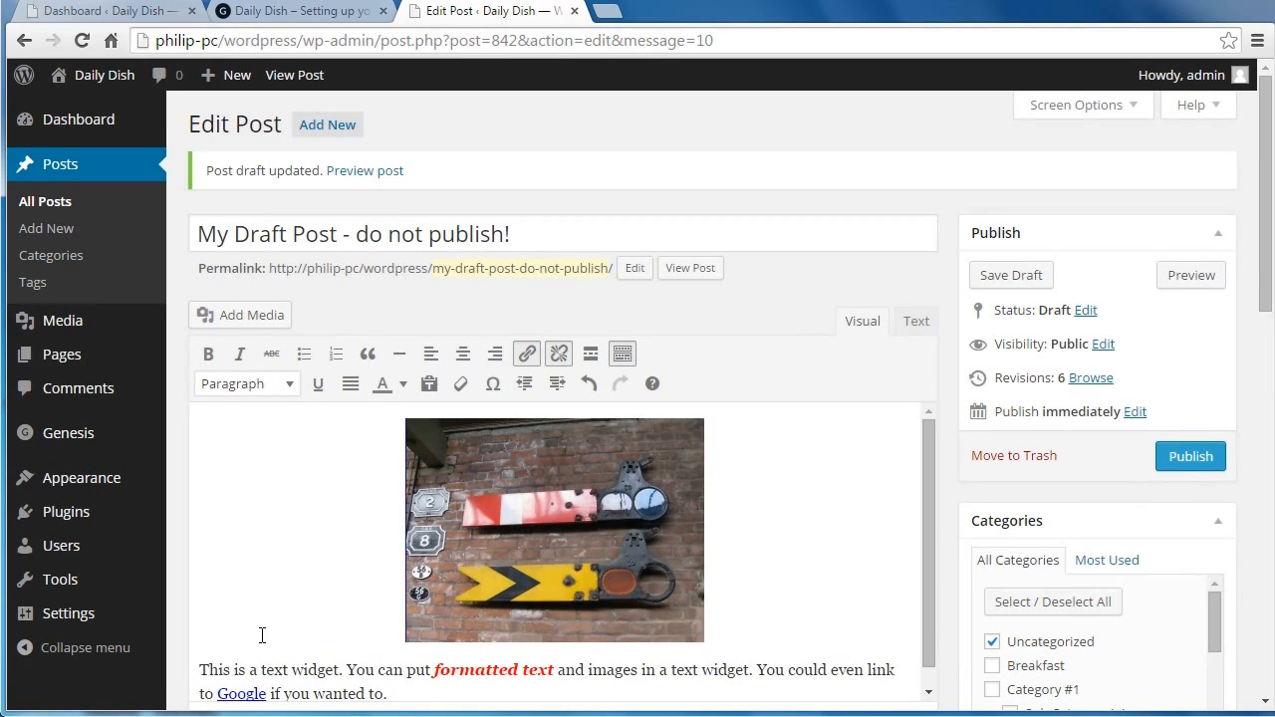
pyautogui.moveTo(526, 355)
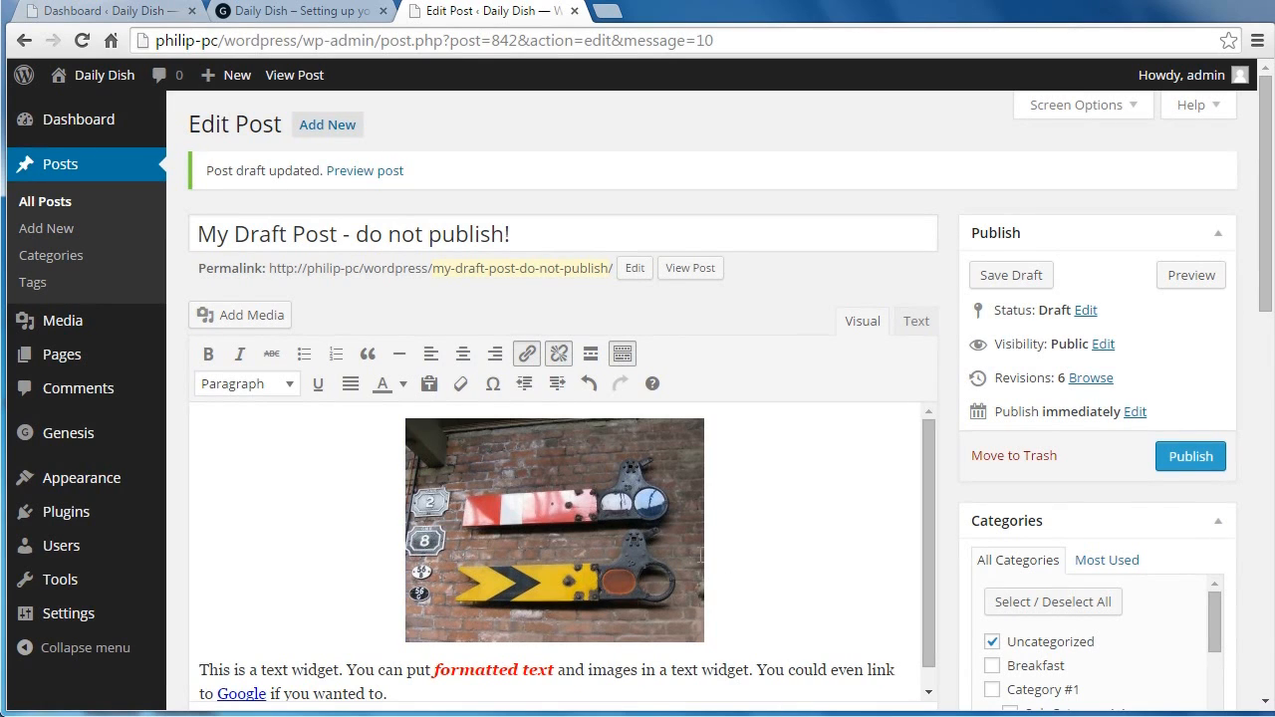
pyautogui.moveTo(912, 321)
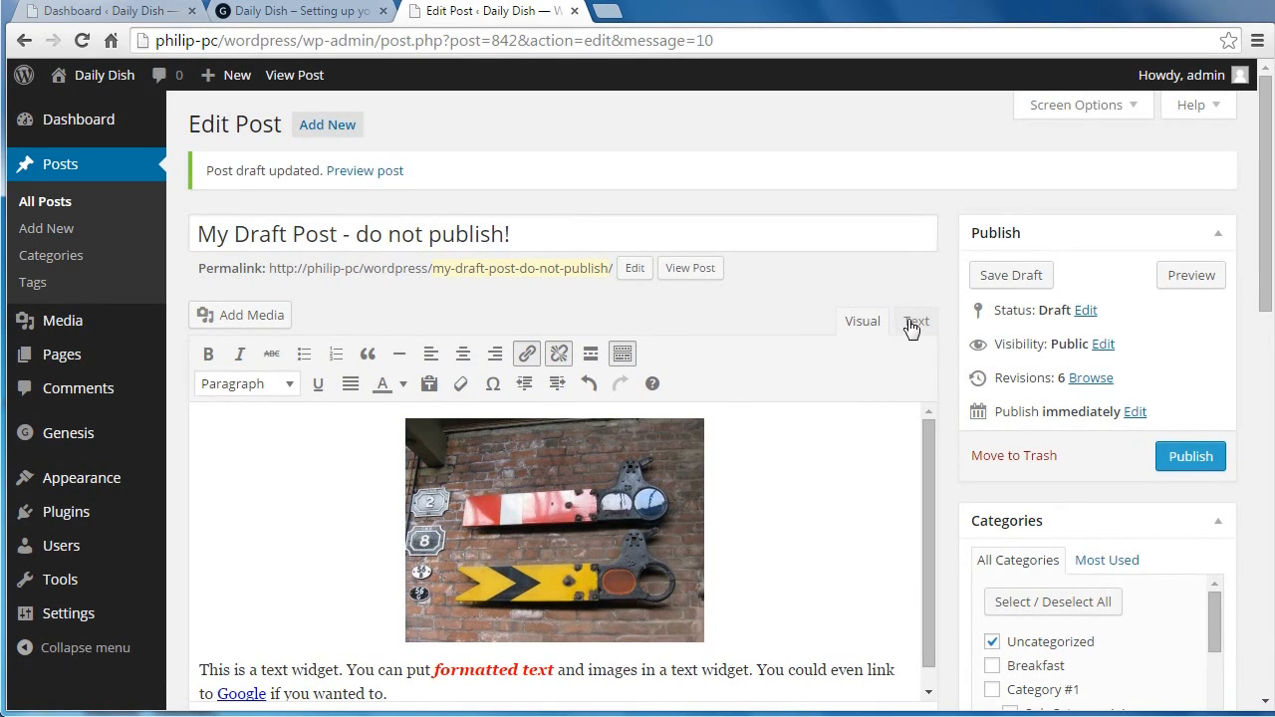
# Copy the draft post's entire HTML source and switch the editor back to Visual view.
pyautogui.click(914, 321)
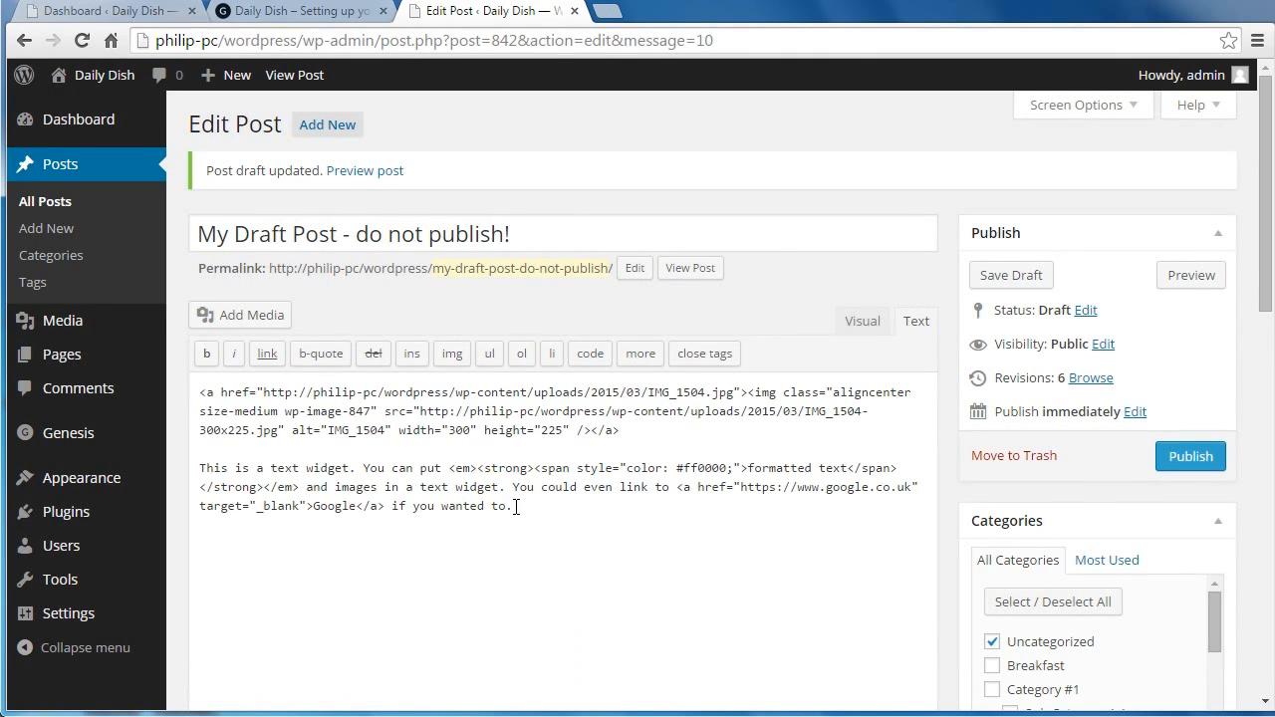
pyautogui.moveTo(309, 406)
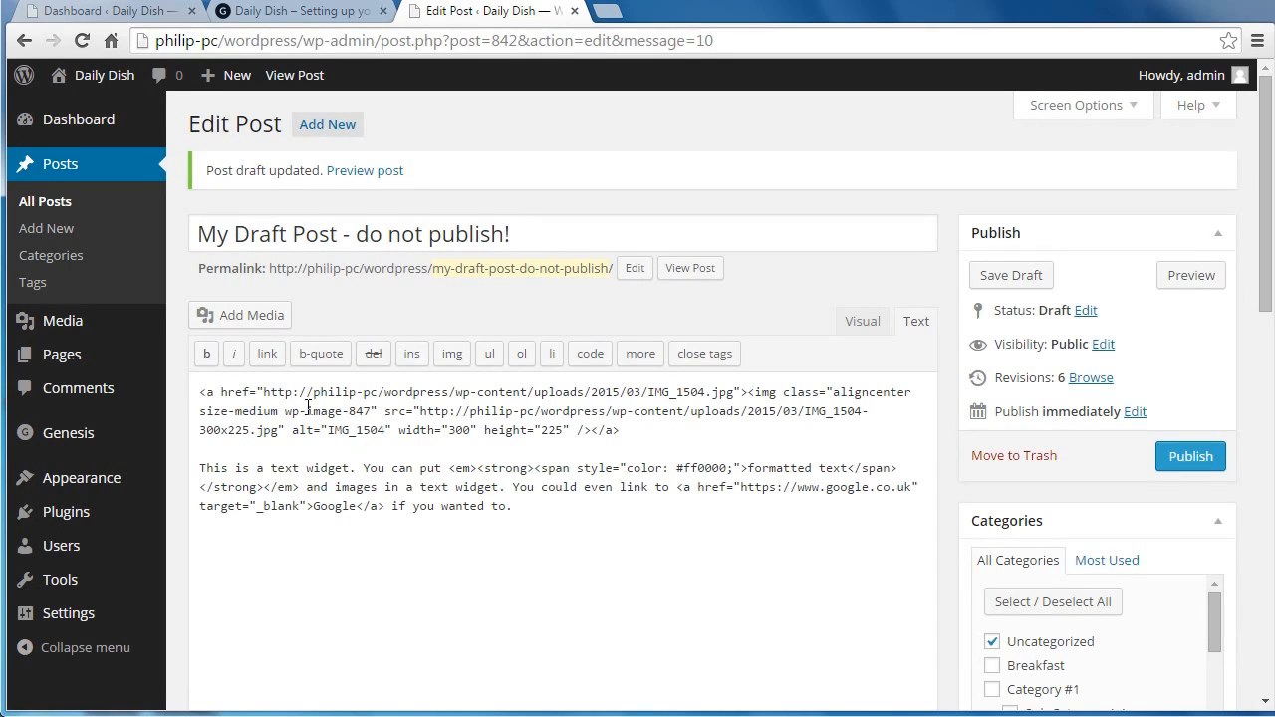
pyautogui.moveTo(331, 506)
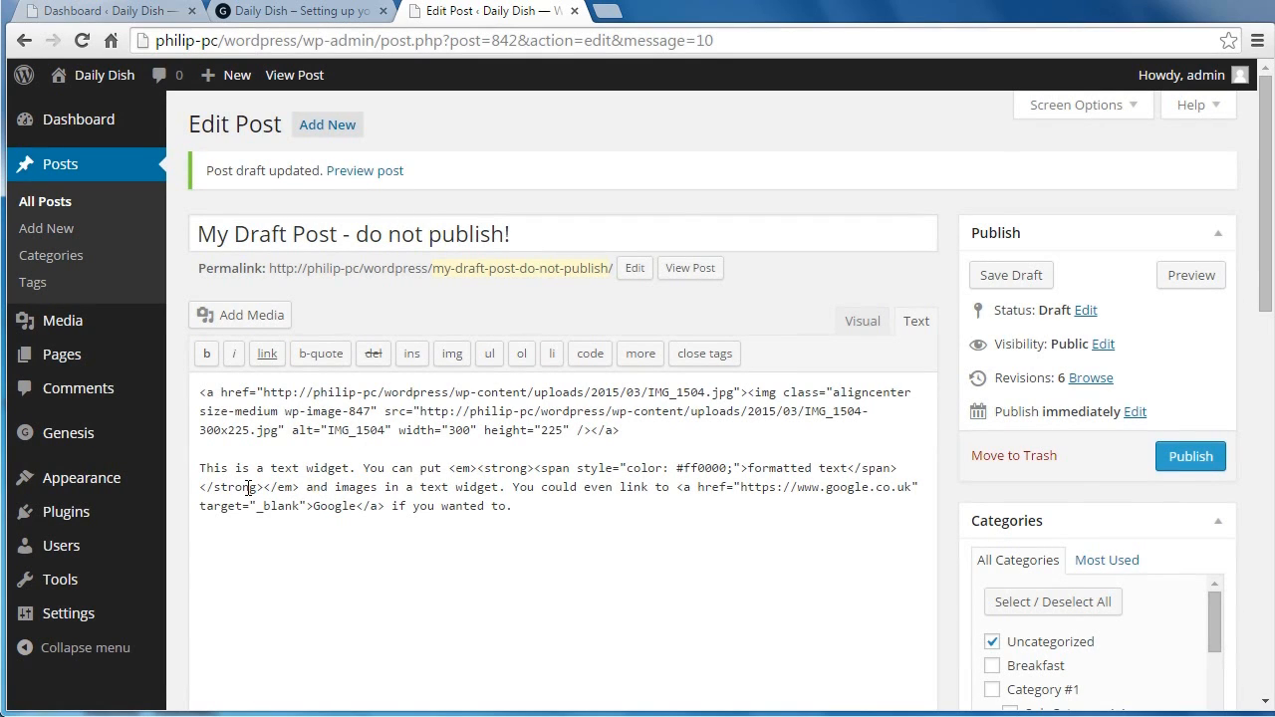
pyautogui.moveTo(510, 498)
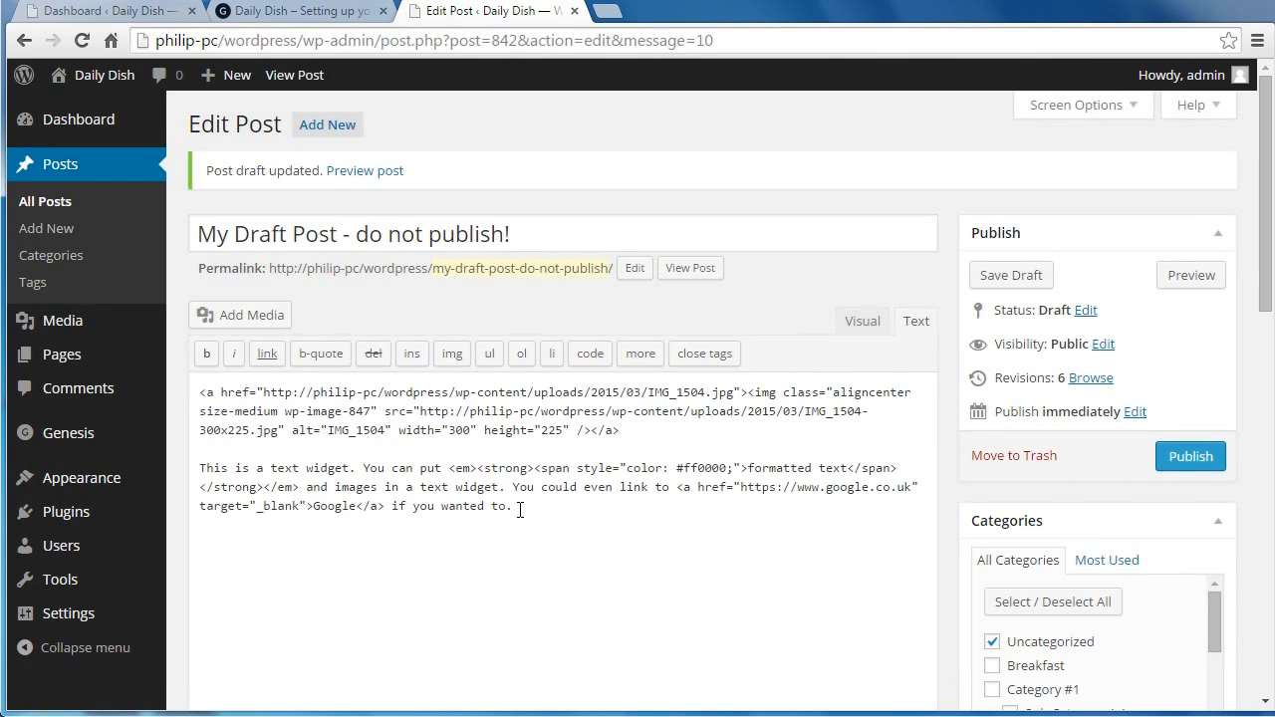
pyautogui.press('ctrl+a')
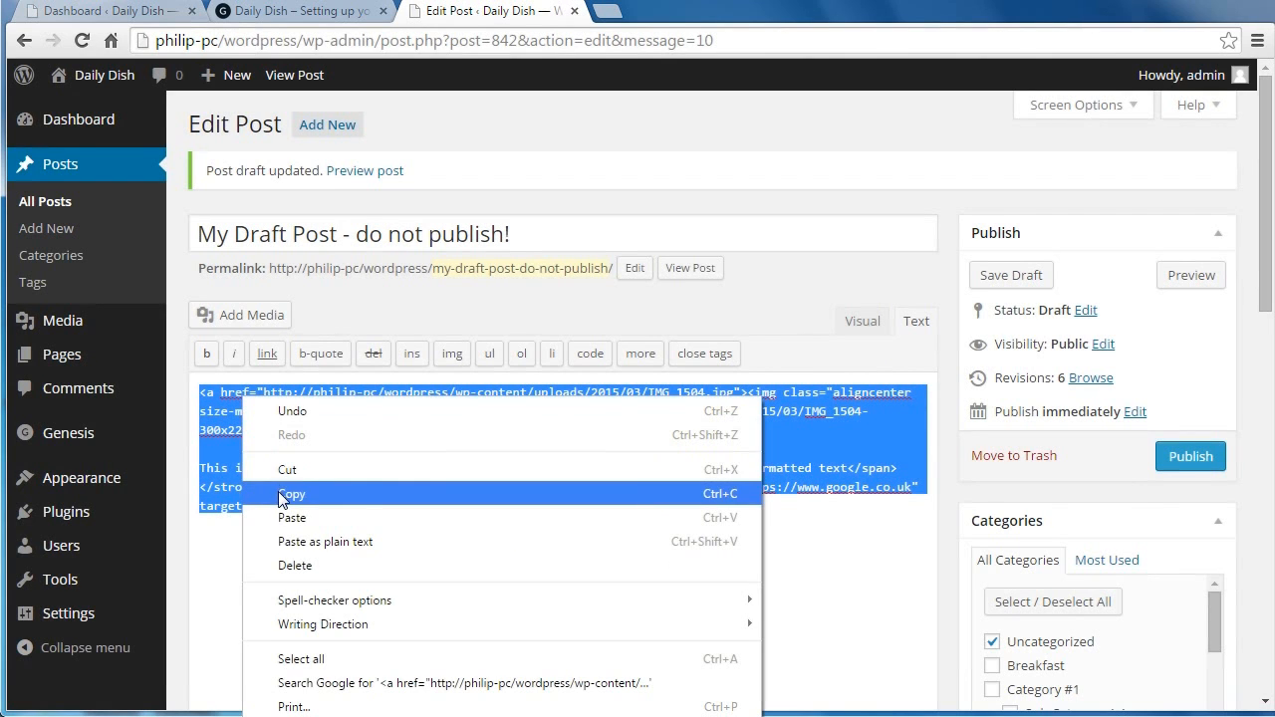
pyautogui.click(291, 494)
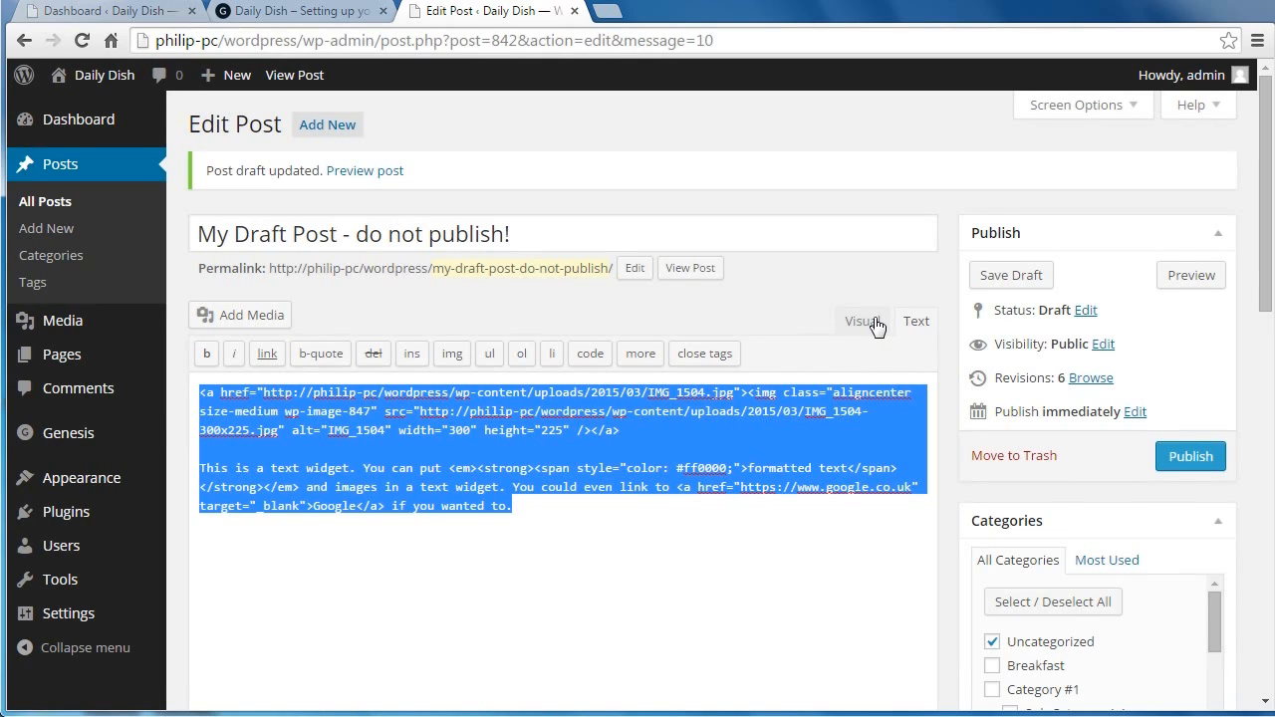
pyautogui.click(861, 321)
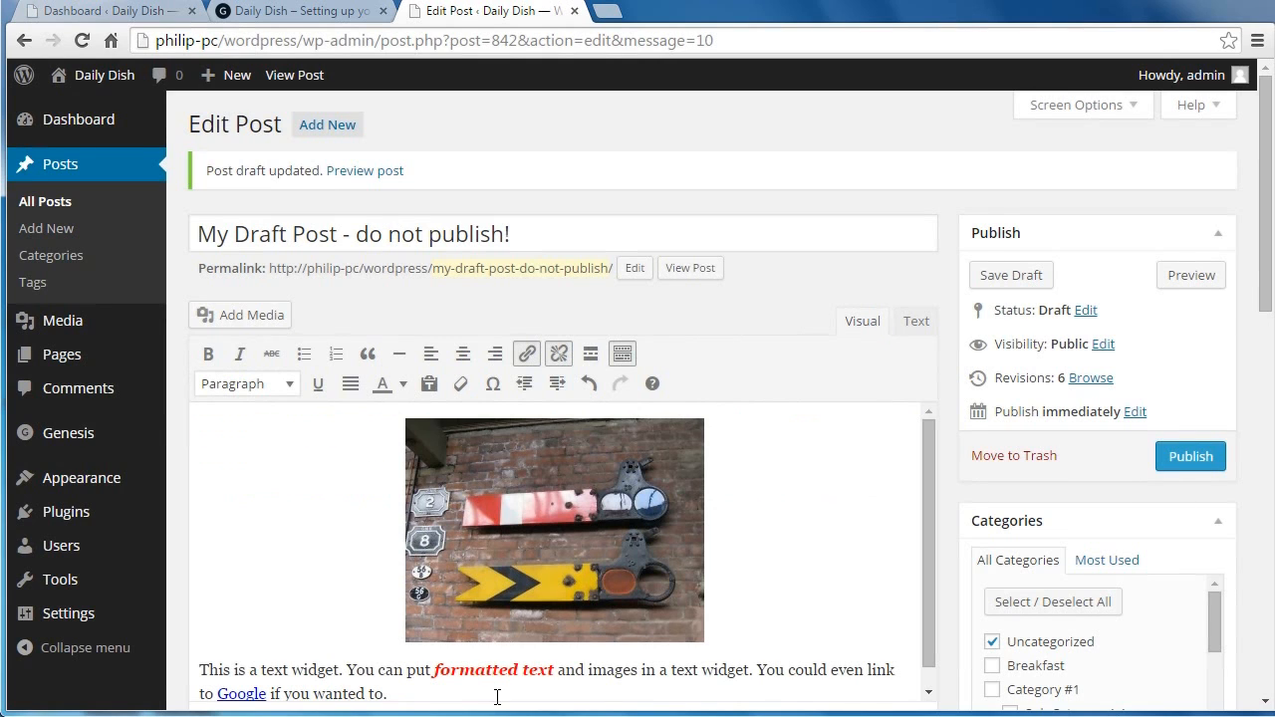
pyautogui.moveTo(821, 498)
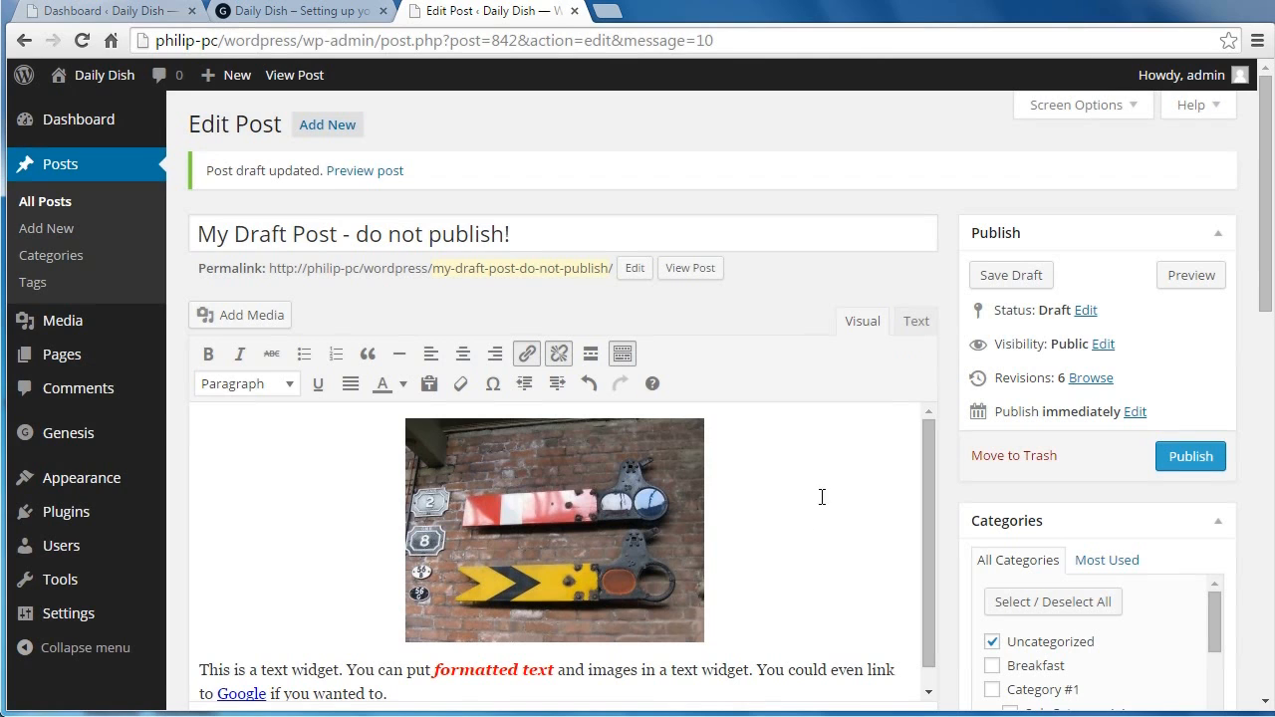
pyautogui.moveTo(315, 36)
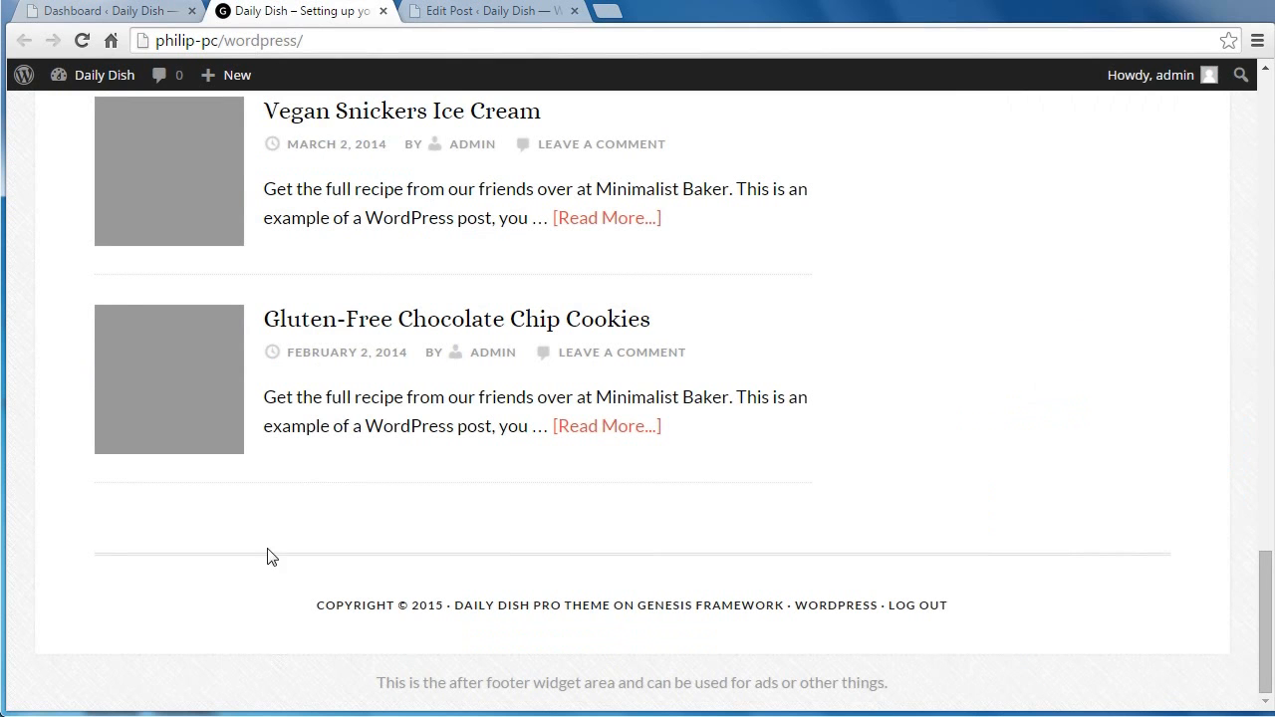
pyautogui.moveTo(63, 27)
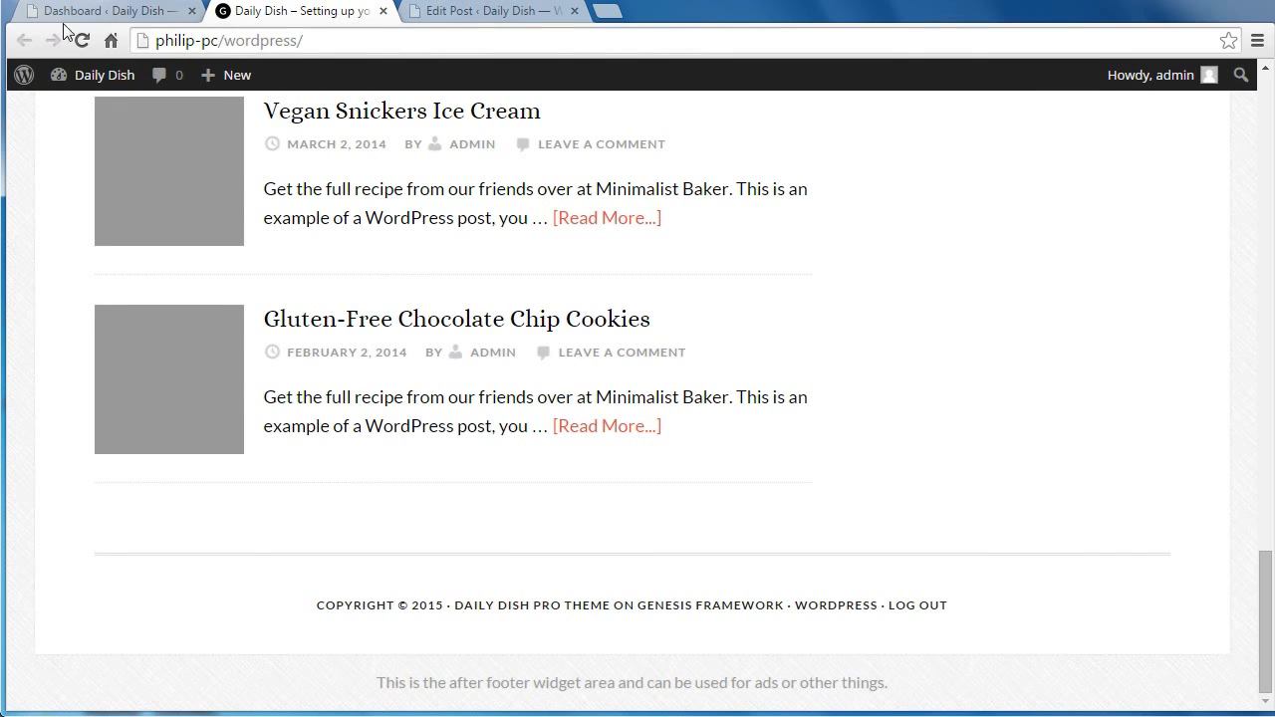
# Return to the WordPress admin Dashboard to reach the Appearance menu.
pyautogui.click(99, 12)
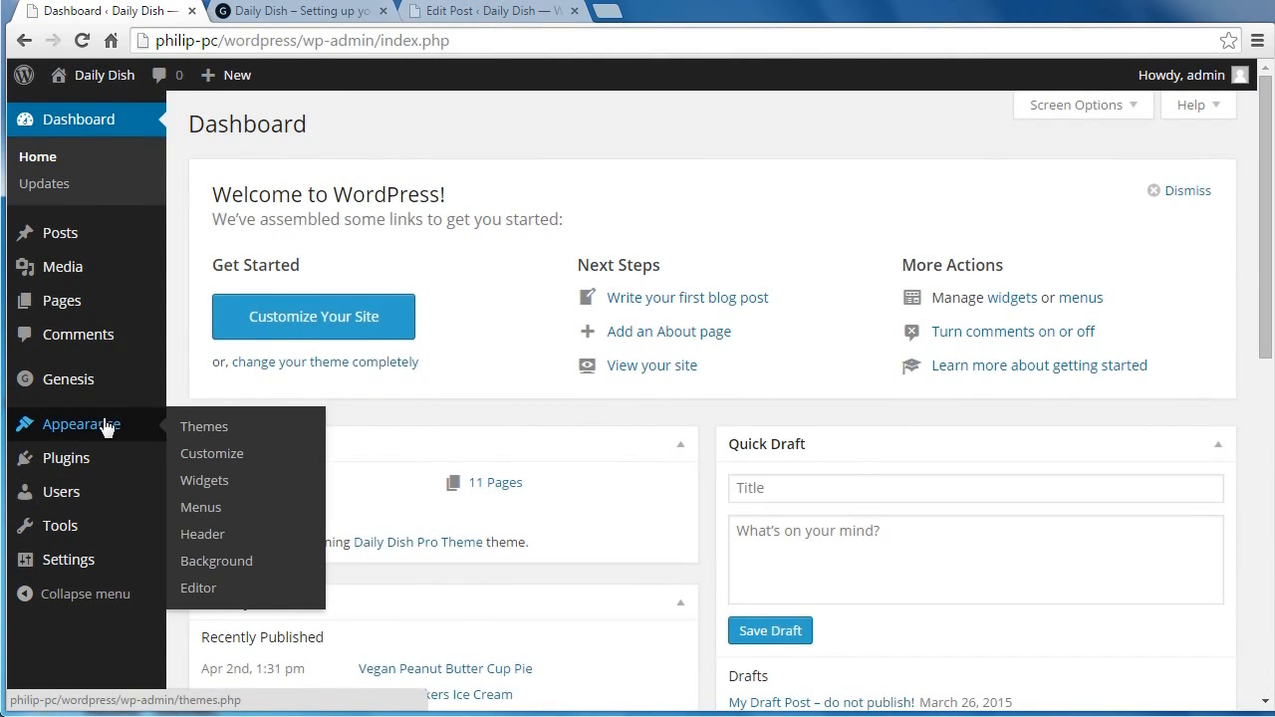
pyautogui.moveTo(203, 480)
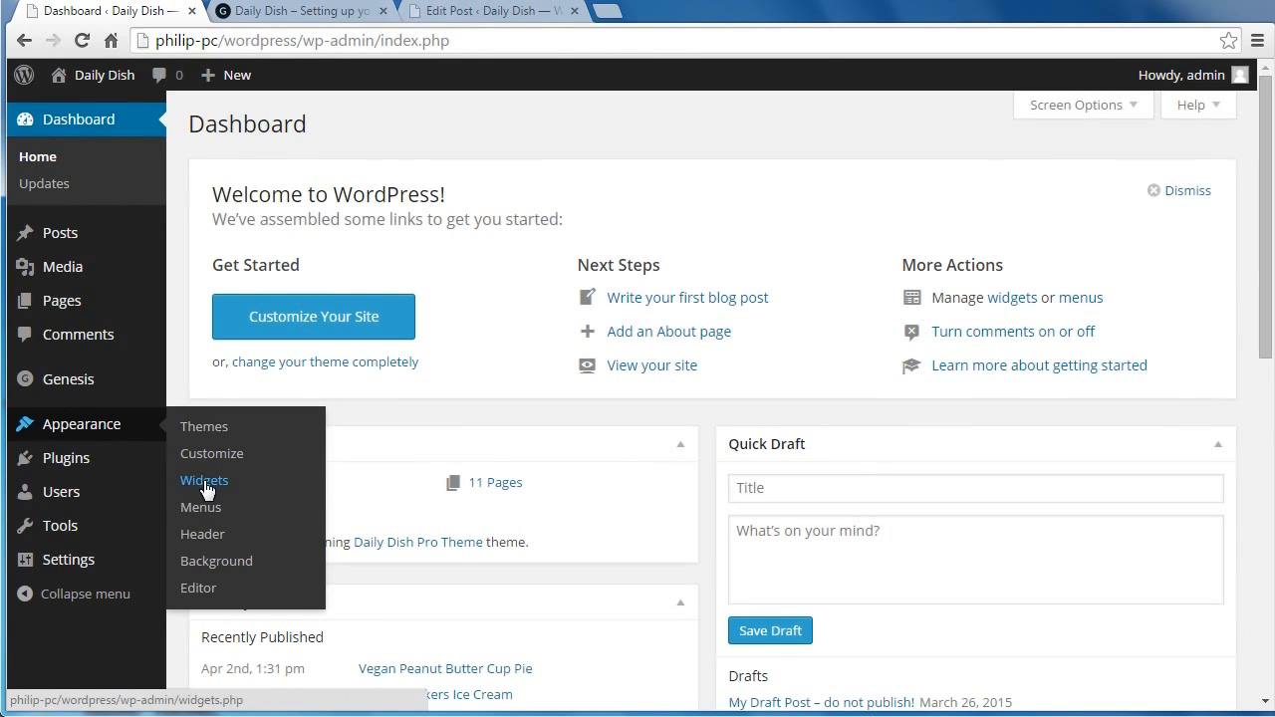
# Add a Text widget to Footer 2 on the Widgets page and paste in the copied HTML.
pyautogui.click(203, 480)
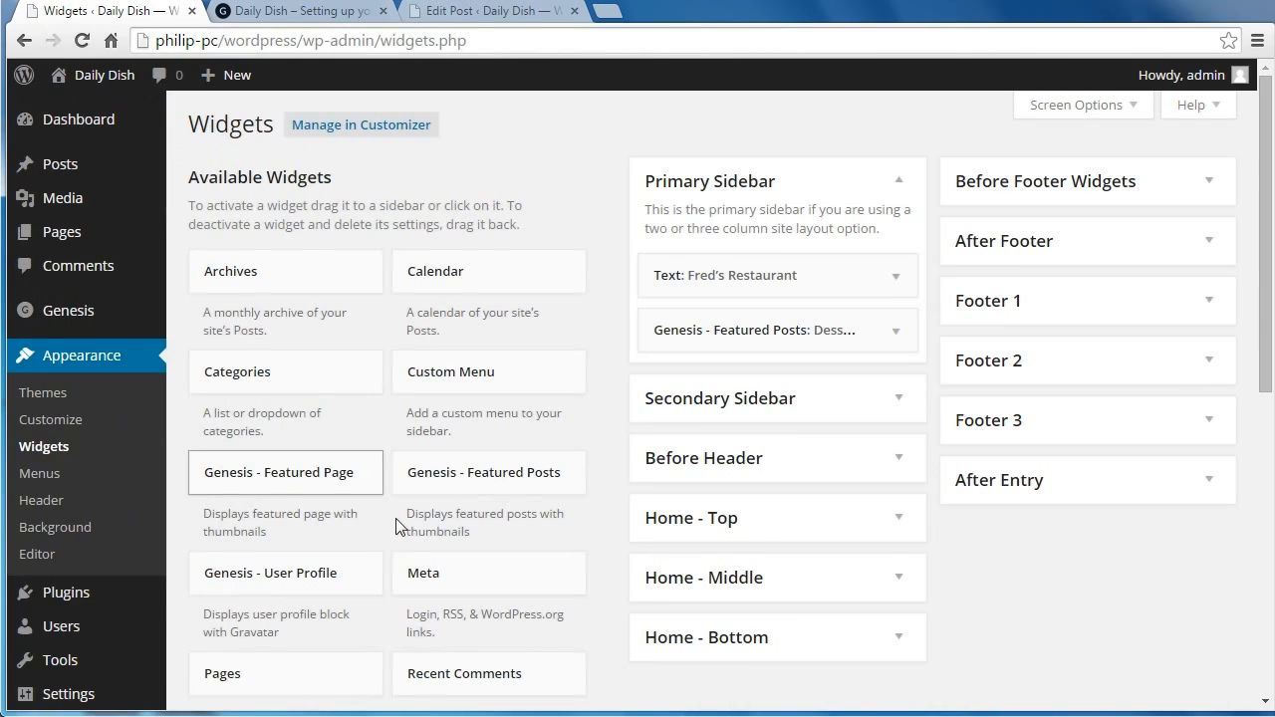
pyautogui.moveTo(610, 410)
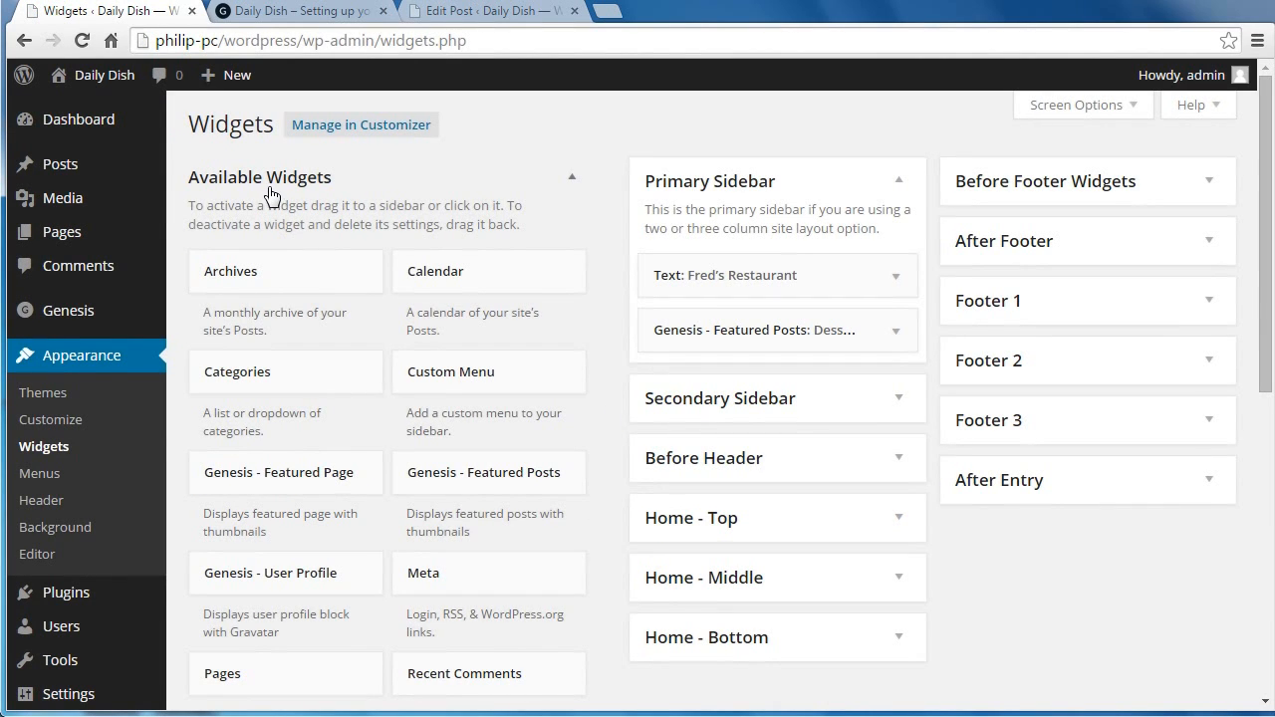
pyautogui.moveTo(996, 379)
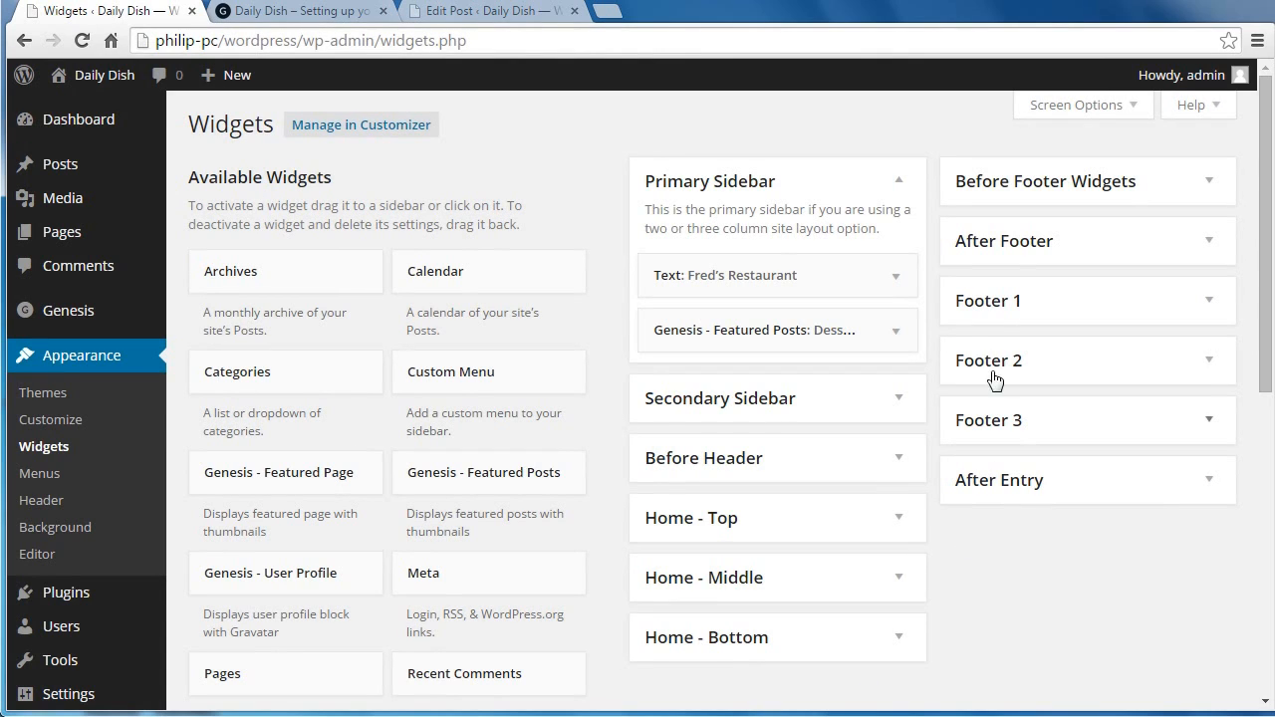
pyautogui.moveTo(1004, 333)
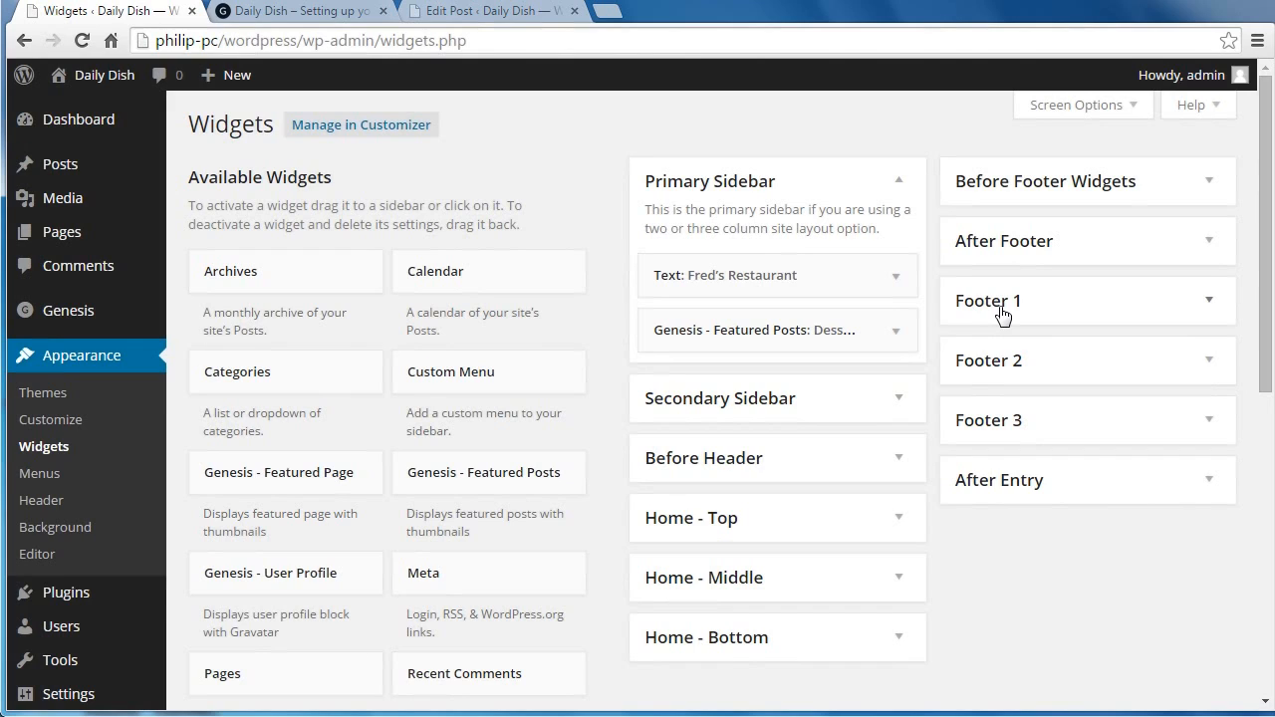
pyautogui.moveTo(1008, 368)
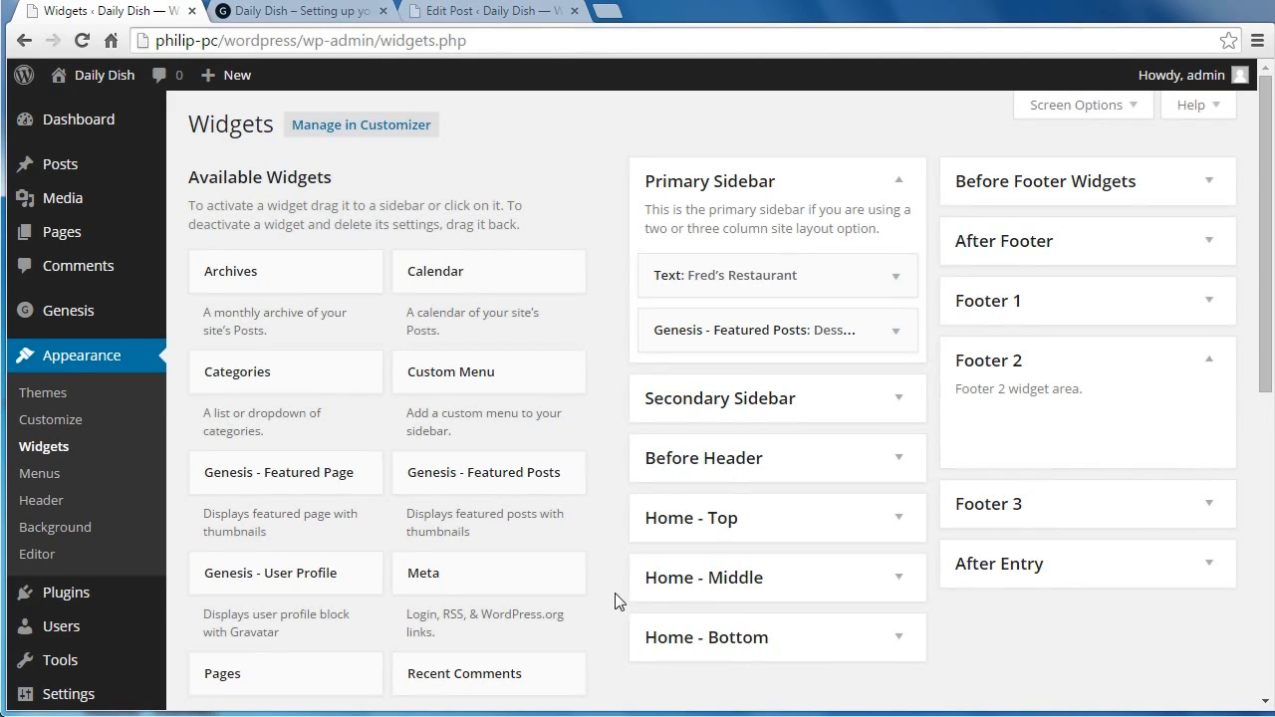
pyautogui.scroll(-3)
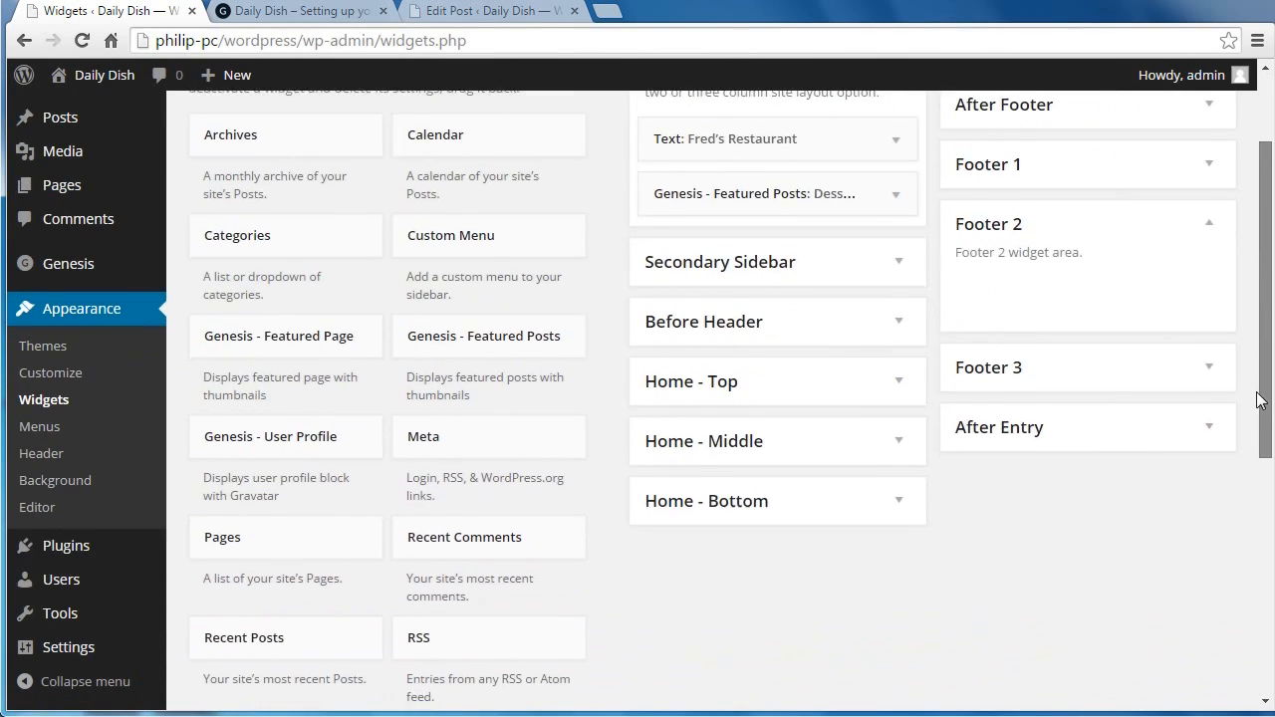
pyautogui.scroll(-3)
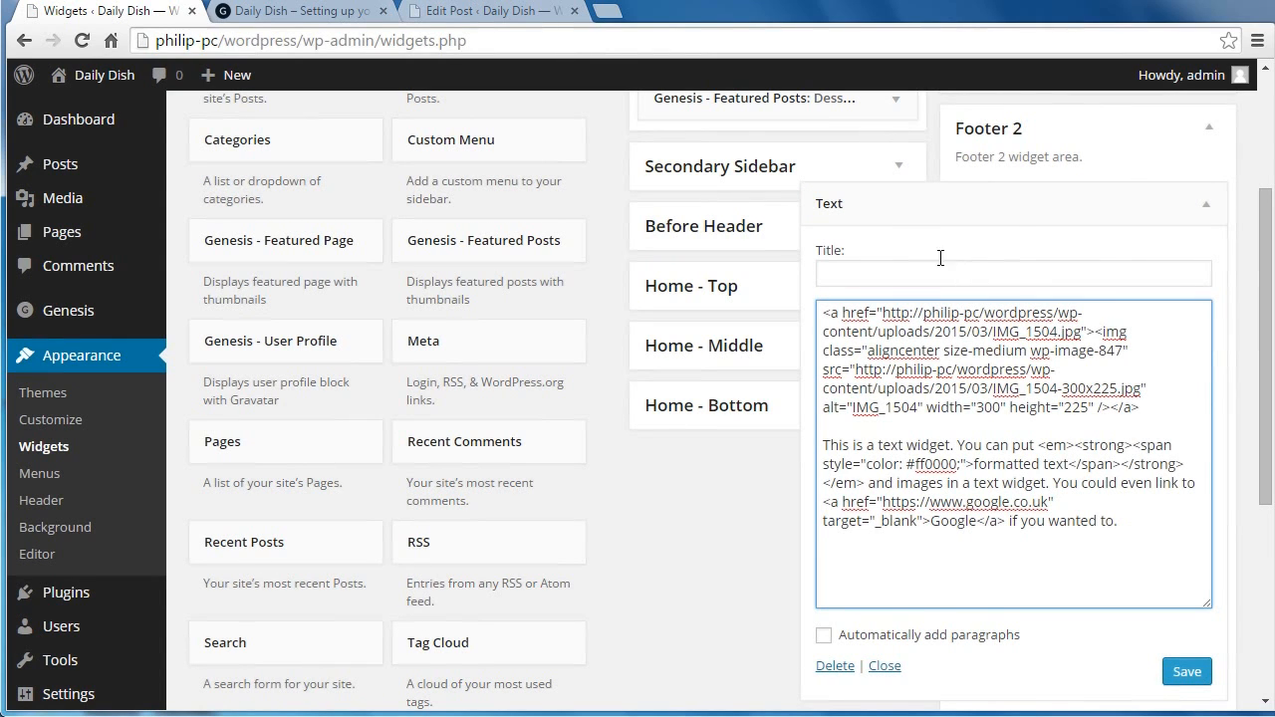
pyautogui.click(488, 12)
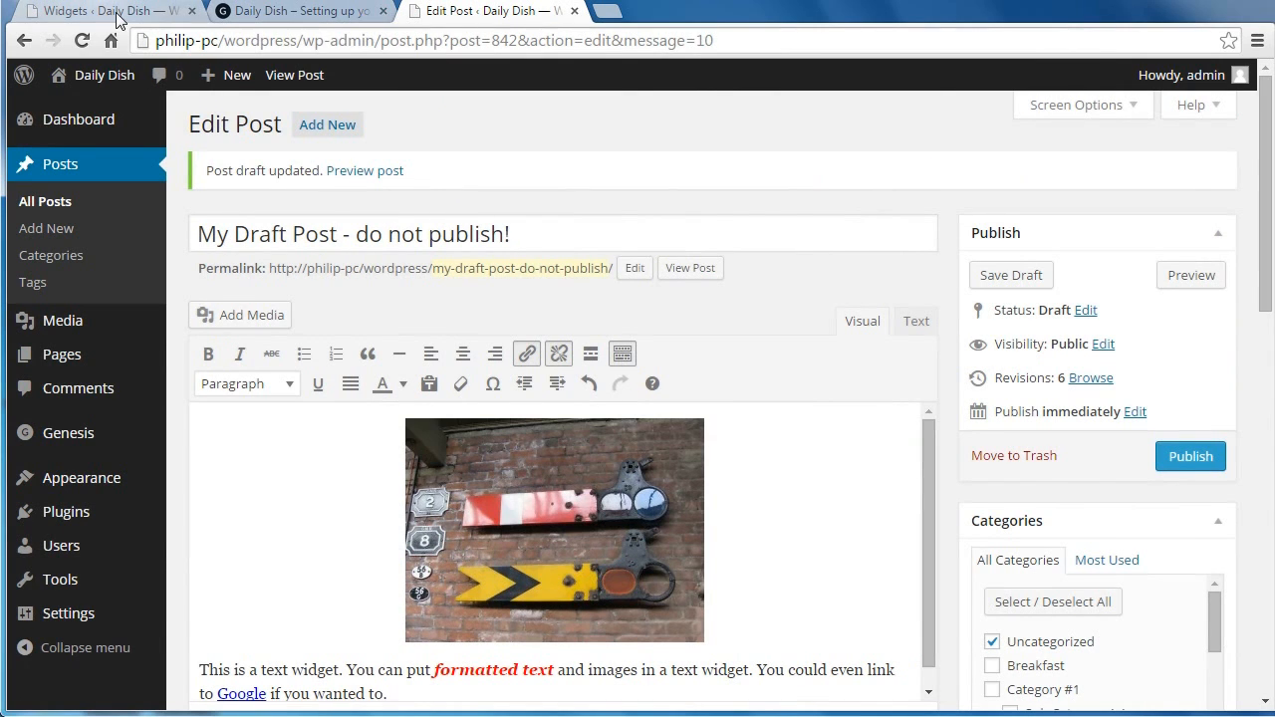
pyautogui.click(99, 12)
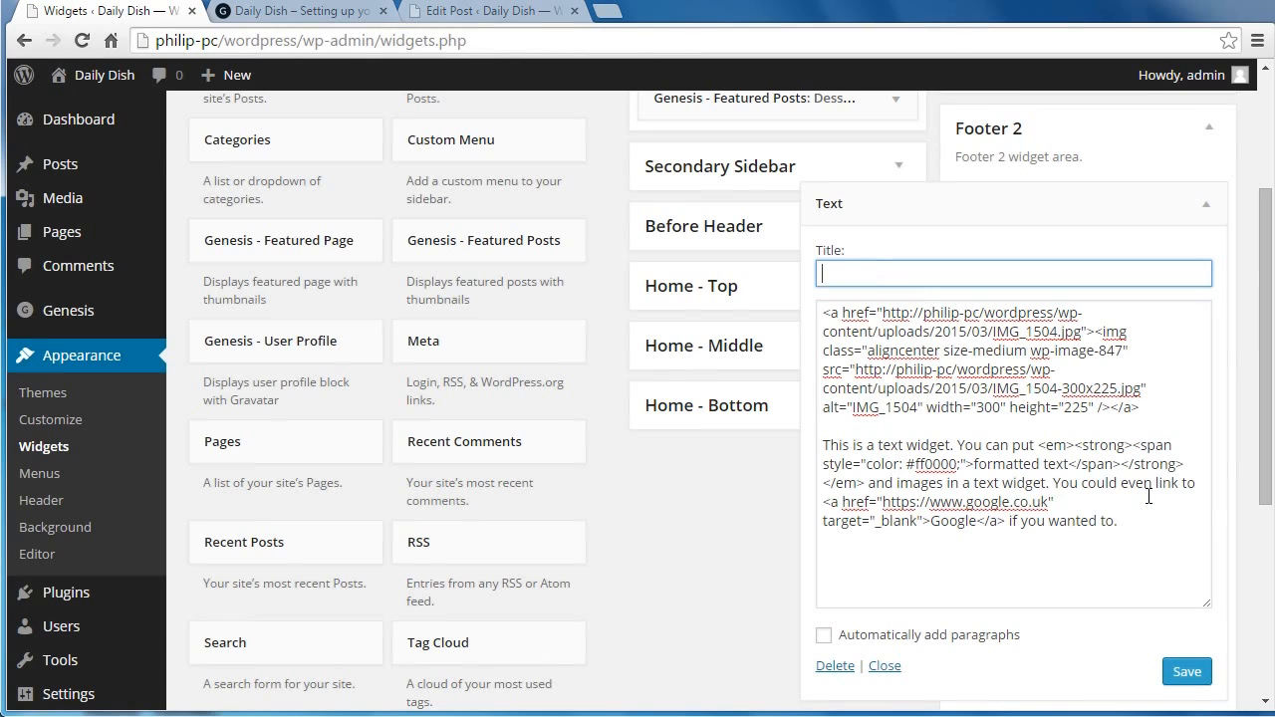
# Title the widget 'Text Widget', enable automatic paragraphs and save it.
pyautogui.write('Text')
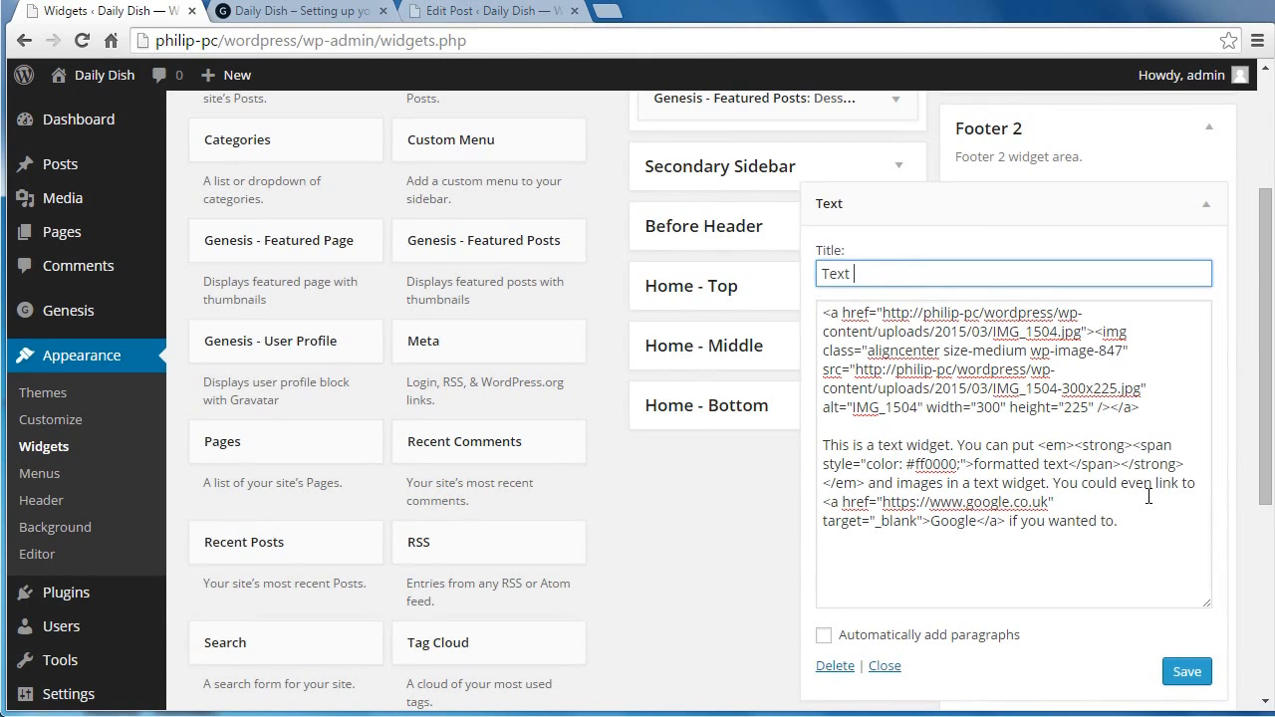
pyautogui.write('Widget')
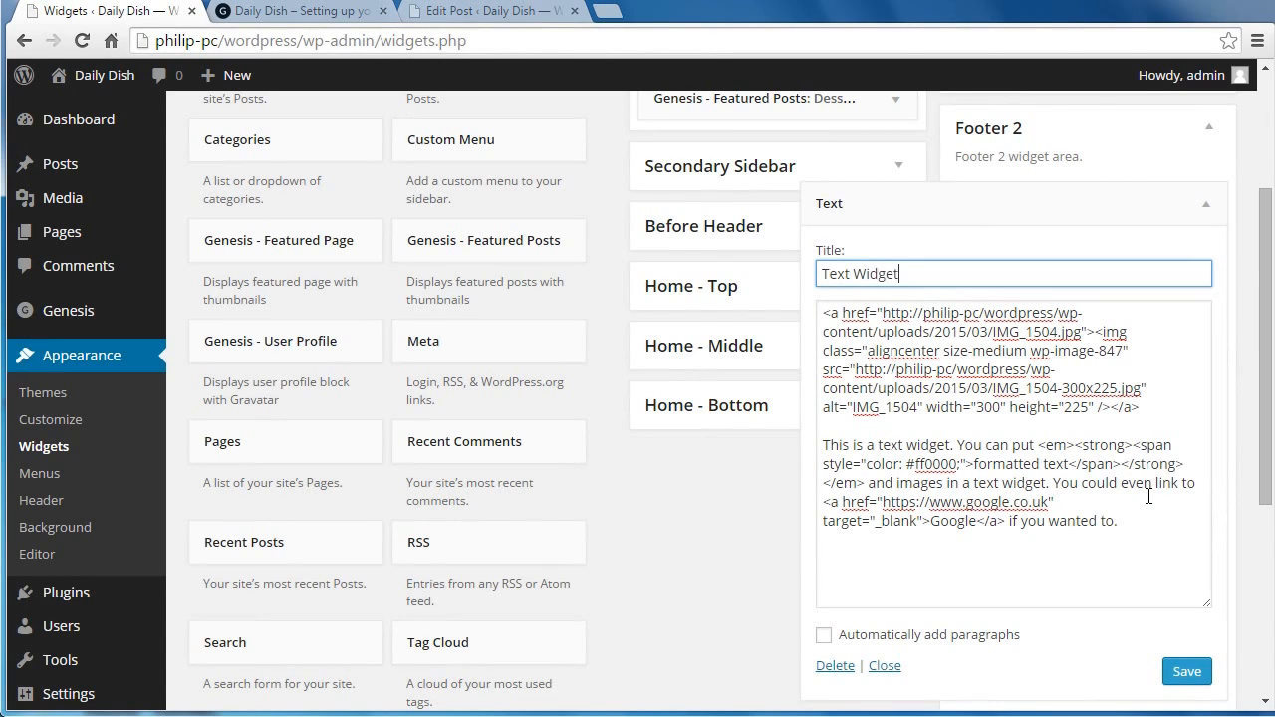
pyautogui.moveTo(1187, 671)
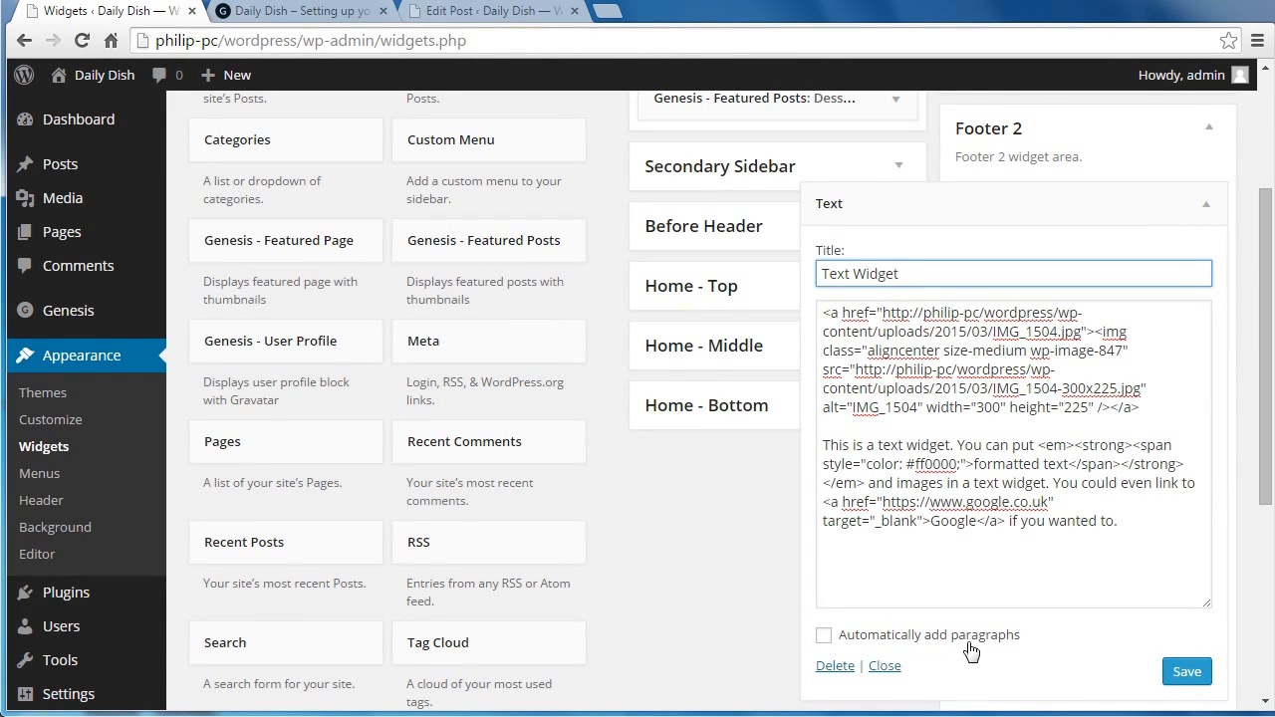
pyautogui.click(823, 633)
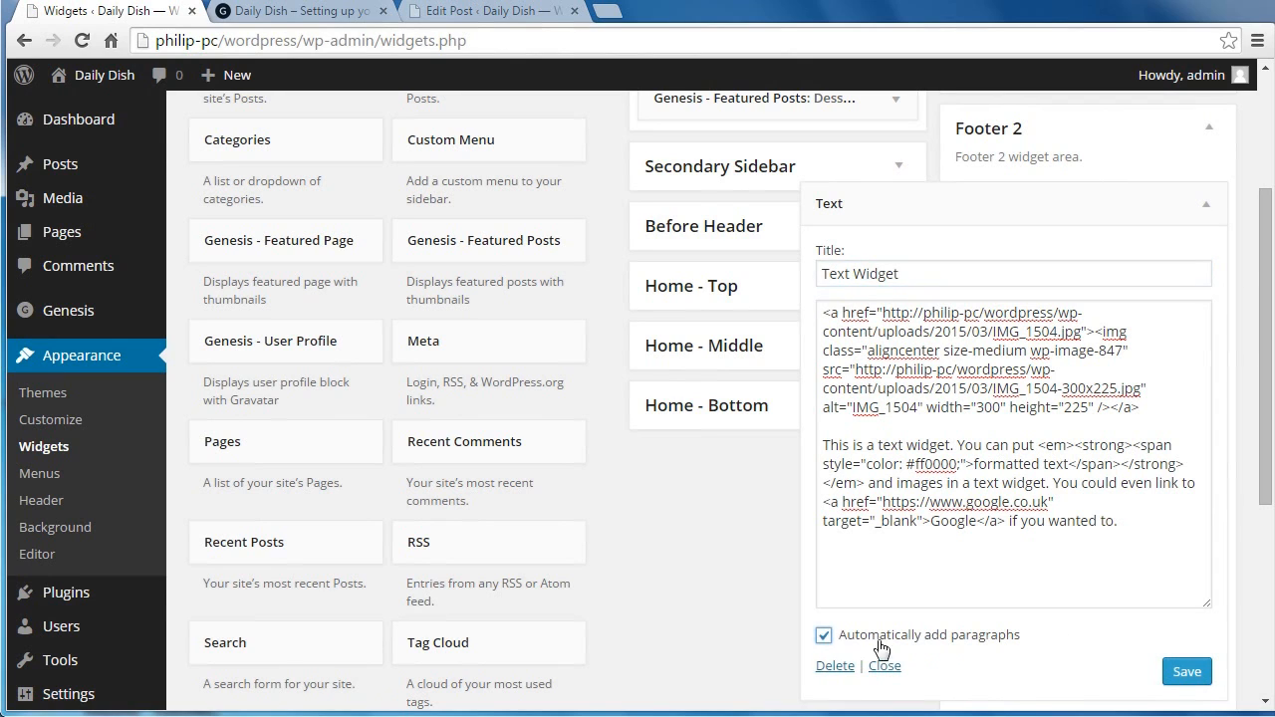
pyautogui.click(1185, 671)
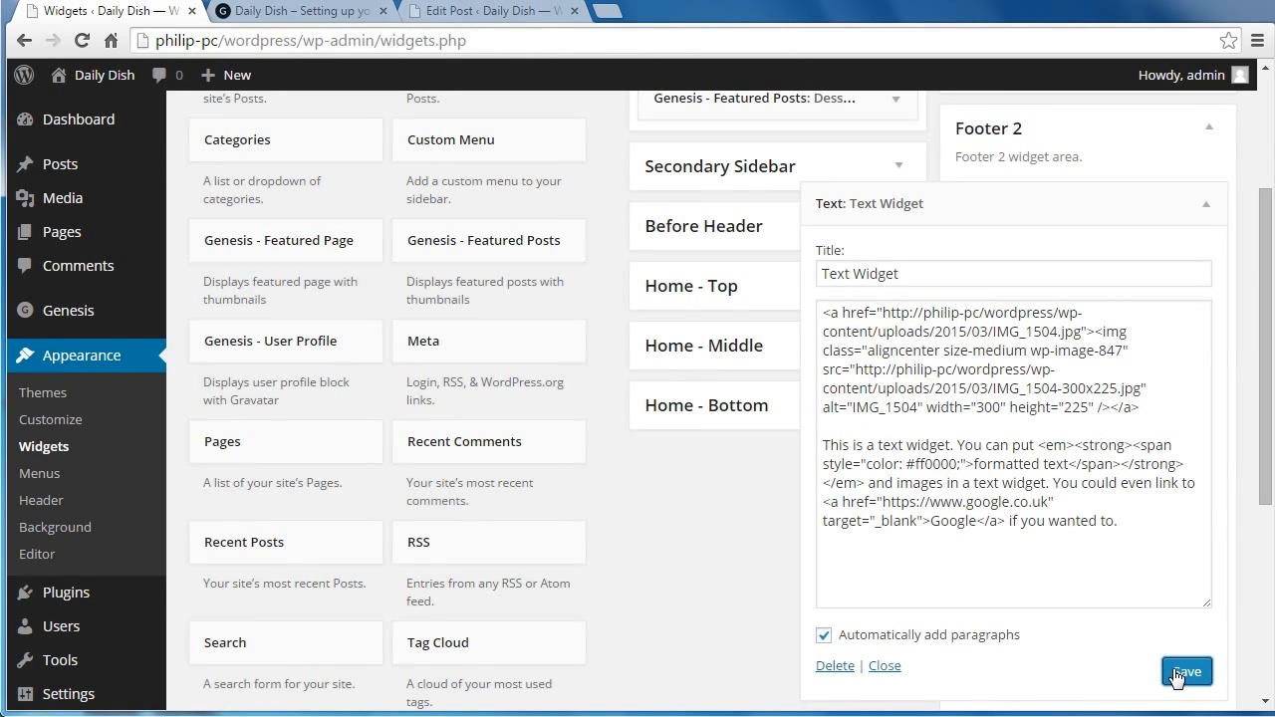
pyautogui.moveTo(329, 20)
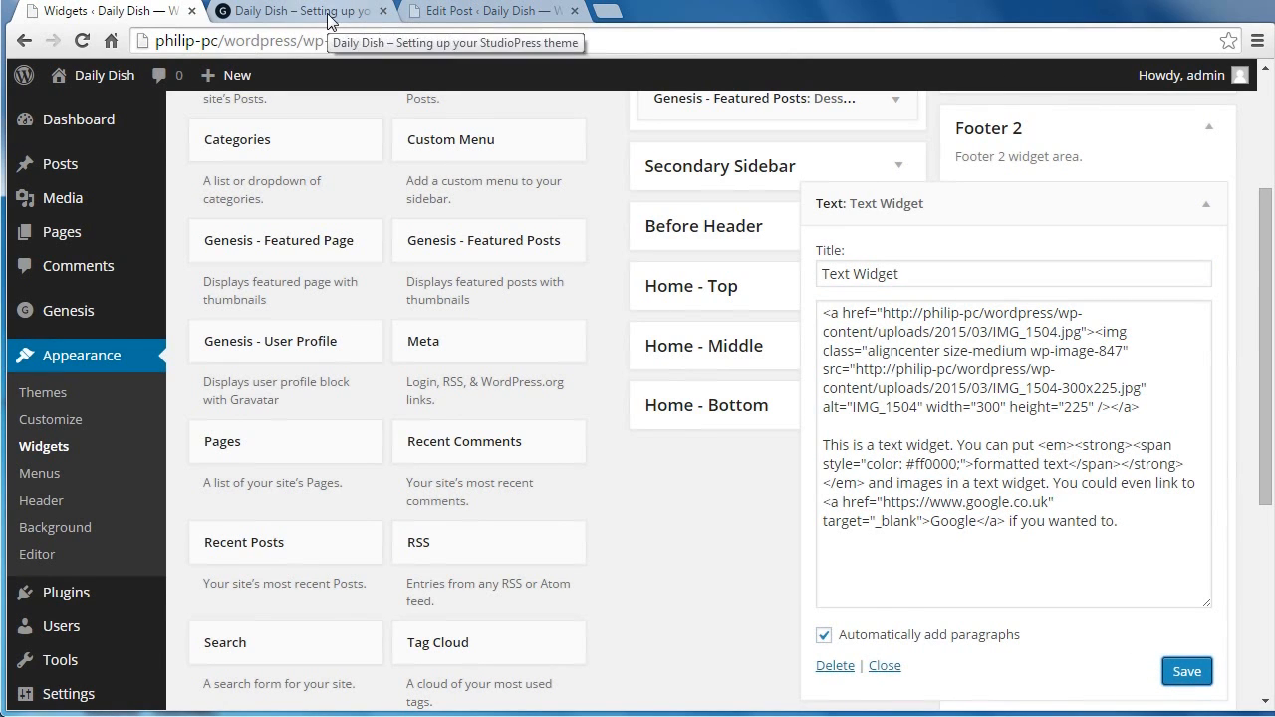
pyautogui.click(295, 12)
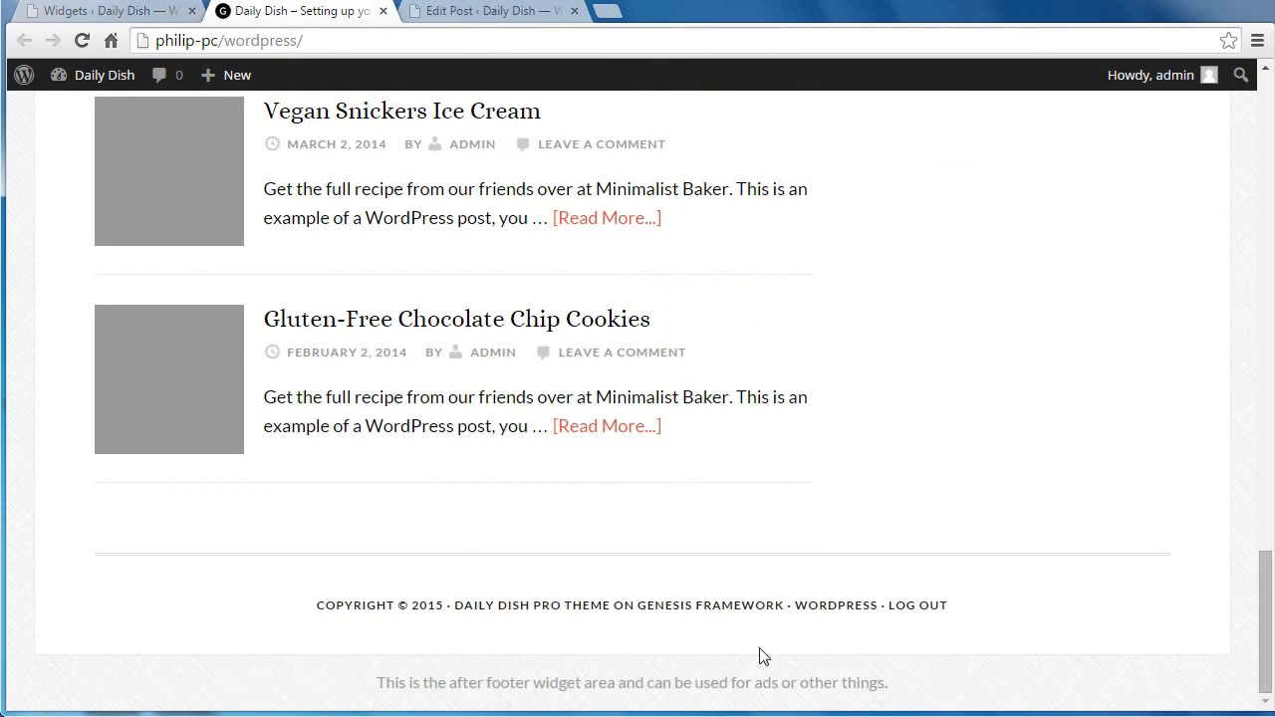
pyautogui.moveTo(247, 32)
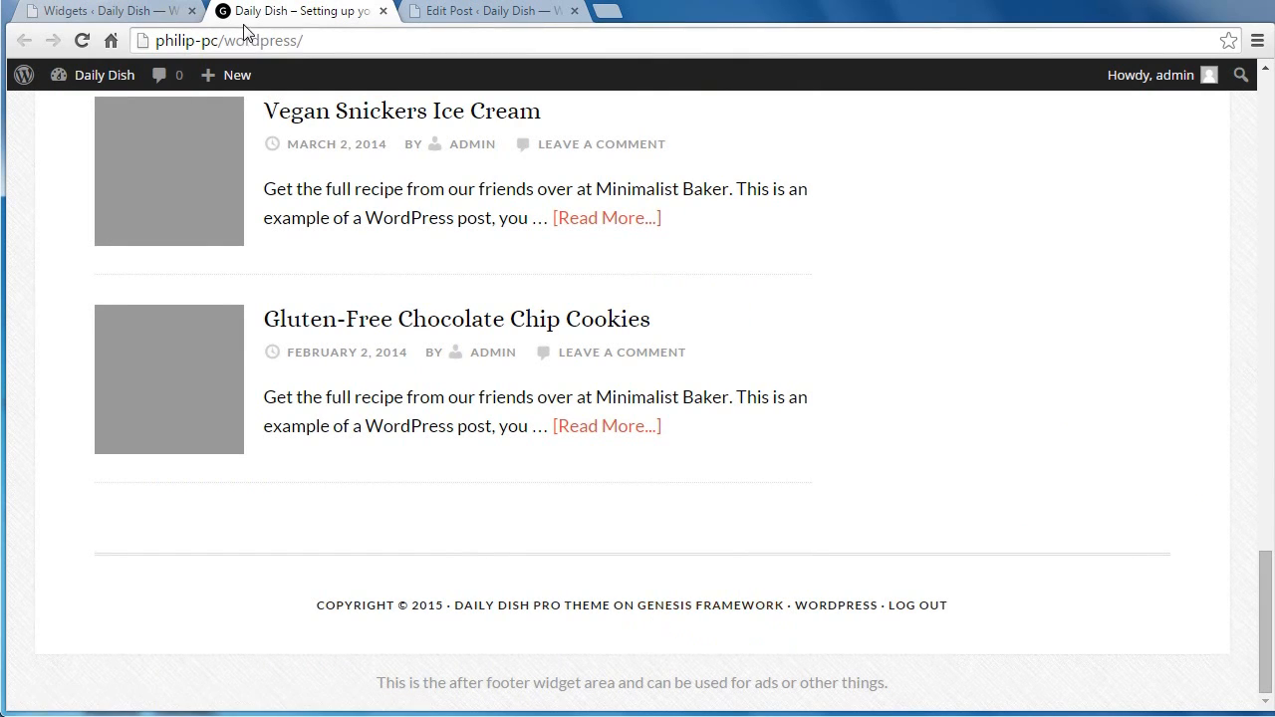
pyautogui.click(84, 40)
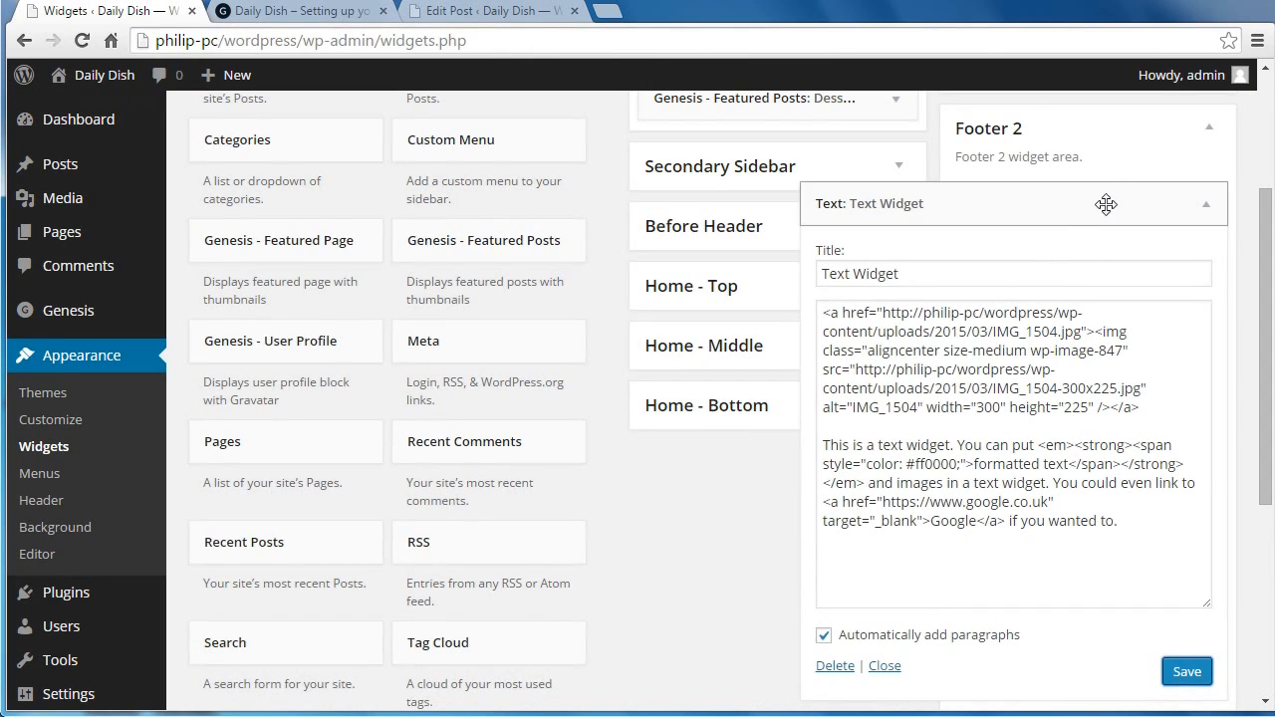
pyautogui.moveTo(1207, 208)
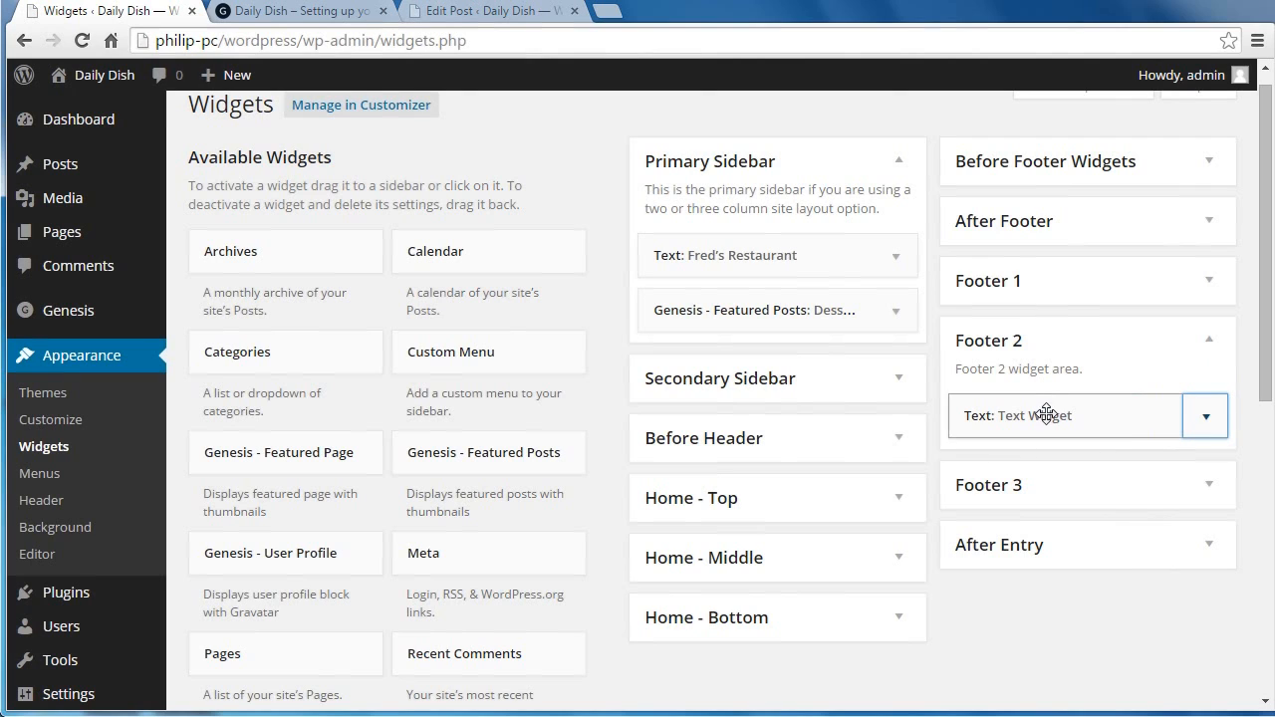
pyautogui.moveTo(1084, 279)
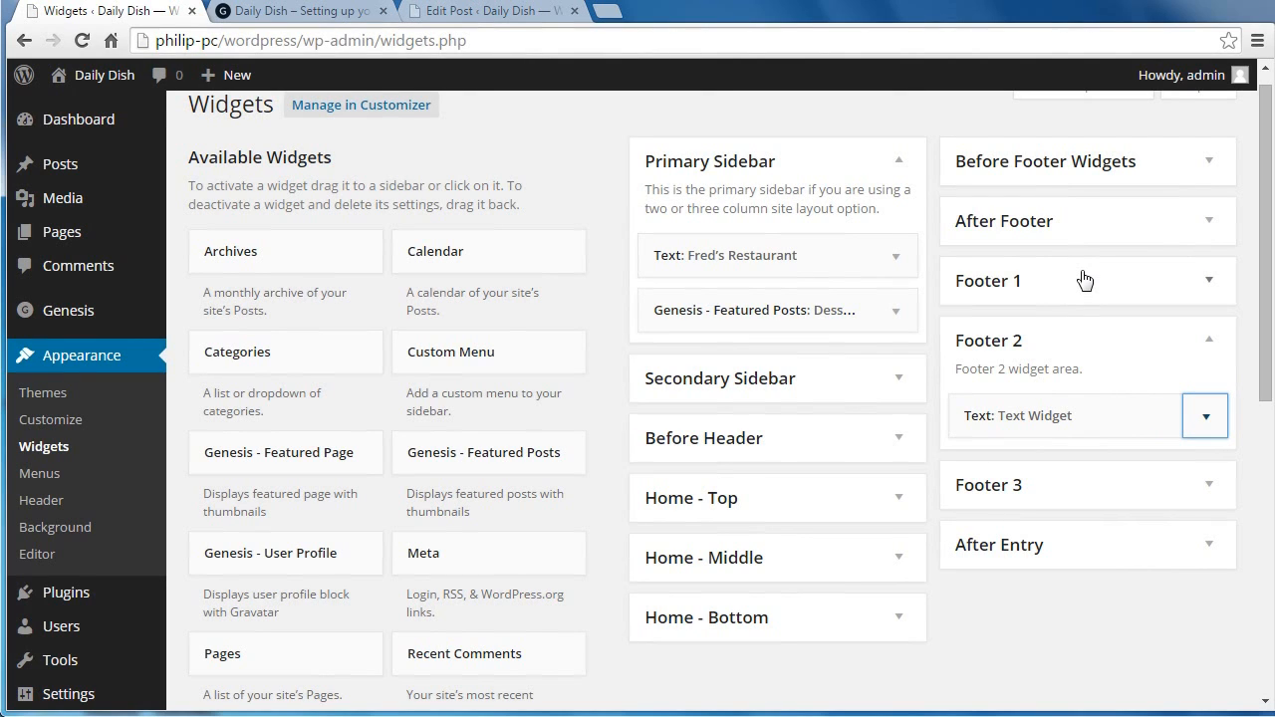
pyautogui.moveTo(1056, 623)
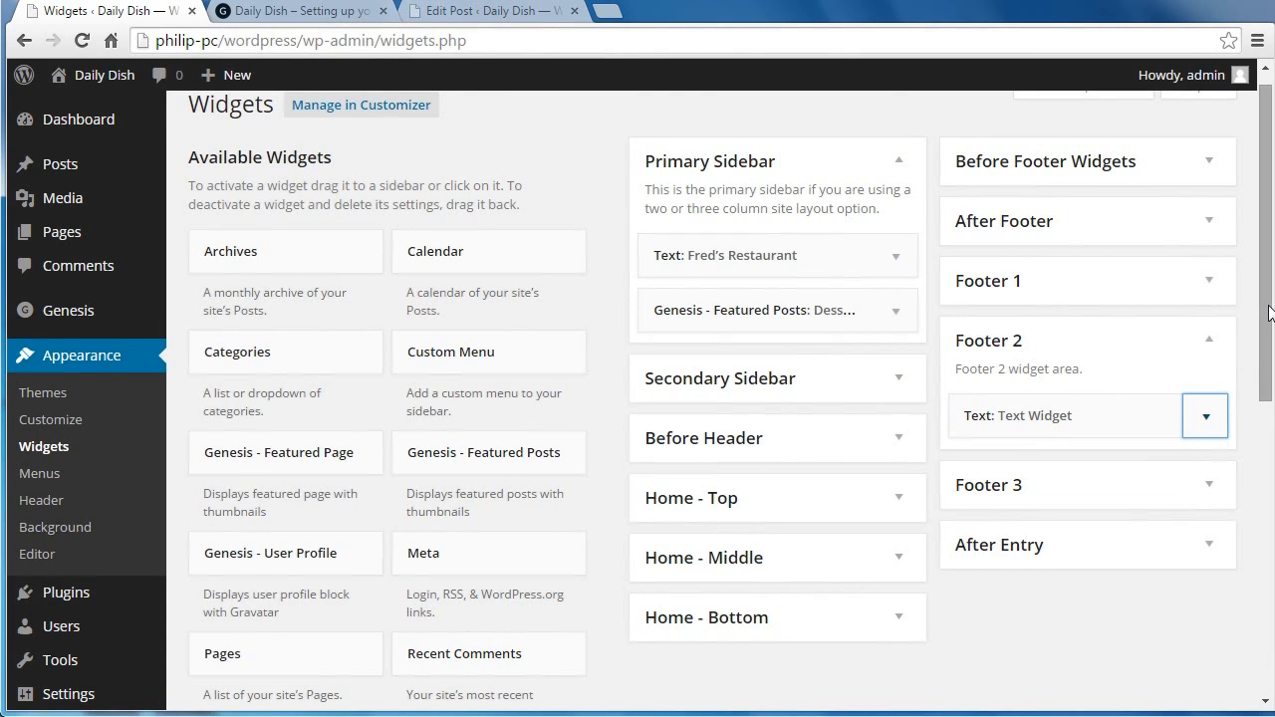
# Title the Footer 1 widget 'Recent Posts', keep 5 posts shown, and save it.
pyautogui.scroll(-3)
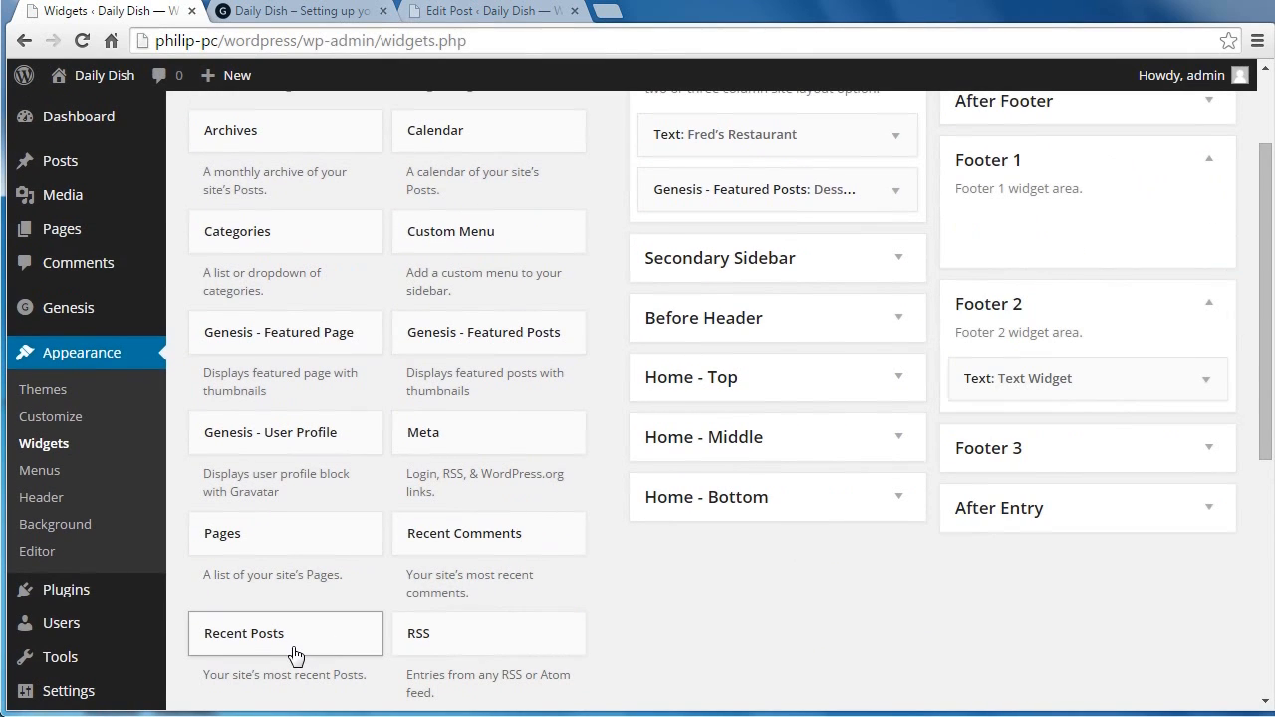
pyautogui.moveTo(992, 259)
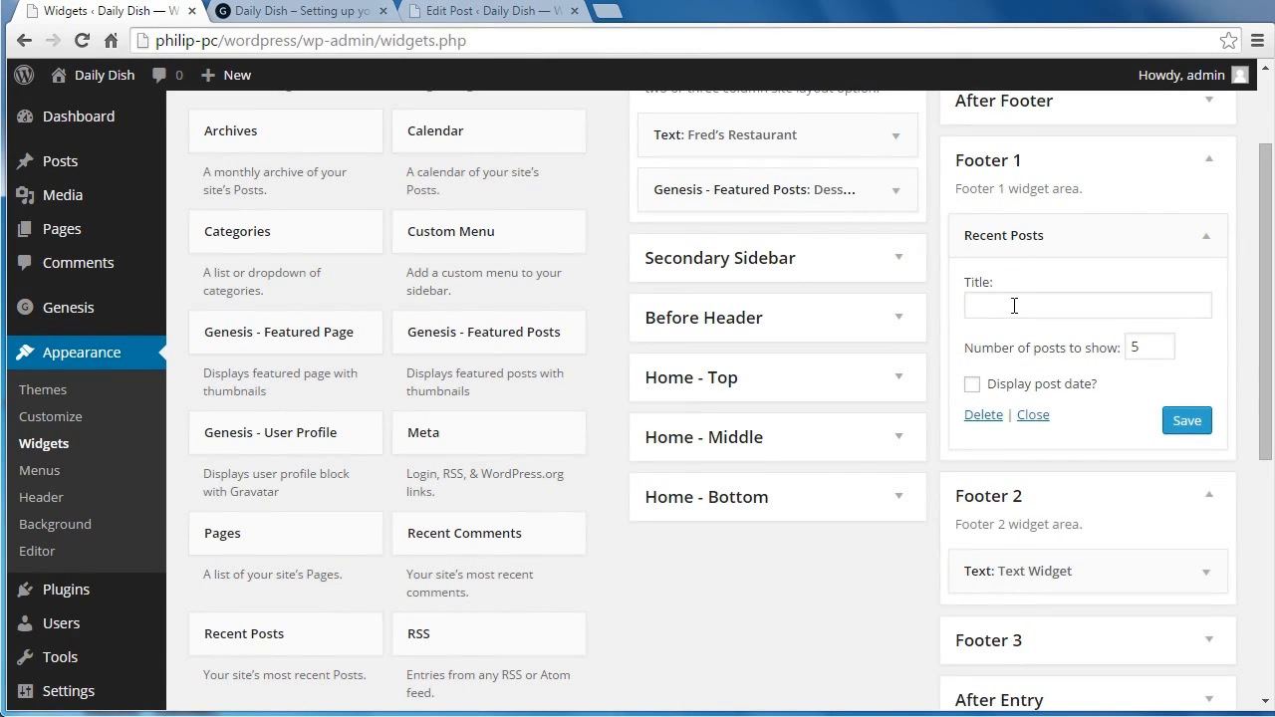
pyautogui.write('R')
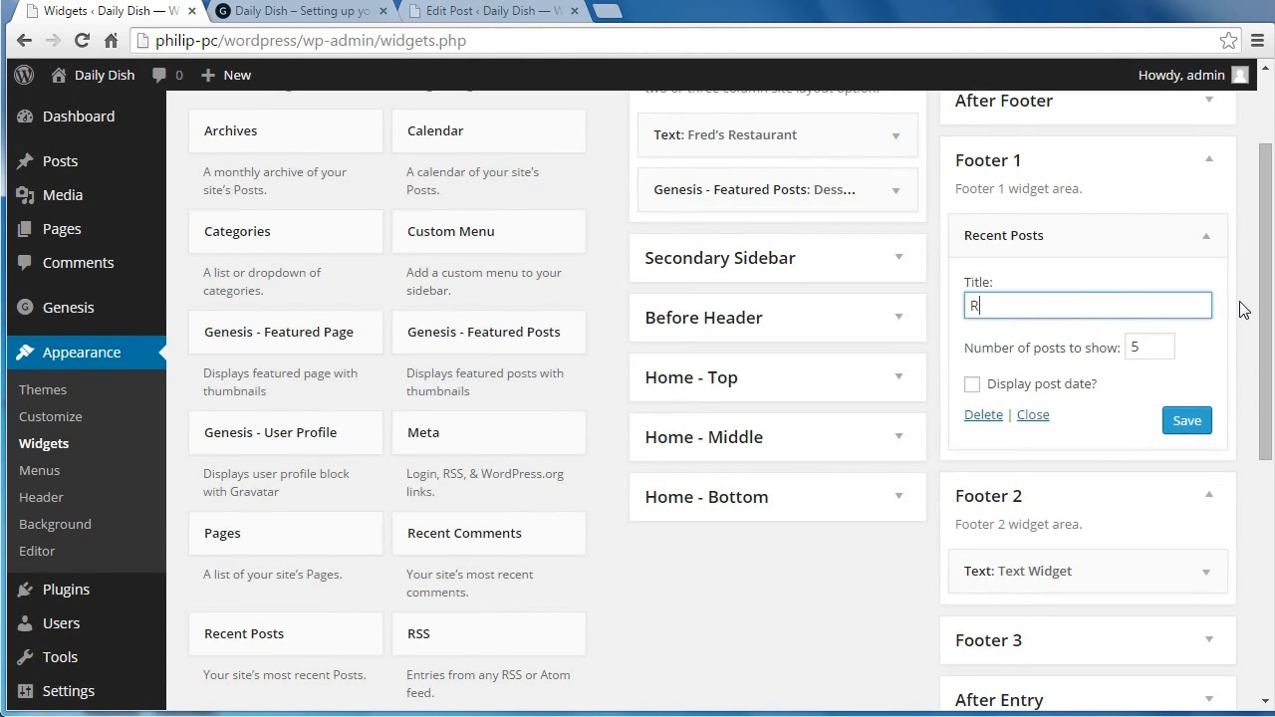
pyautogui.write('ecent')
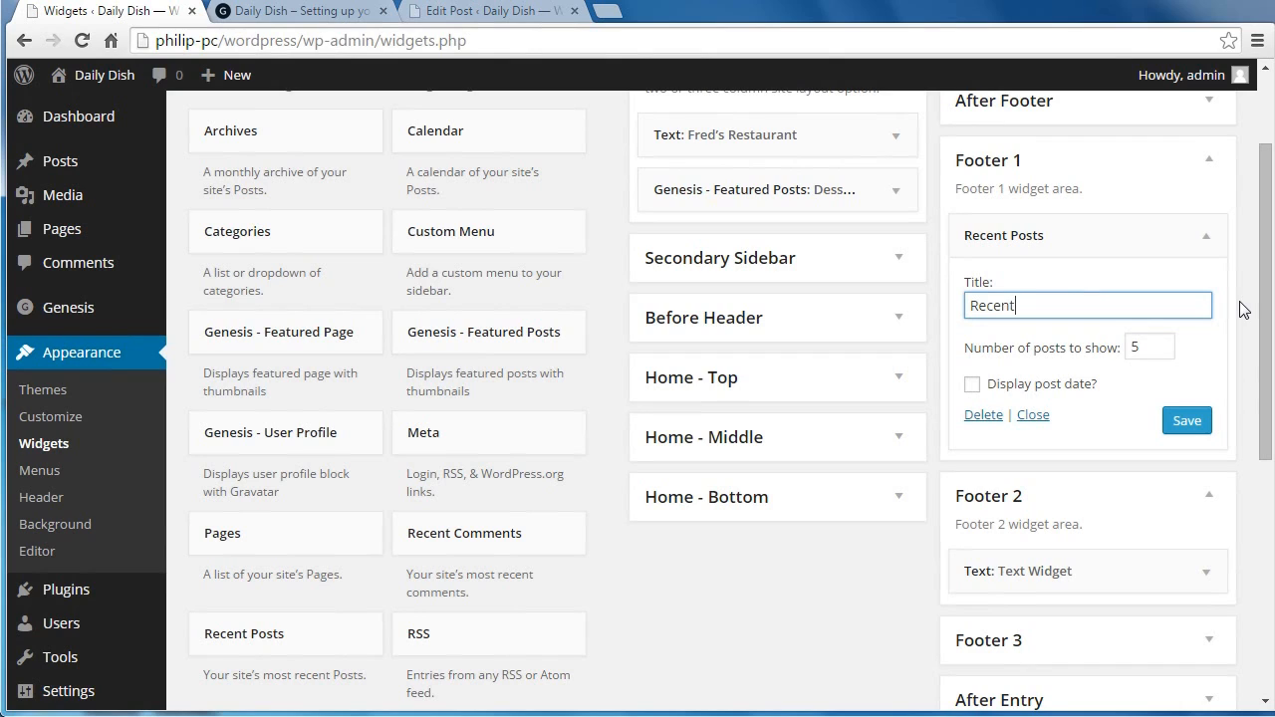
pyautogui.write('Posts')
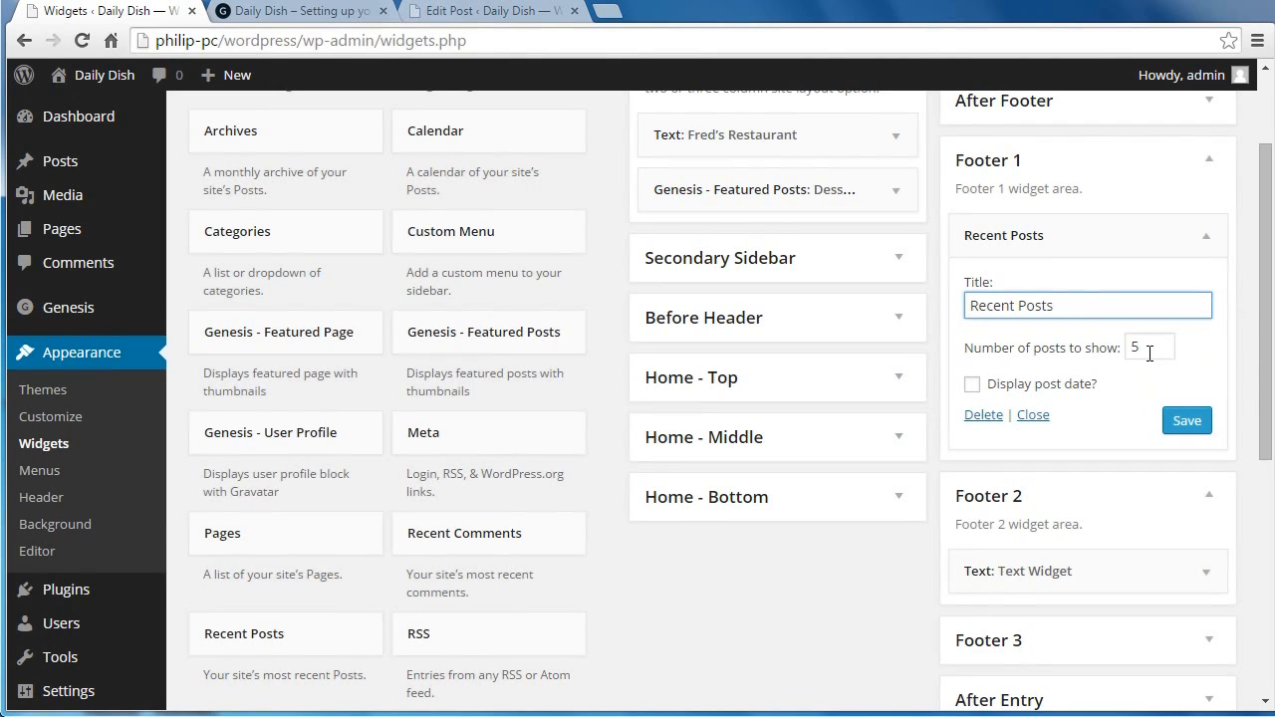
pyautogui.moveTo(1103, 363)
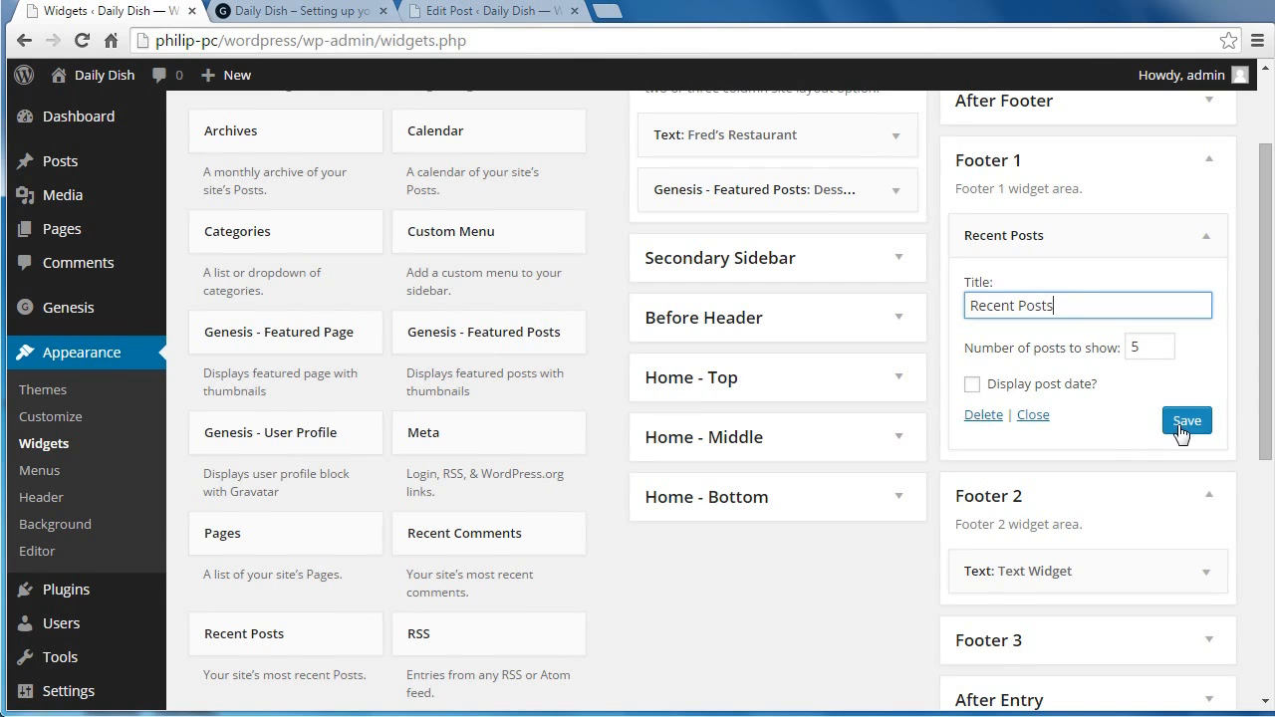
pyautogui.click(1187, 420)
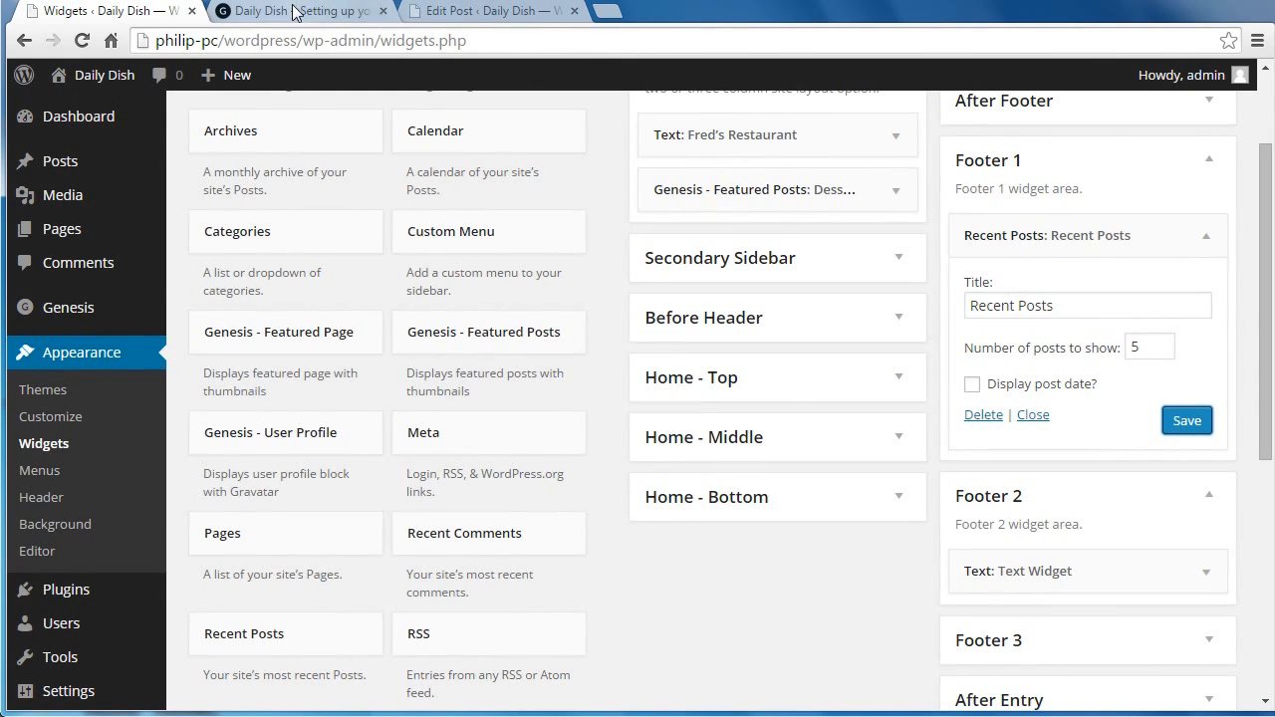
# Check the live Daily Dish footer shows Recent Posts and the Text Widget, then return to the draft post.
pyautogui.click(288, 12)
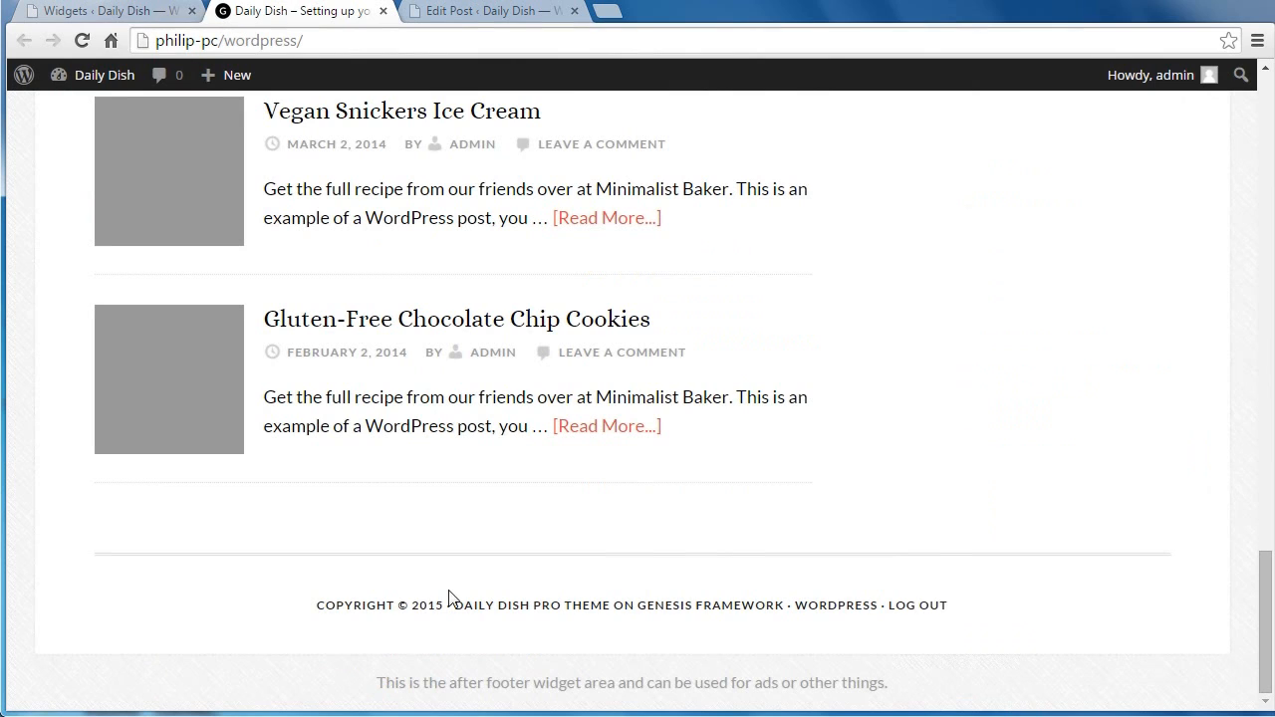
pyautogui.moveTo(291, 117)
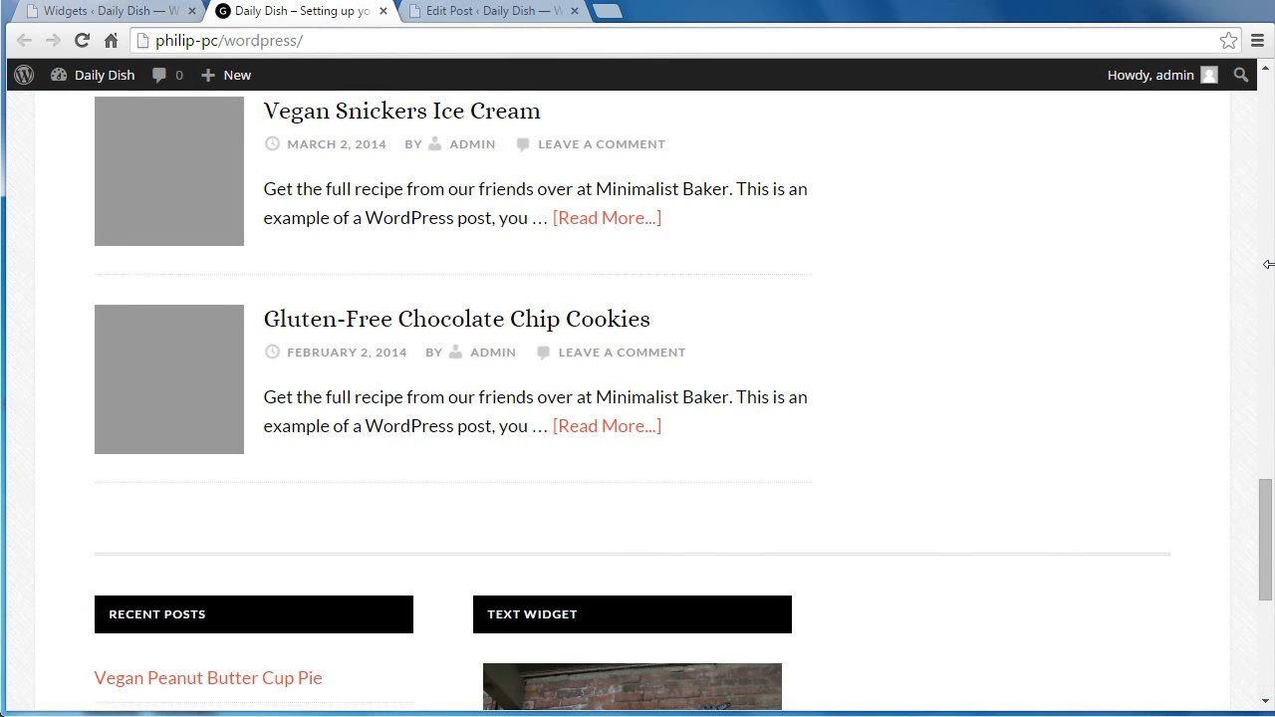
pyautogui.scroll(-3)
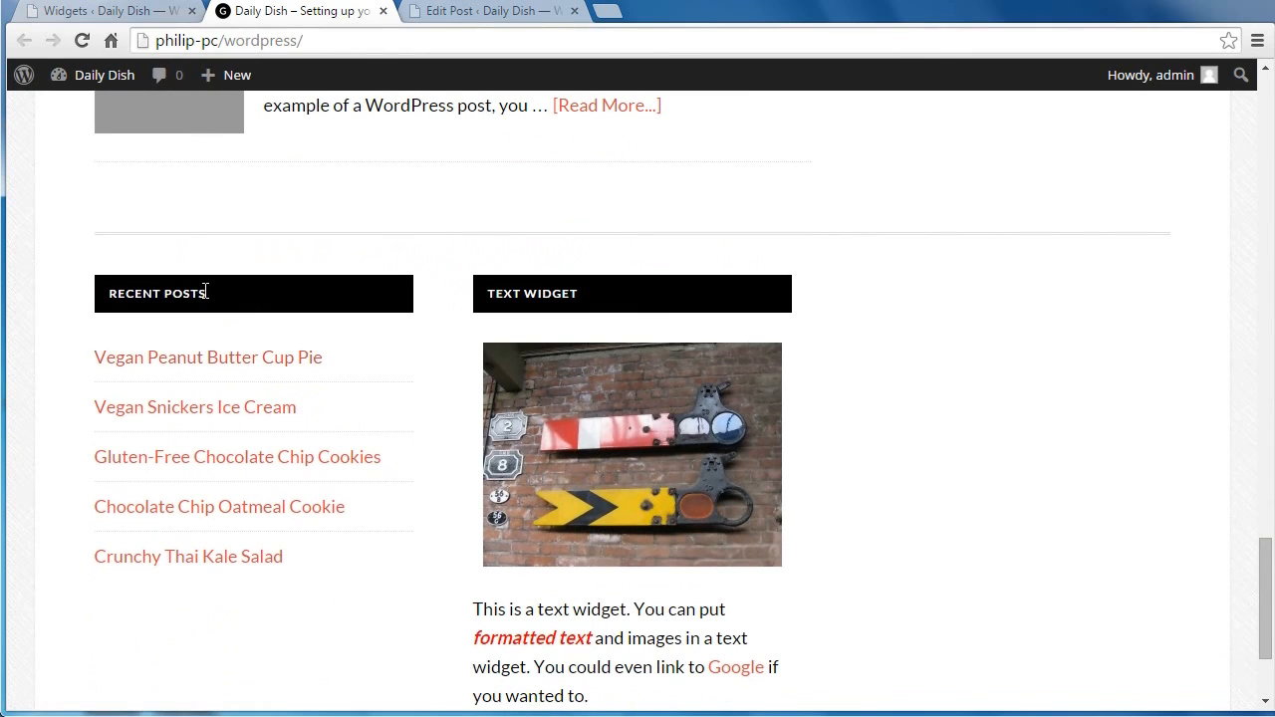
pyautogui.moveTo(504, 456)
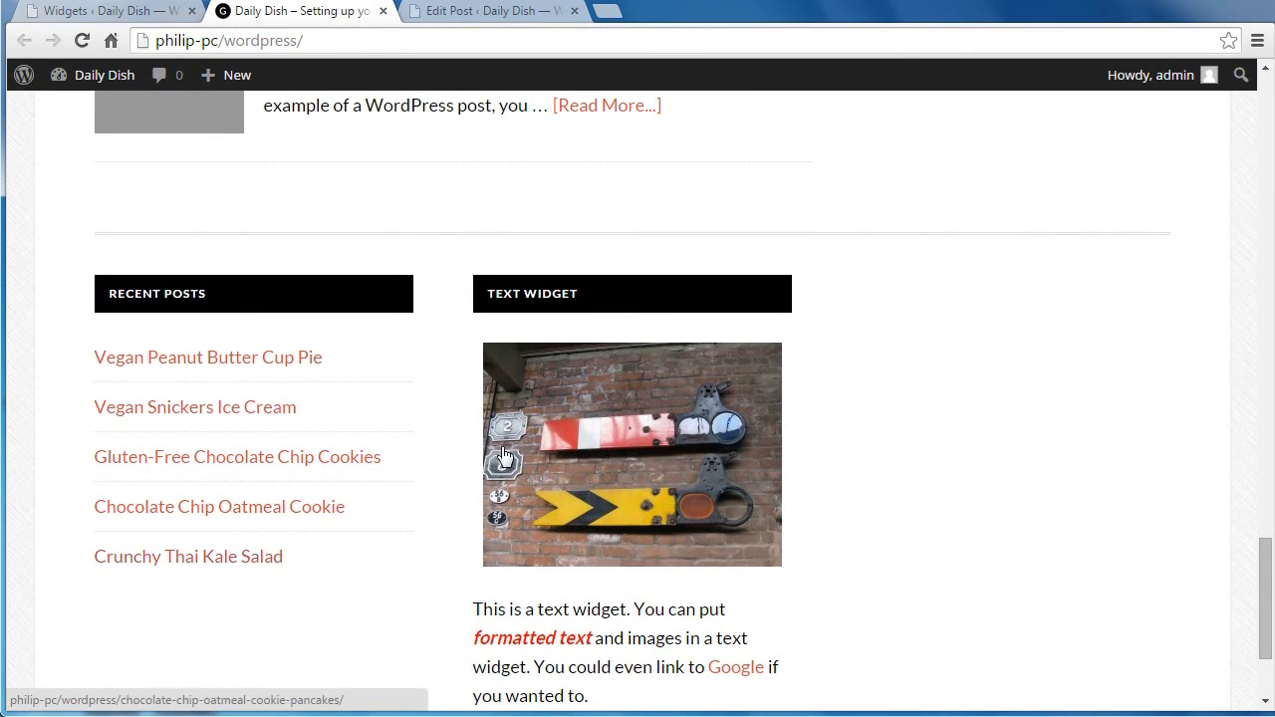
pyautogui.moveTo(492, 298)
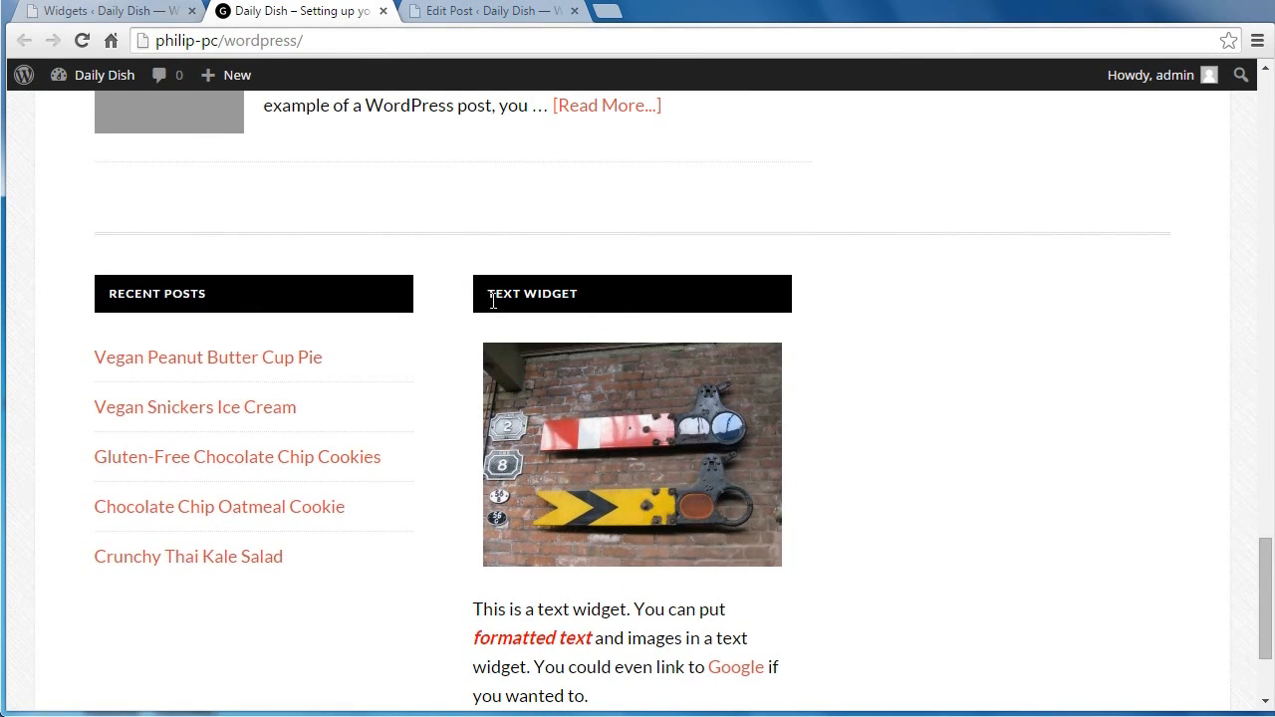
pyautogui.moveTo(613, 426)
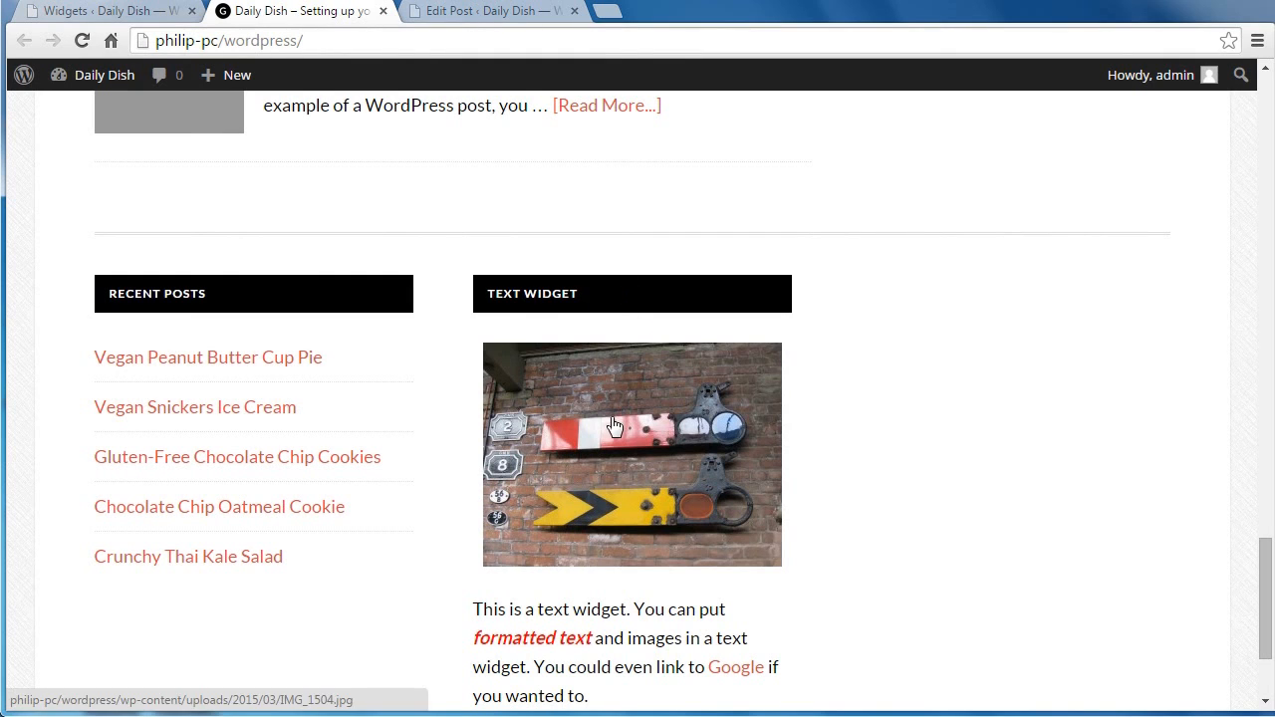
pyautogui.moveTo(311, 298)
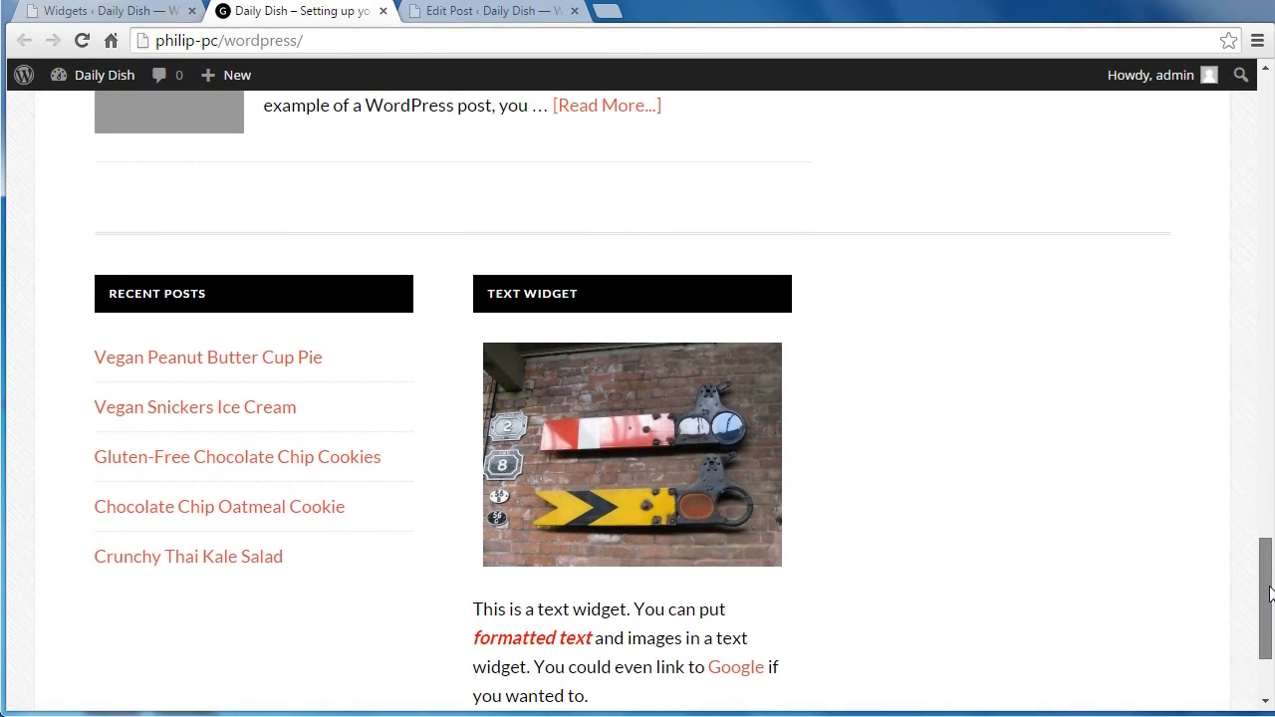
pyautogui.scroll(3)
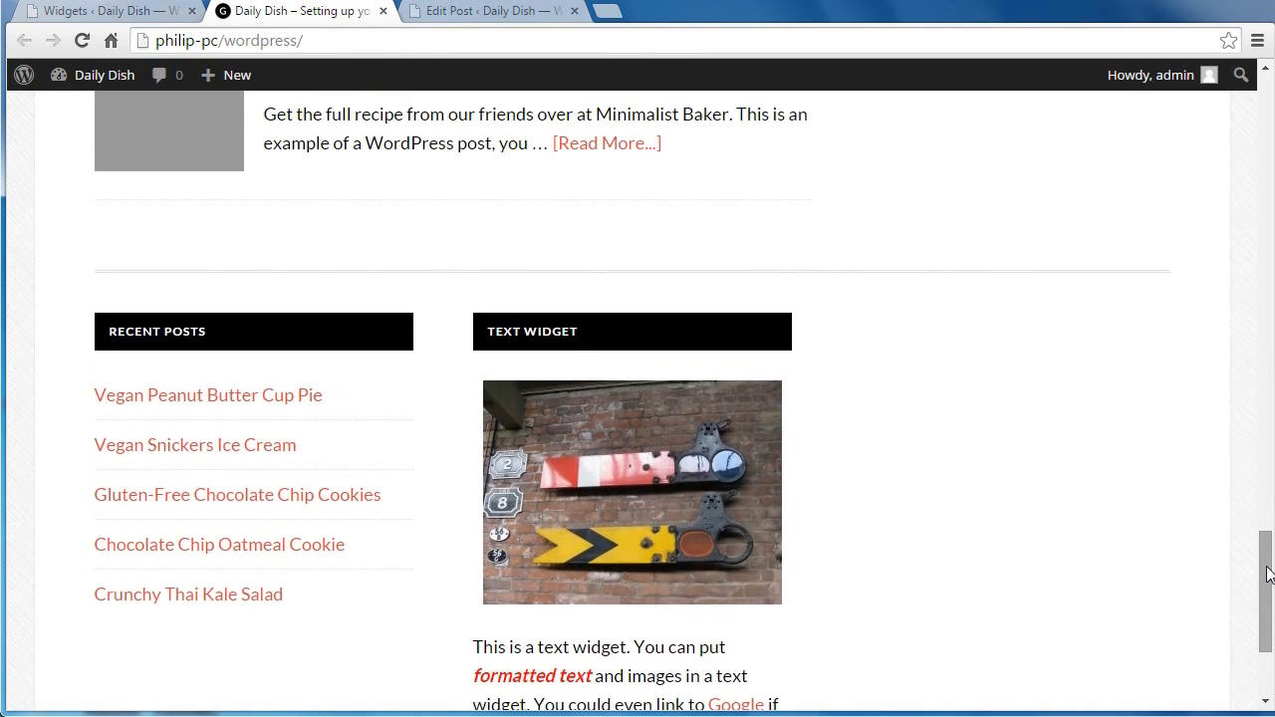
pyautogui.moveTo(964, 317)
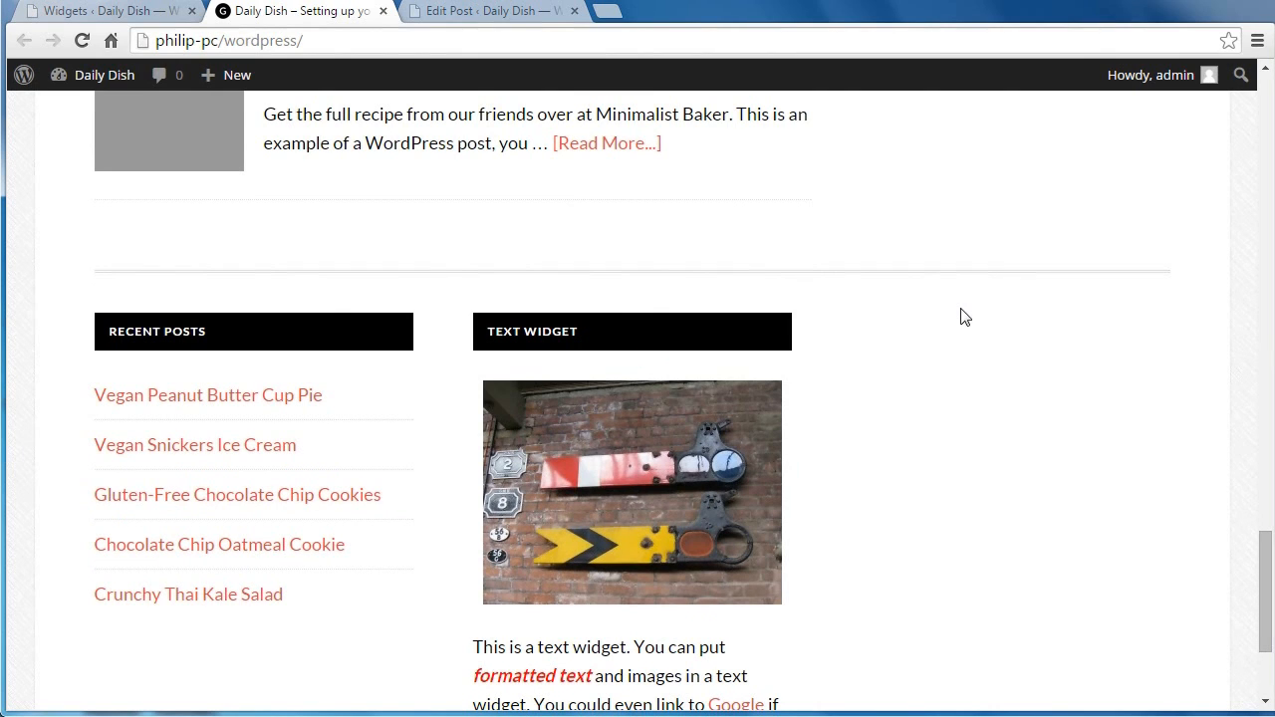
pyautogui.moveTo(506, 80)
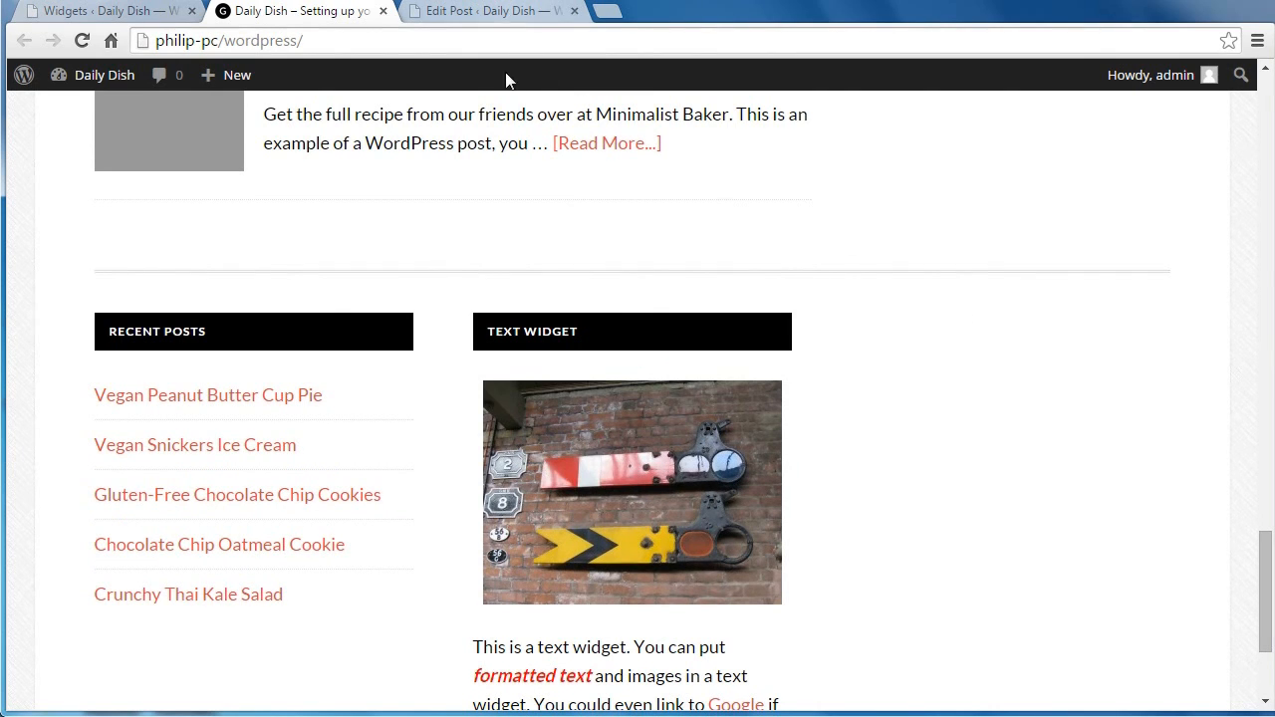
pyautogui.moveTo(729, 686)
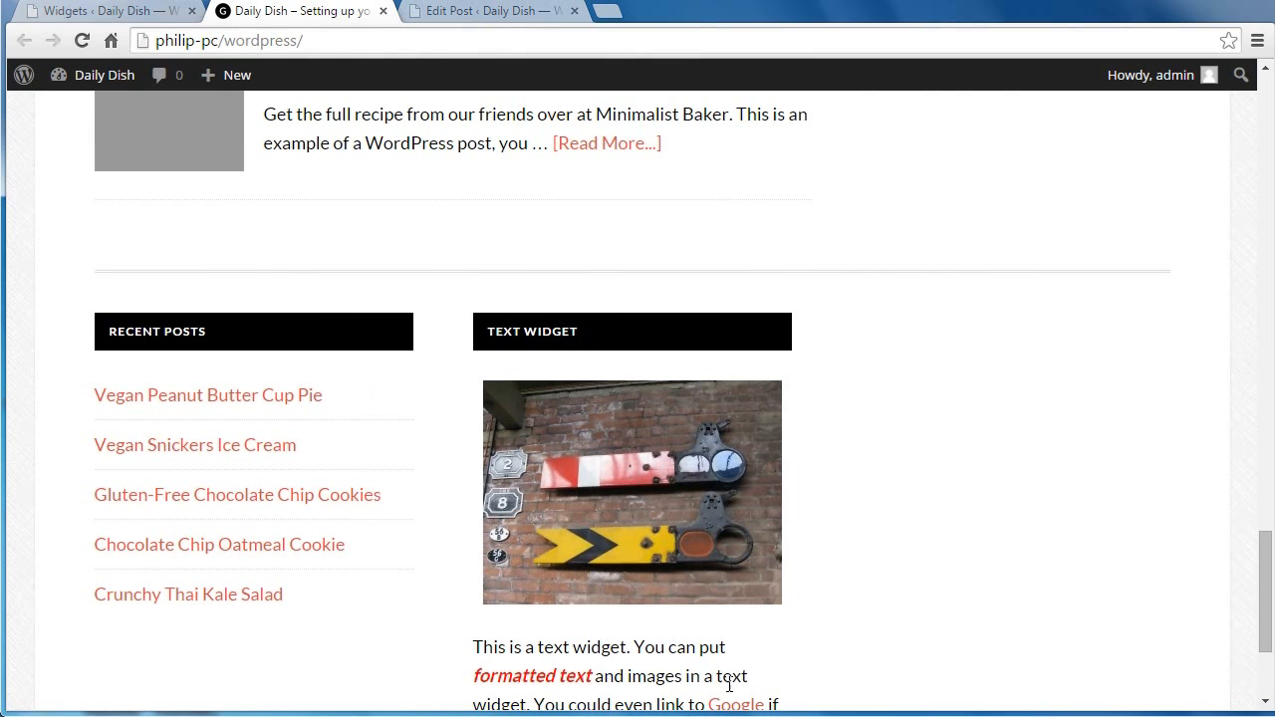
pyautogui.moveTo(488, 16)
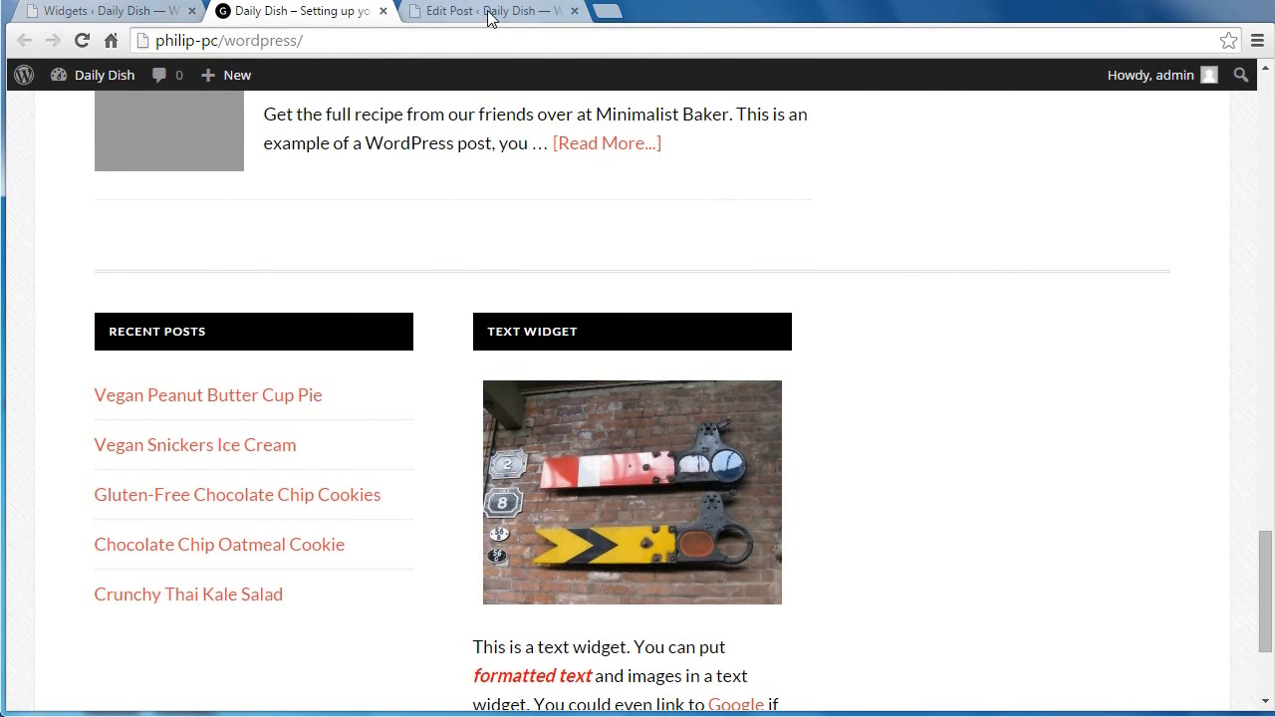
pyautogui.click(488, 12)
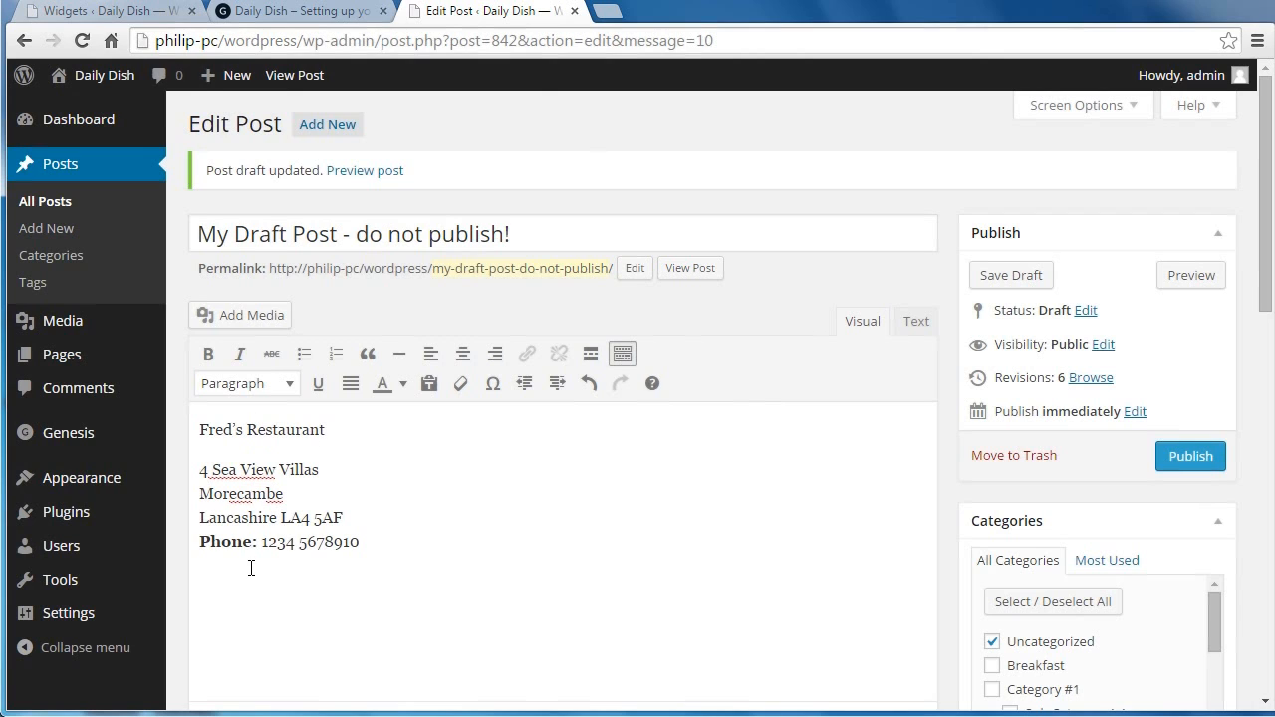
# Copy 'Fred's Restaurant' from the draft post's address and return to the Widgets screen.
pyautogui.click(323, 430)
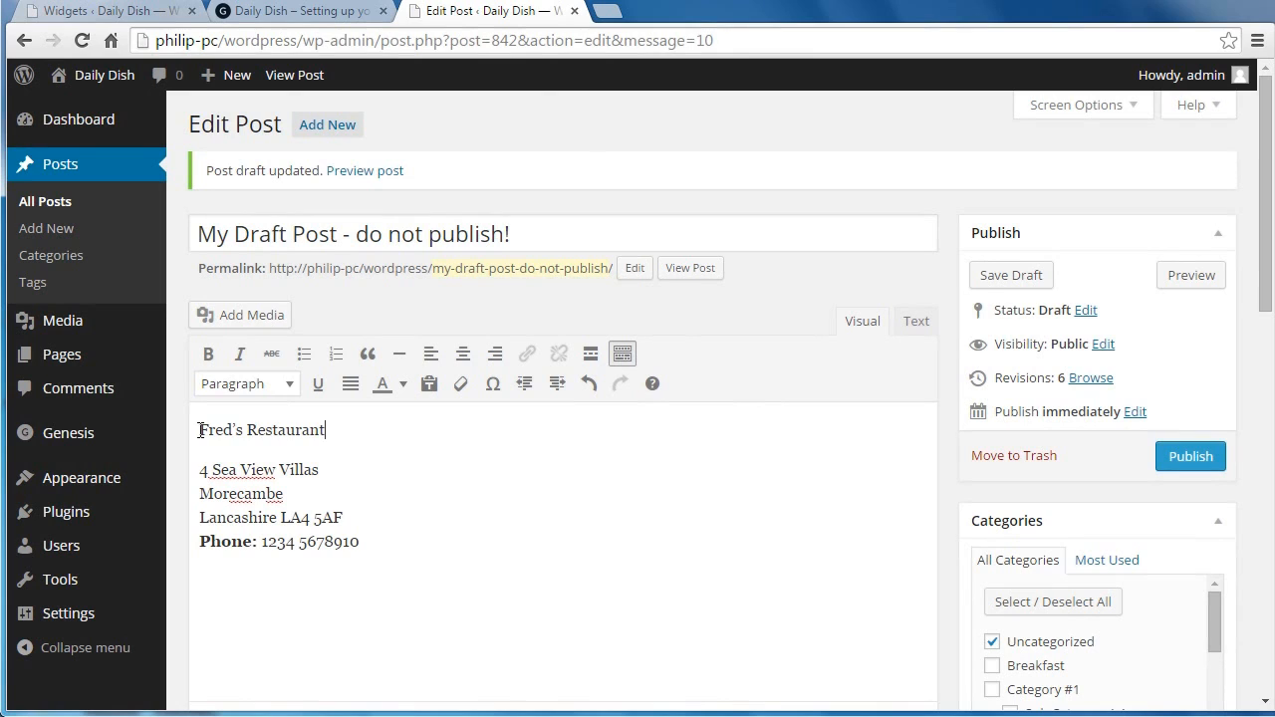
pyautogui.rightClick(263, 430)
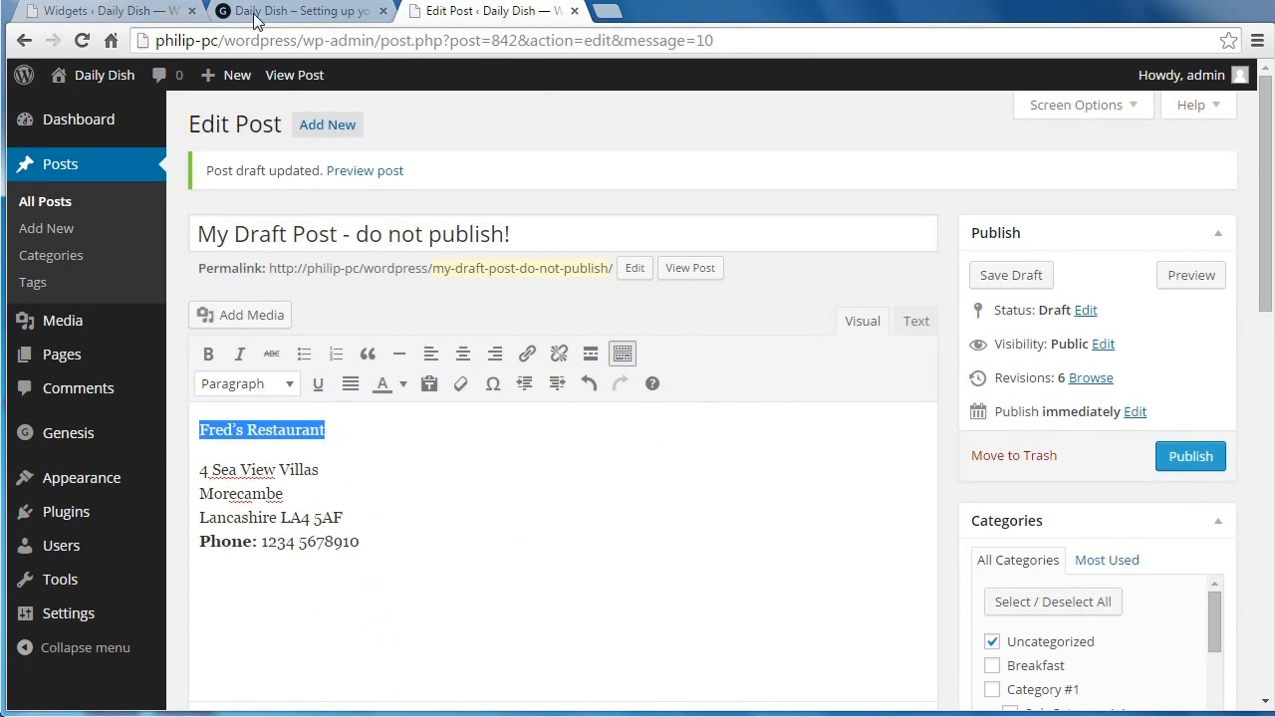
pyautogui.click(100, 11)
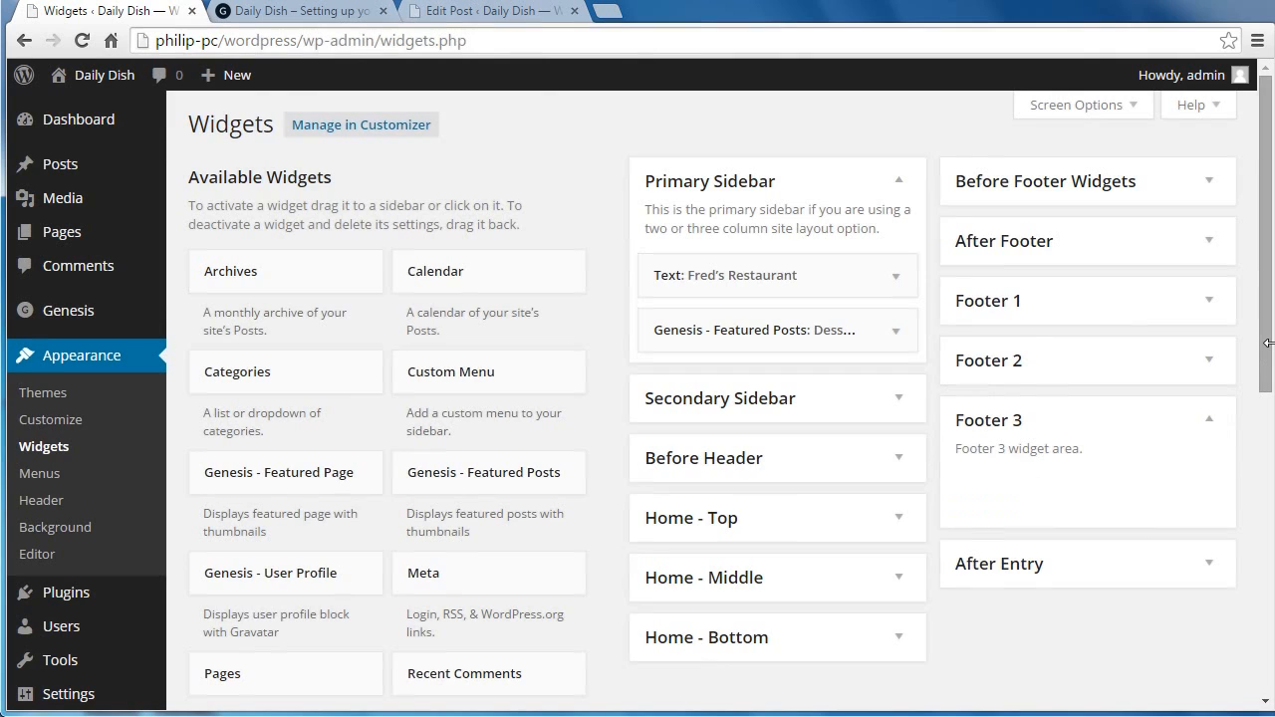
# Add a Text widget to Footer 3 titled 'Fred's Restaurant', then go back to the draft post.
pyautogui.scroll(-3)
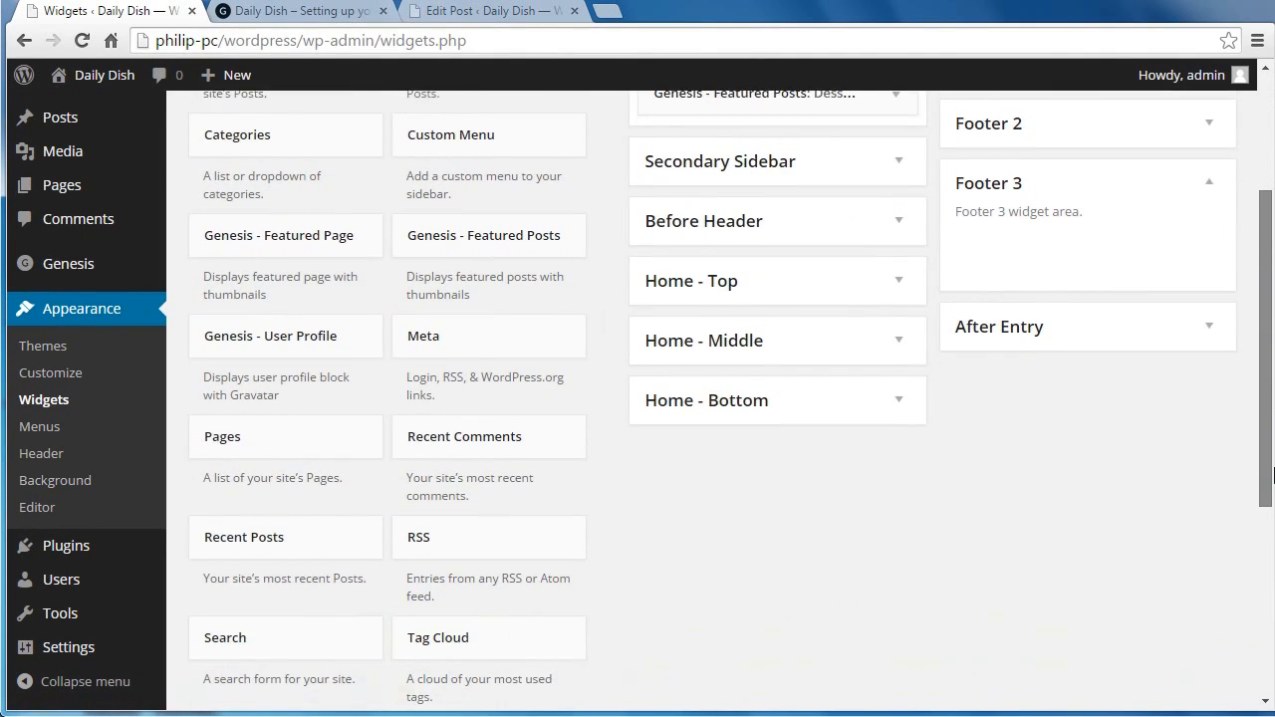
pyautogui.scroll(-3)
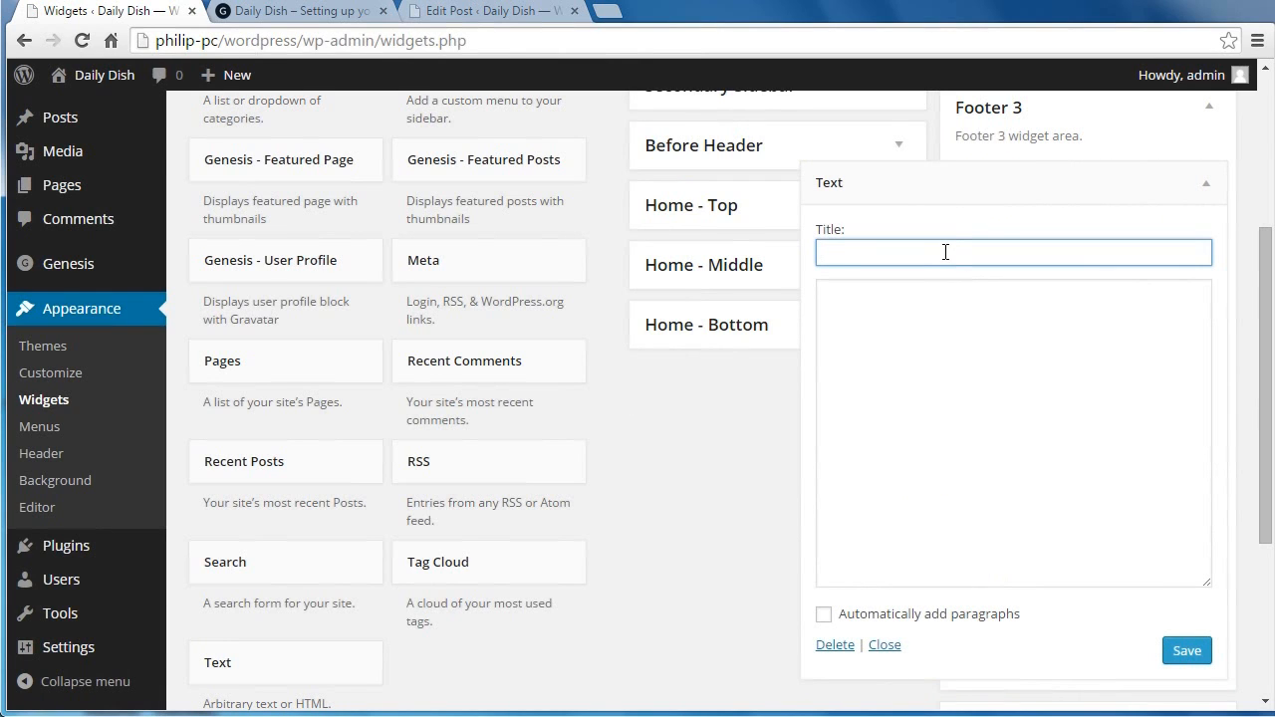
pyautogui.write("Fred's Restaurant")
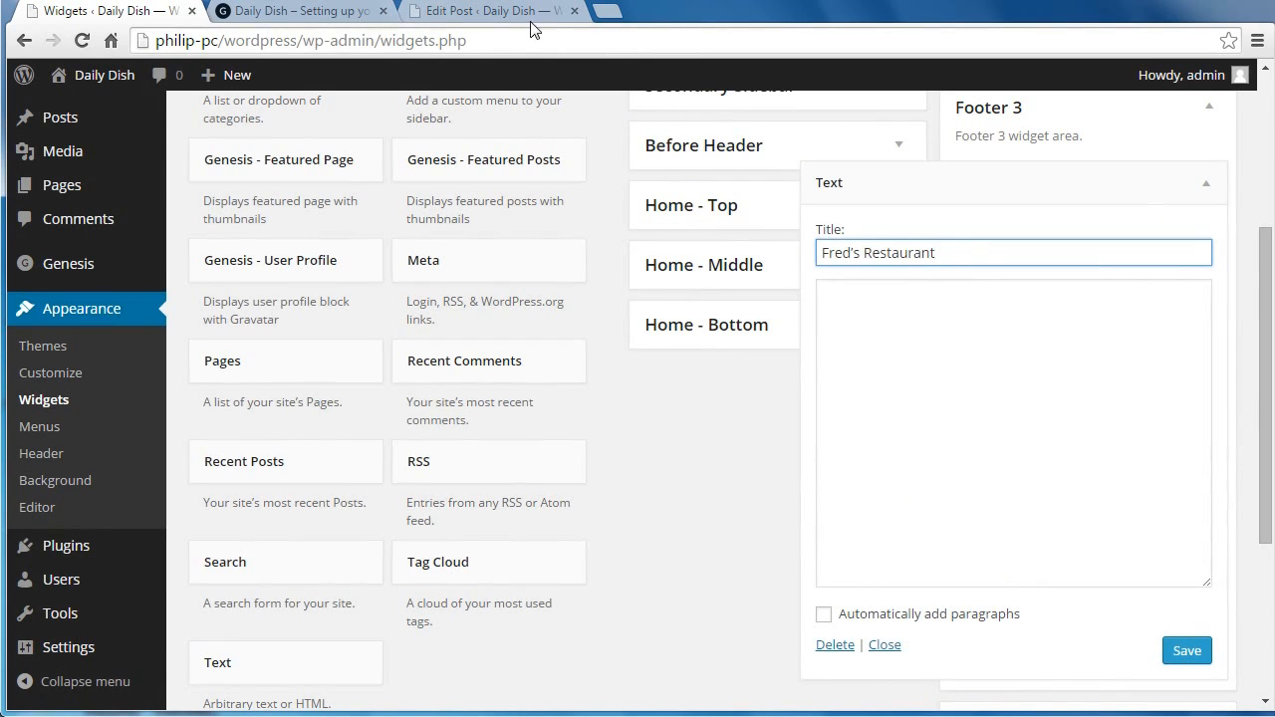
pyautogui.click(488, 12)
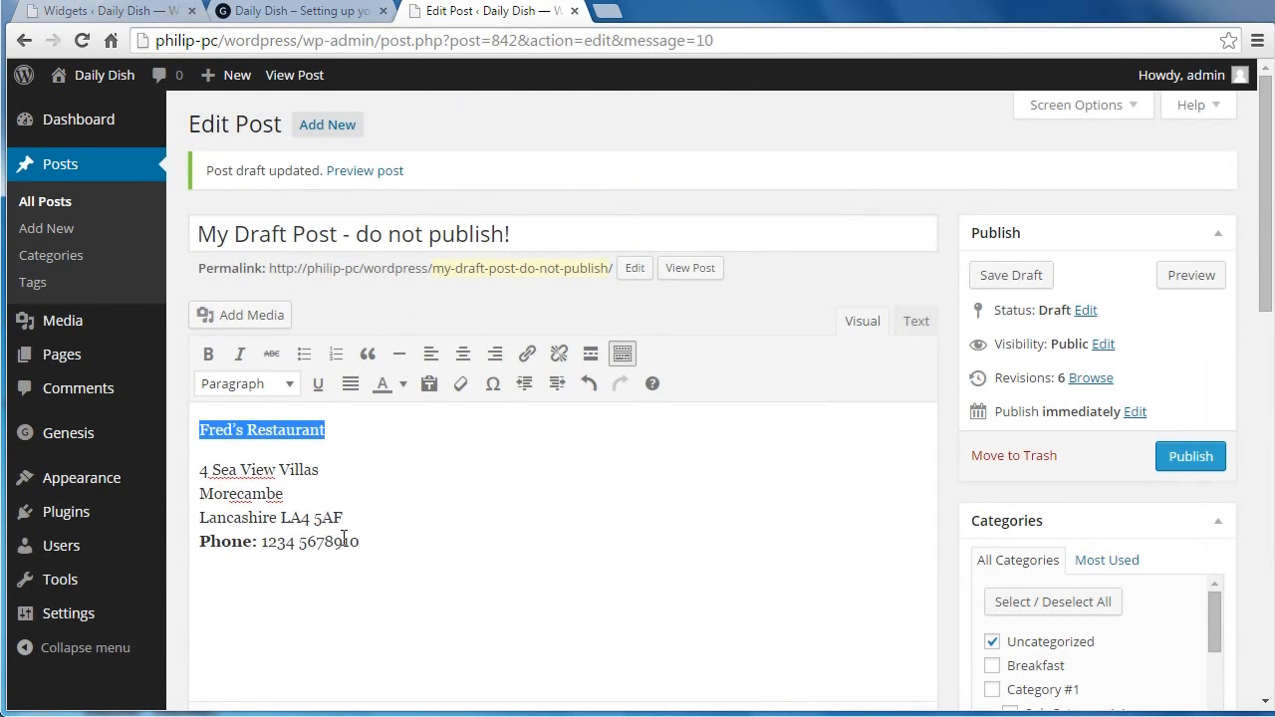
# Copy the address and phone lines with their HTML tags from the draft post and return to Widgets.
pyautogui.click(283, 494)
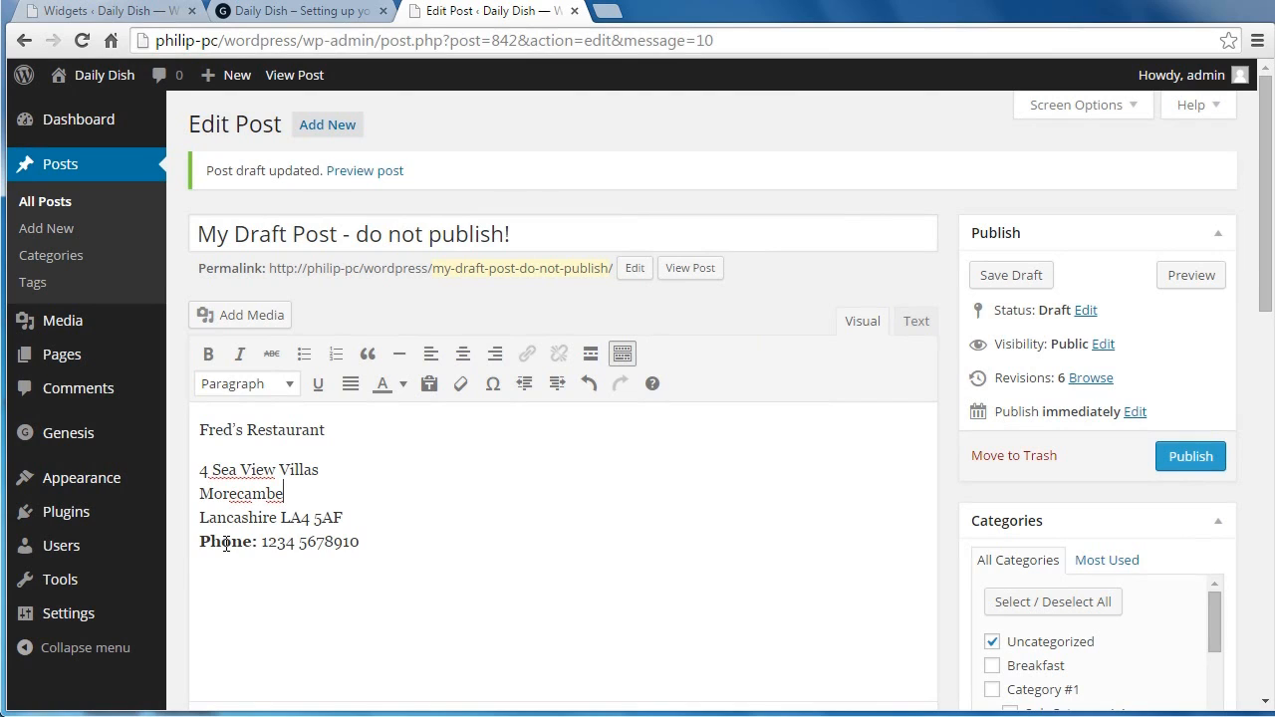
pyautogui.moveTo(207, 355)
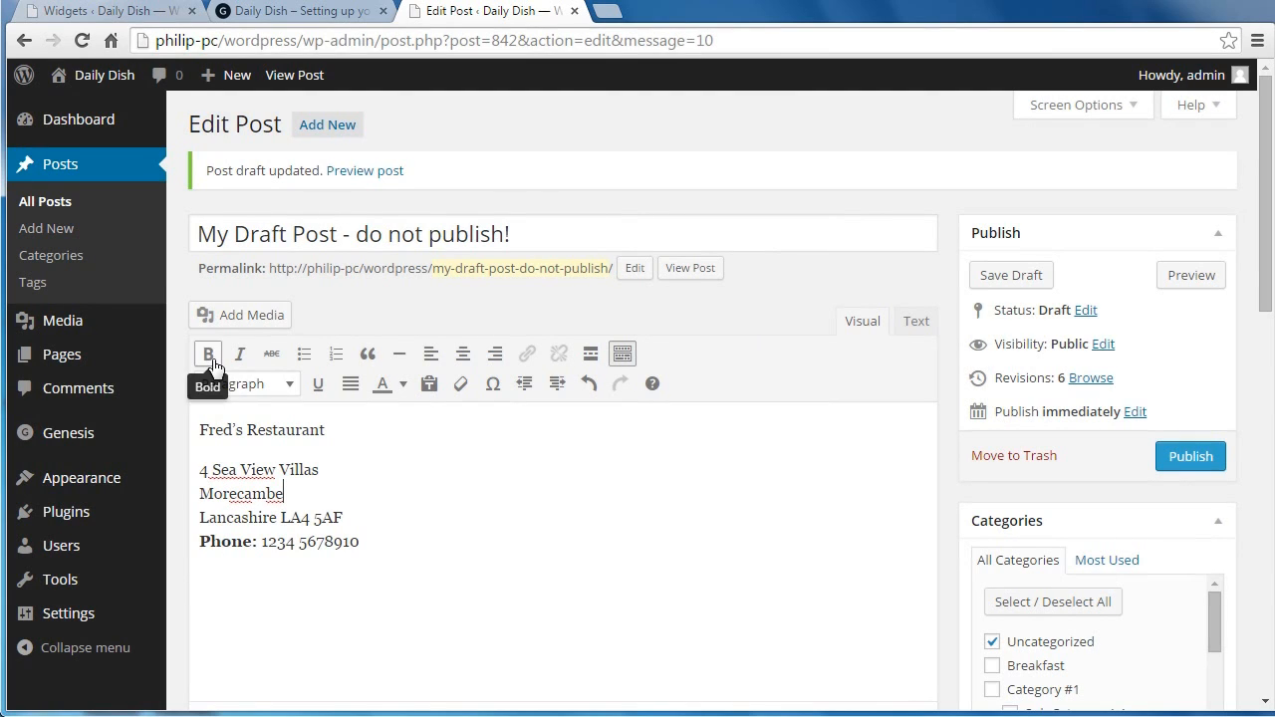
pyautogui.moveTo(357, 542)
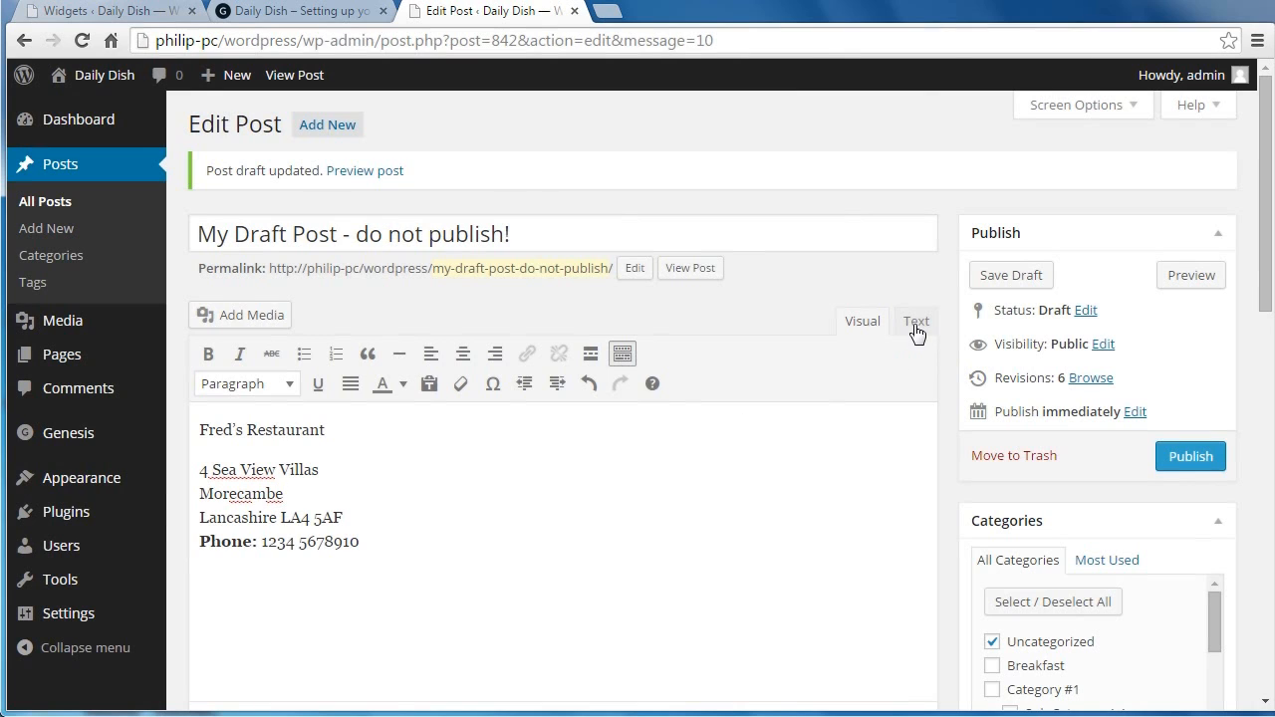
pyautogui.click(915, 320)
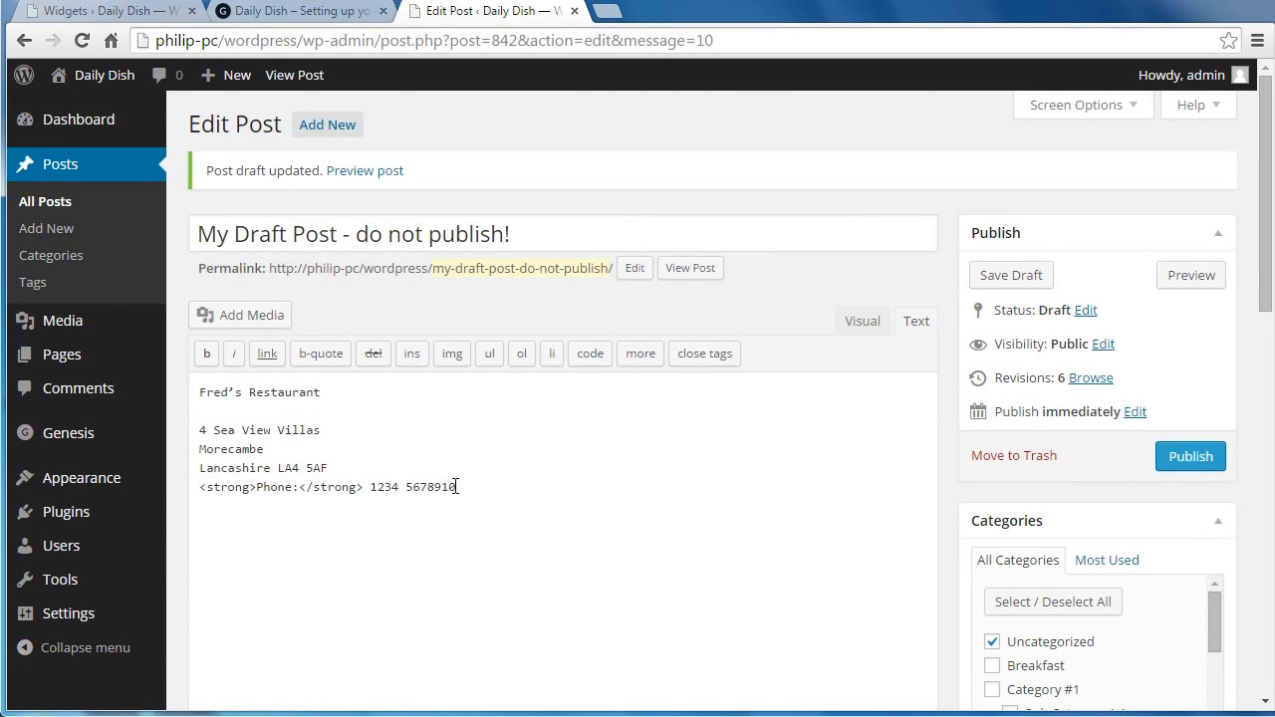
pyautogui.moveTo(199, 430); pyautogui.dragTo(457, 486)
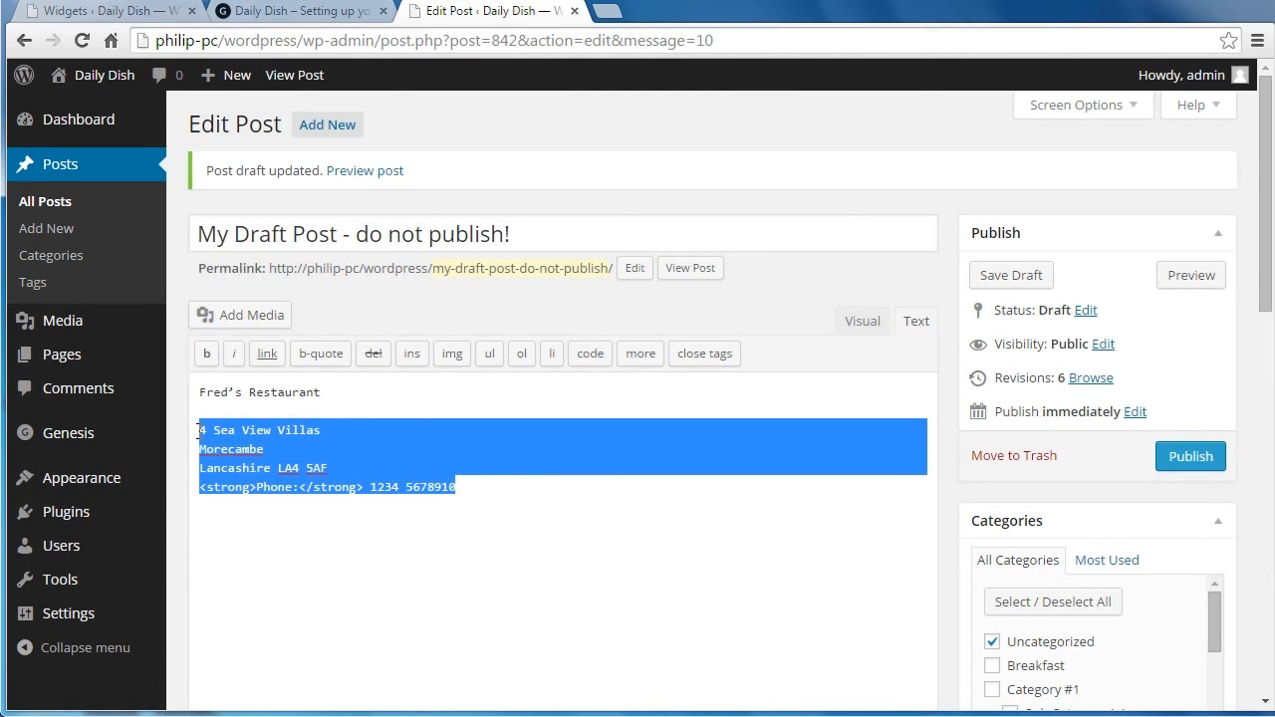
pyautogui.rightClick(328, 458)
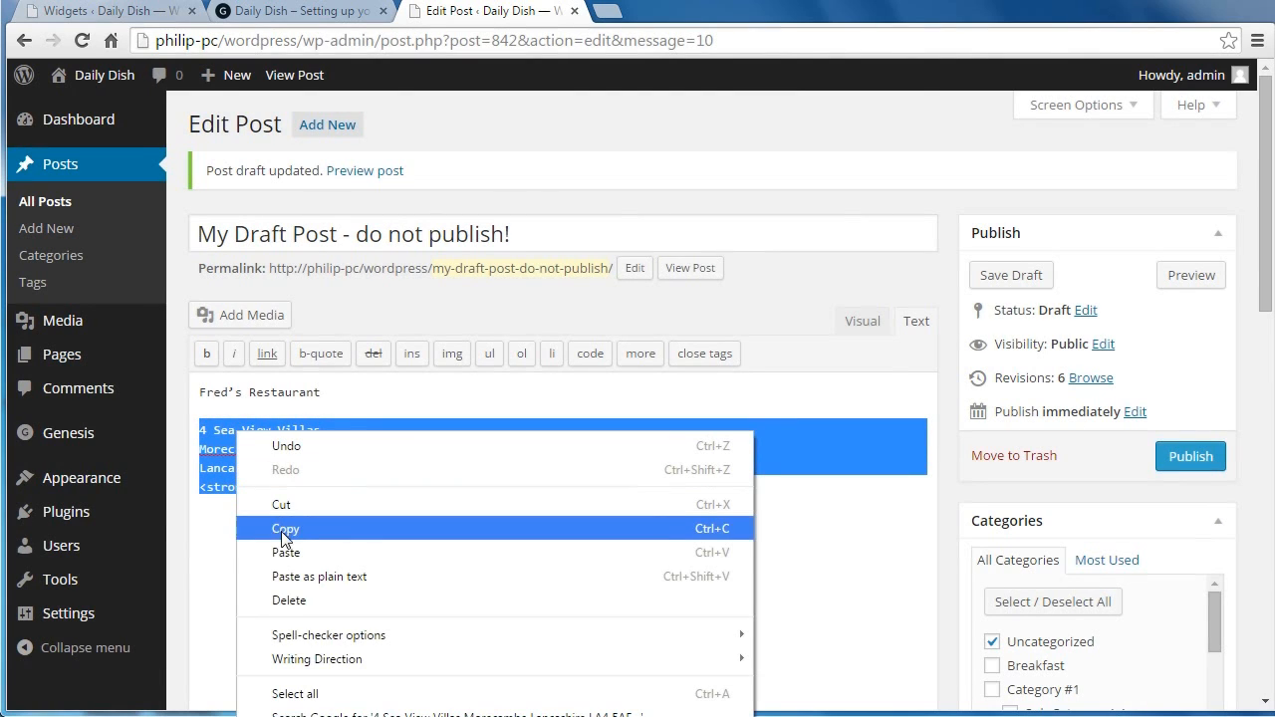
pyautogui.click(285, 528)
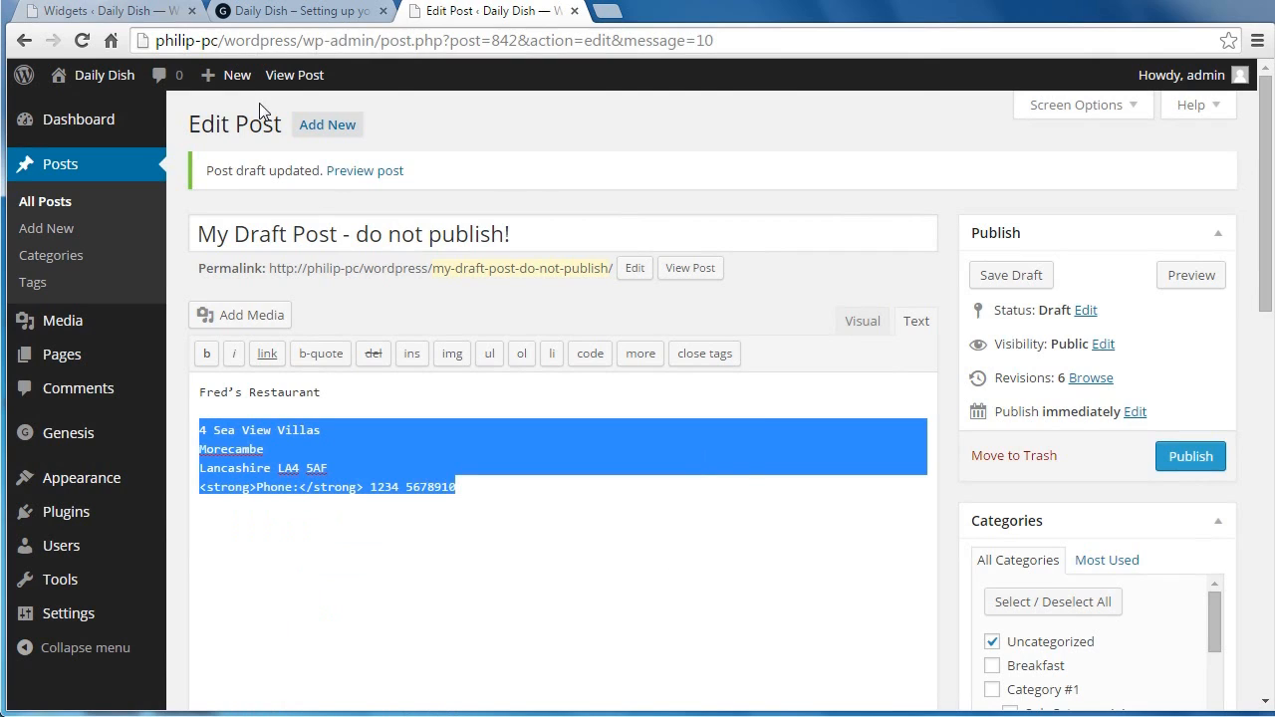
pyautogui.click(100, 12)
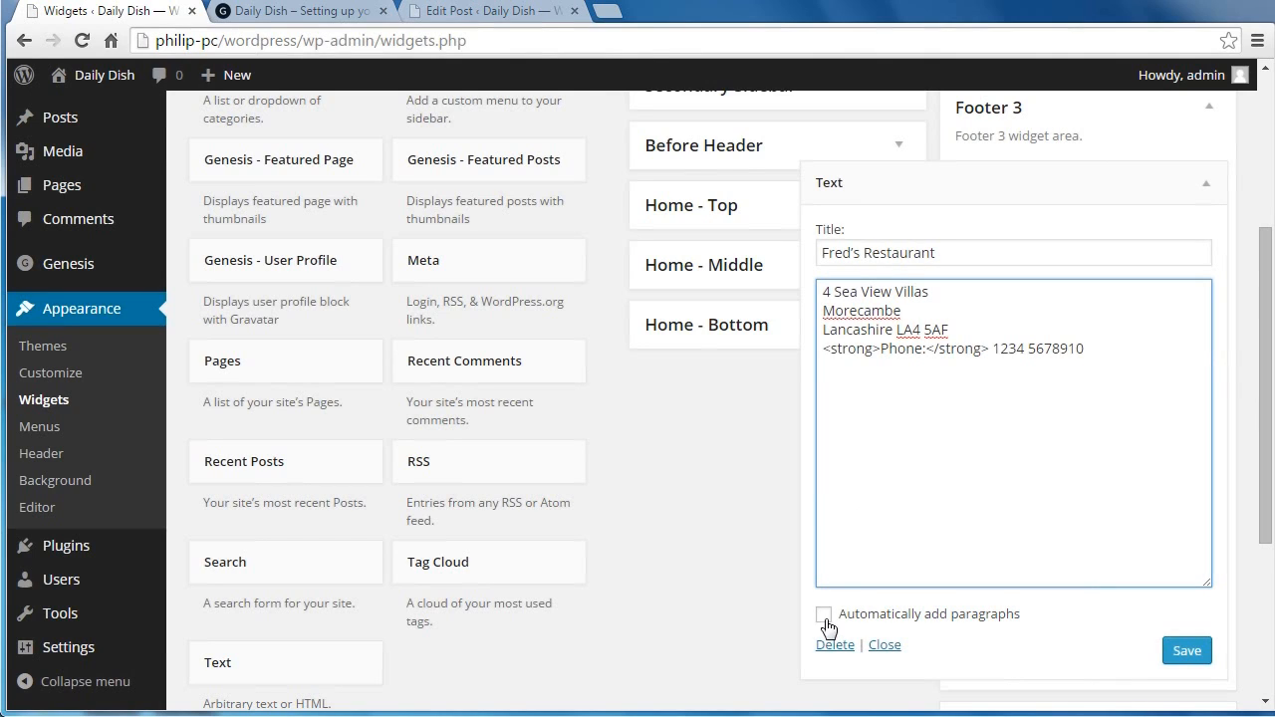
# Enable automatic paragraphs on the Fred's Restaurant widget, save it, and check the site footer.
pyautogui.click(825, 614)
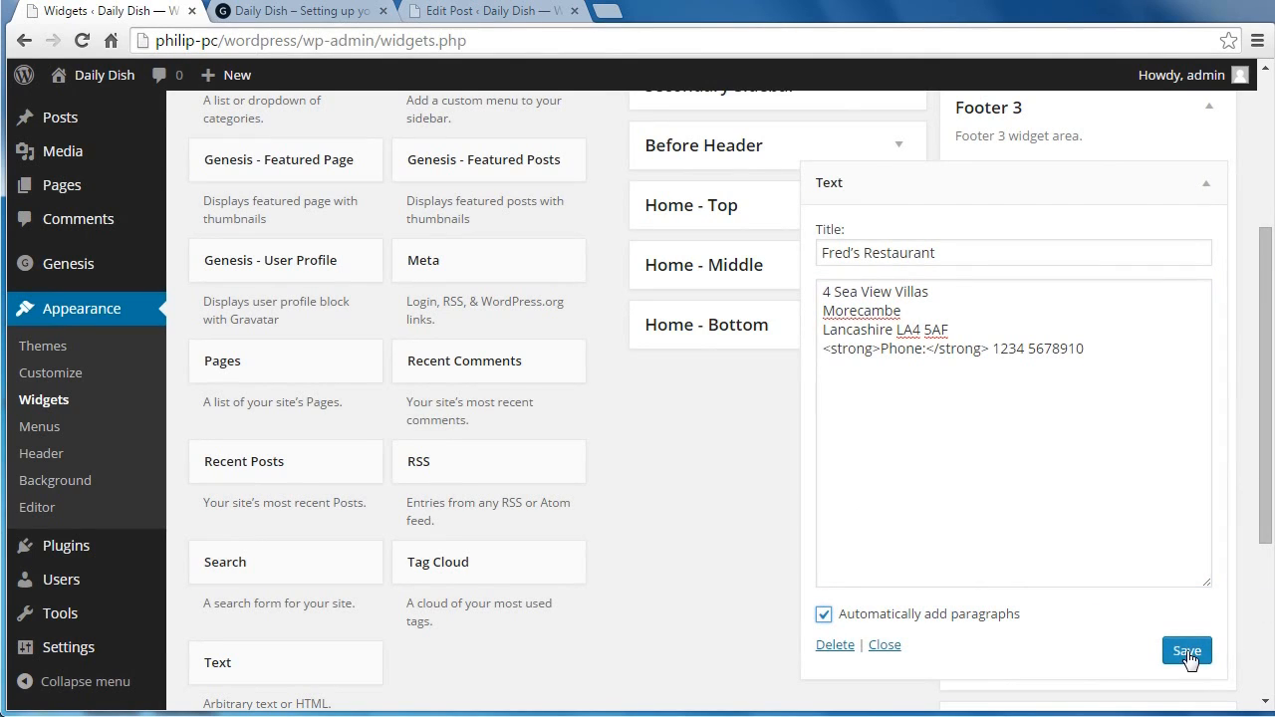
pyautogui.click(1187, 650)
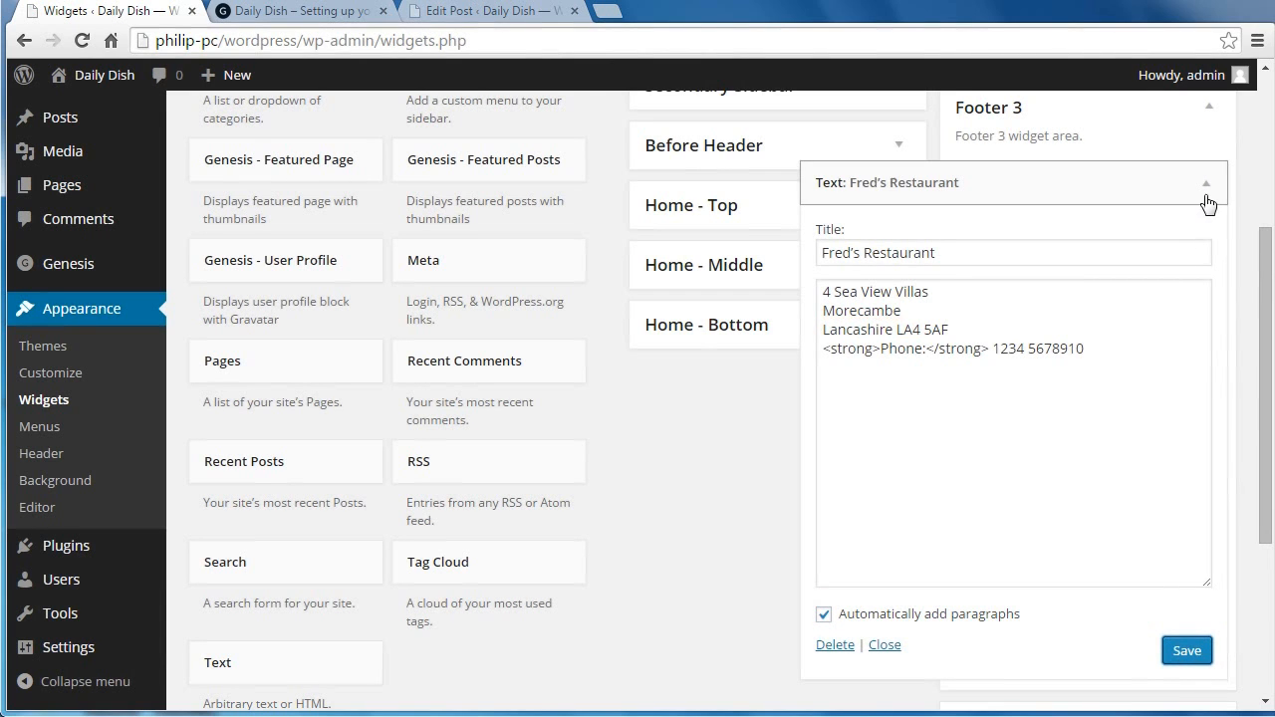
pyautogui.click(288, 12)
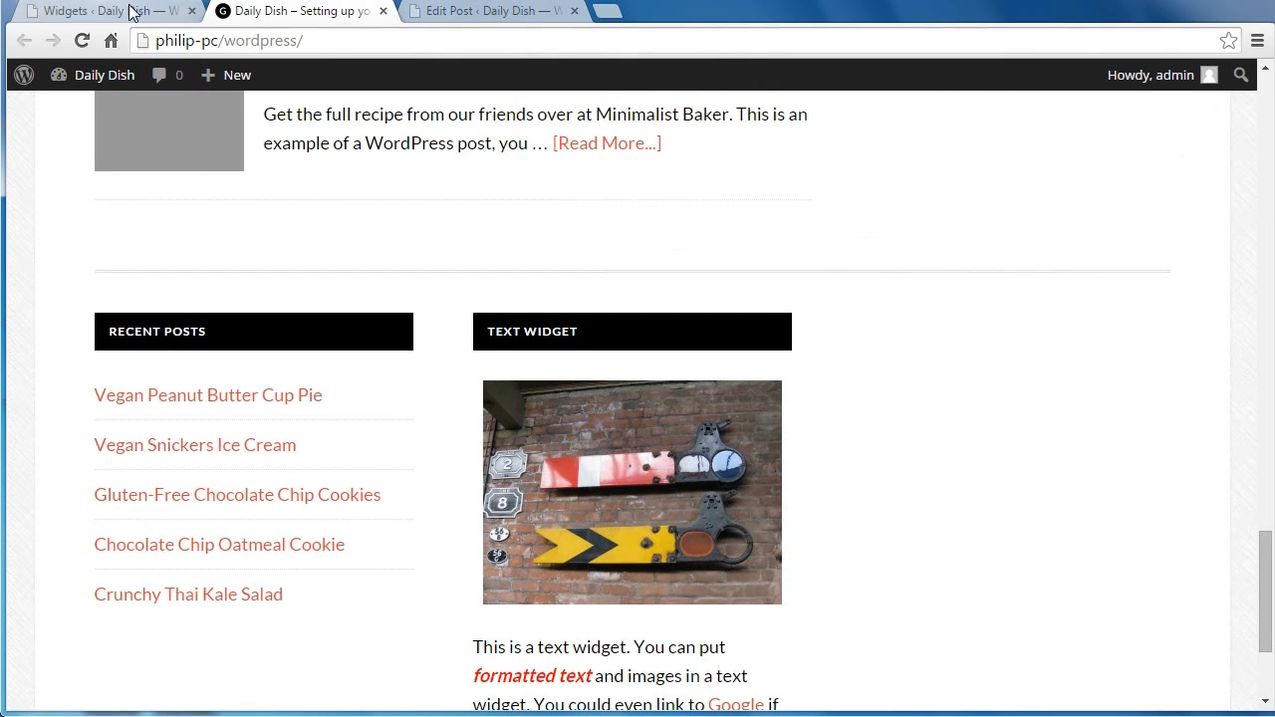
pyautogui.click(100, 12)
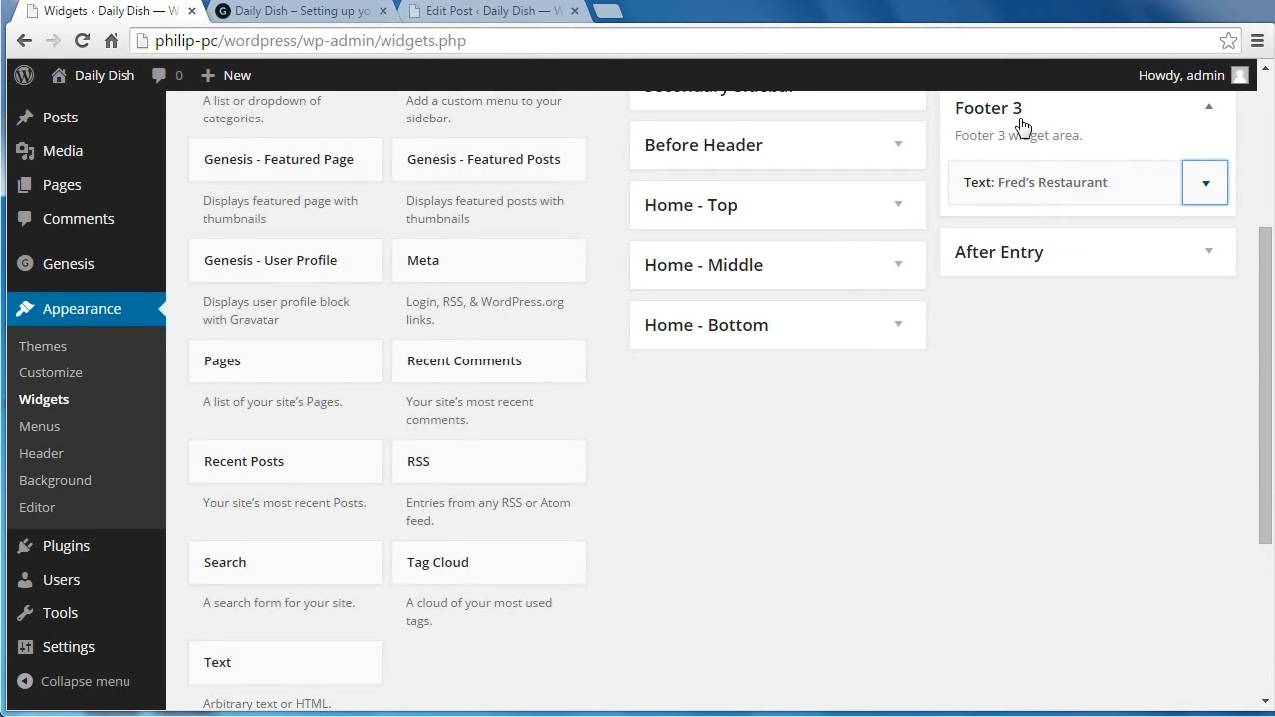
pyautogui.moveTo(458, 524)
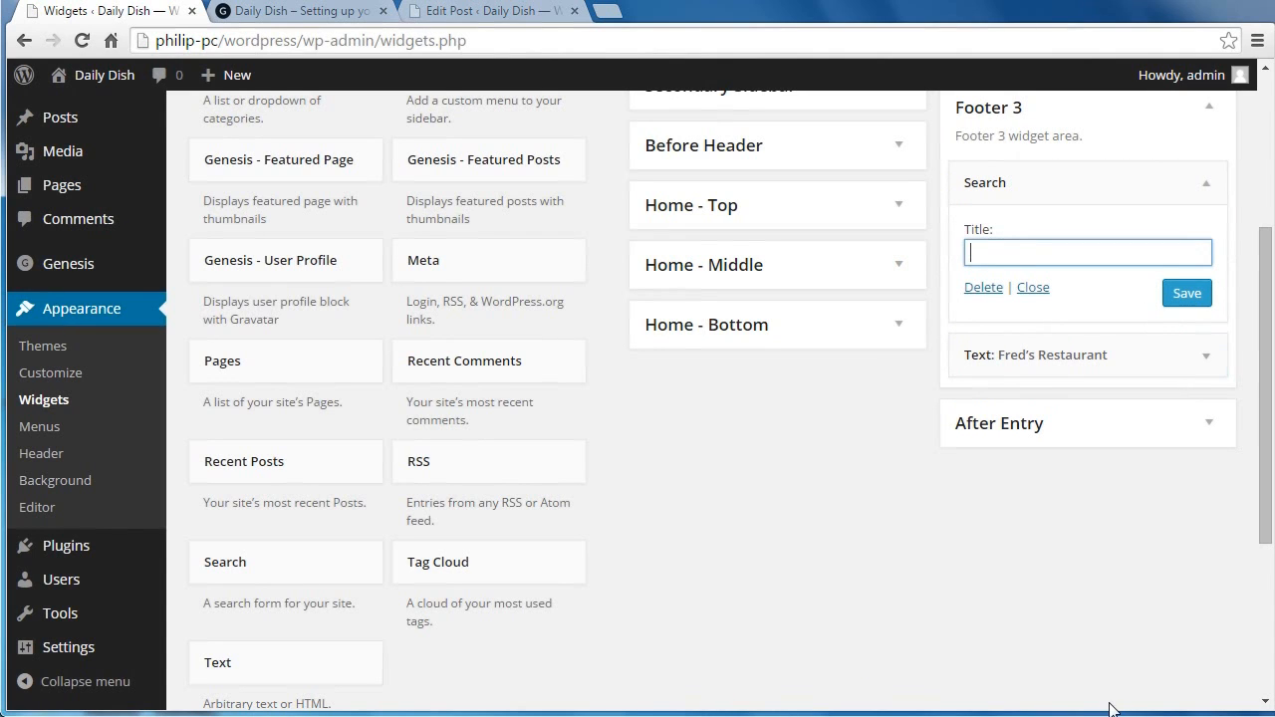
# Title the Footer 3 Search widget 'Search my Site' and save it.
pyautogui.write('Search my')
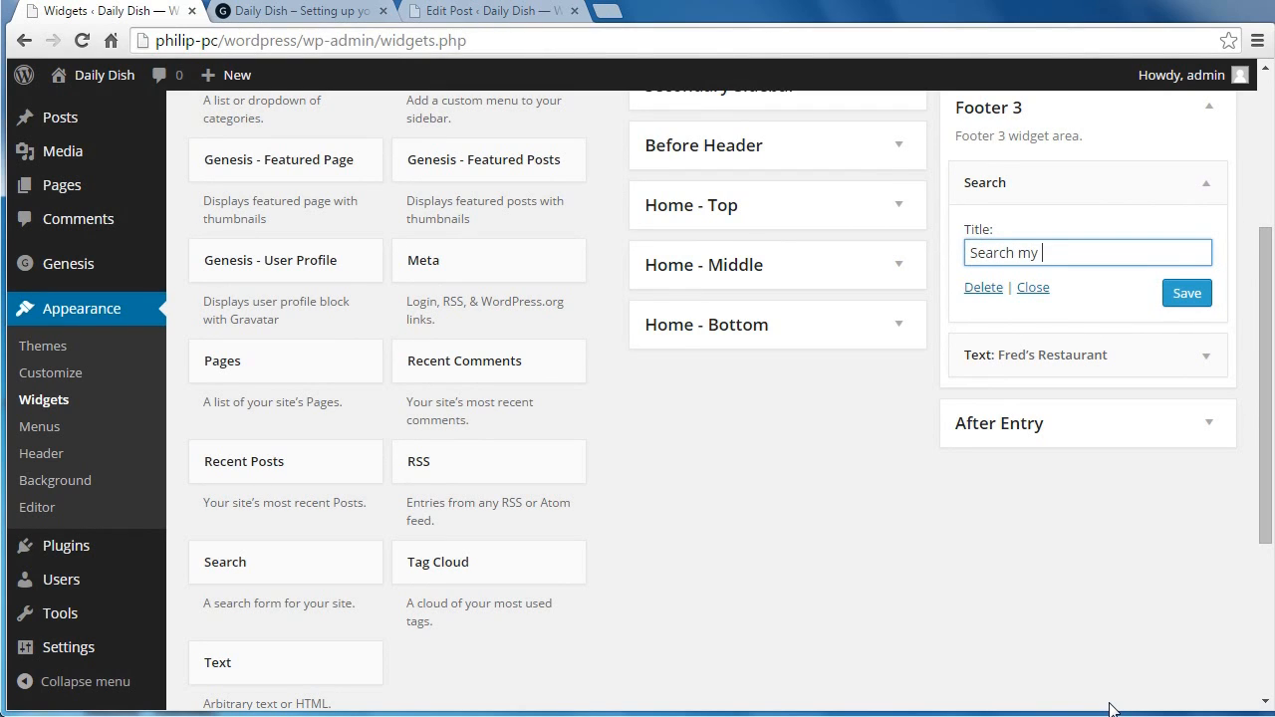
pyautogui.write('Site')
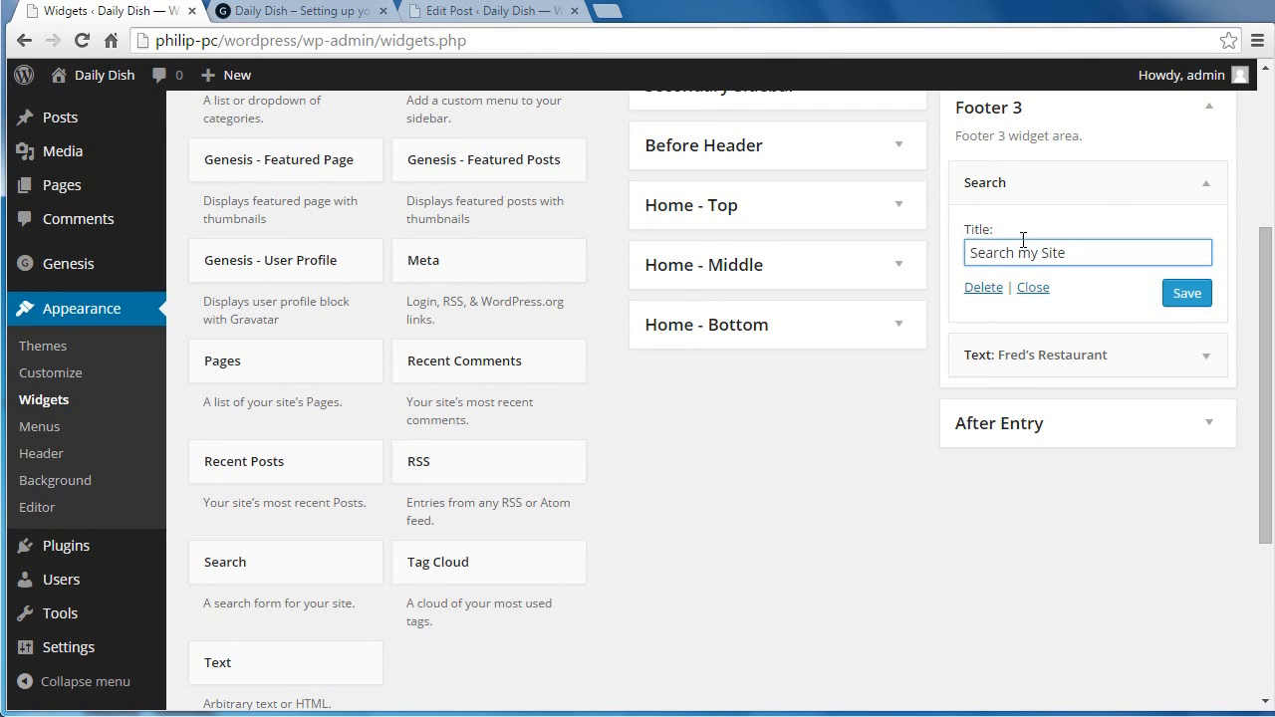
pyautogui.doubleClick(1026, 251)
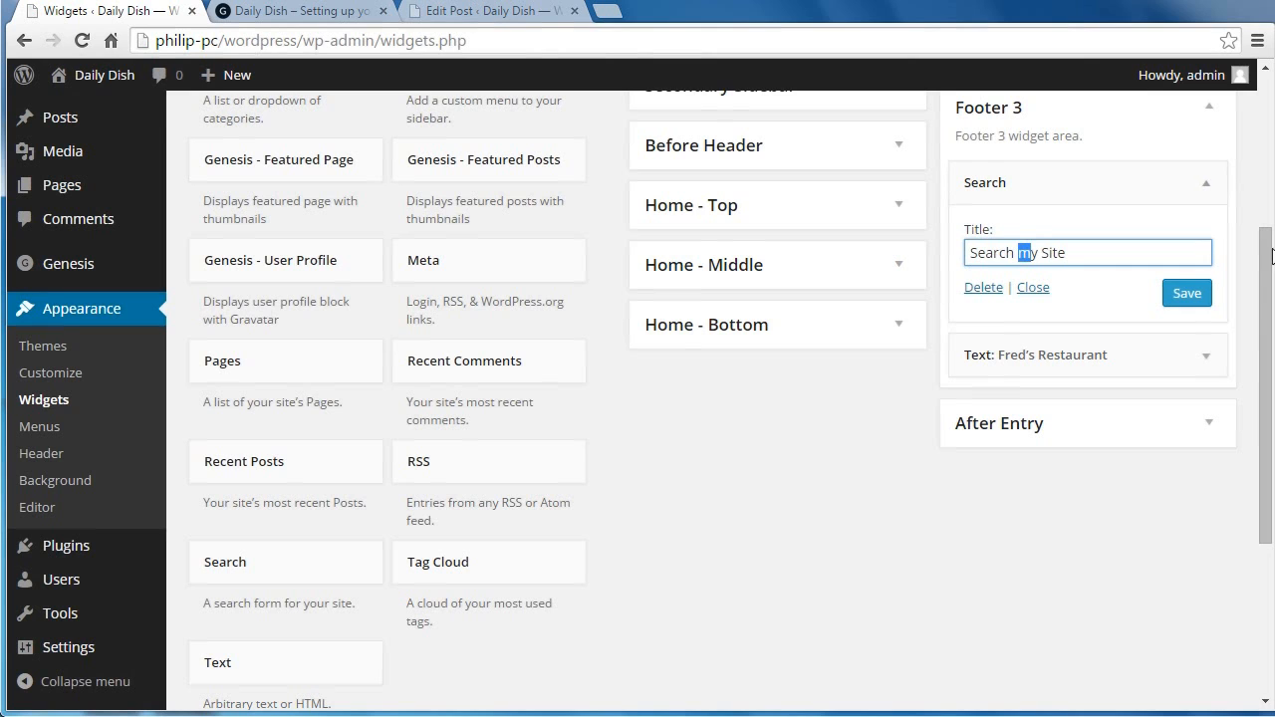
pyautogui.click(1188, 292)
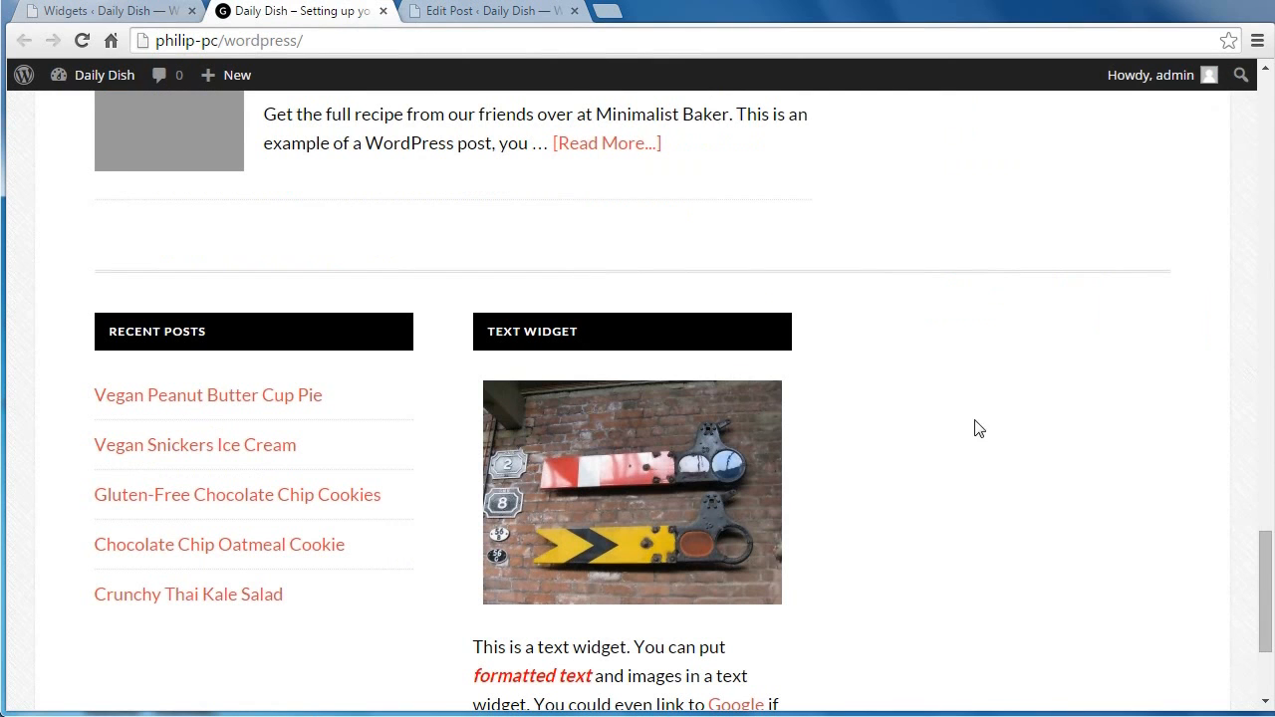
pyautogui.moveTo(301, 152)
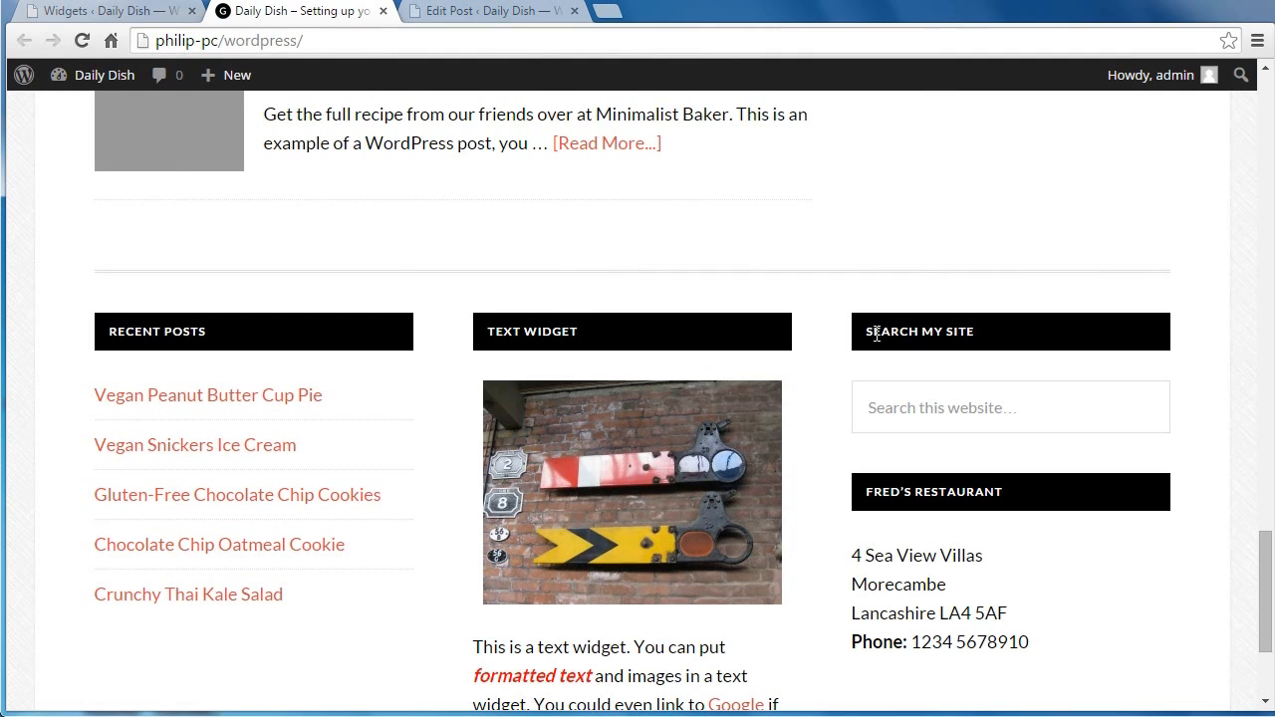
# Try the new Search my Site box in the live footer's third column.
pyautogui.click(1008, 406)
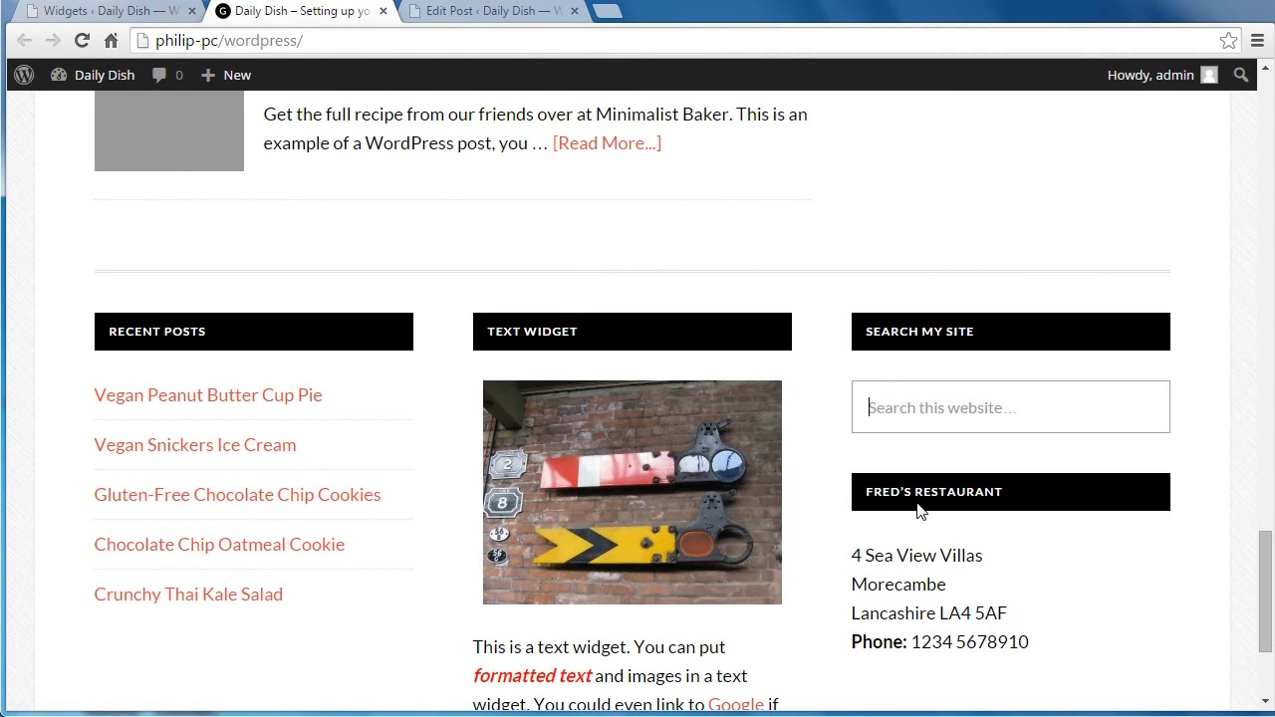
pyautogui.moveTo(846, 616)
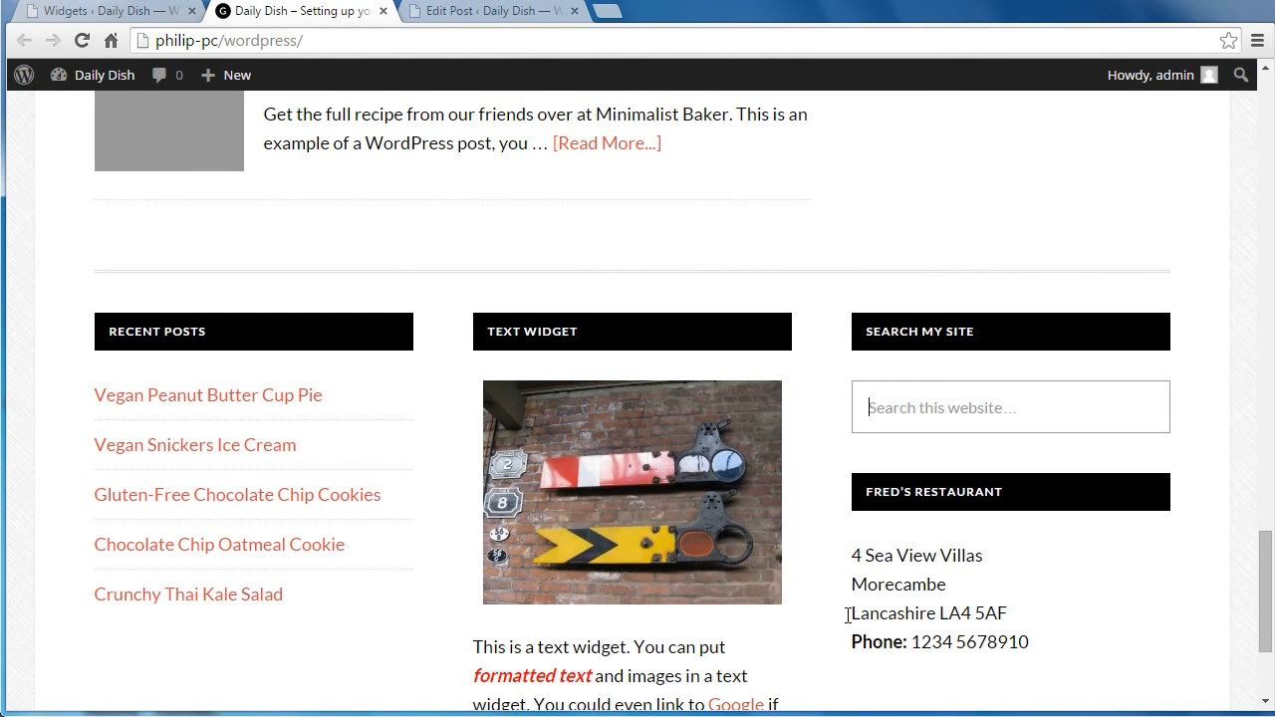
pyautogui.moveTo(547, 673)
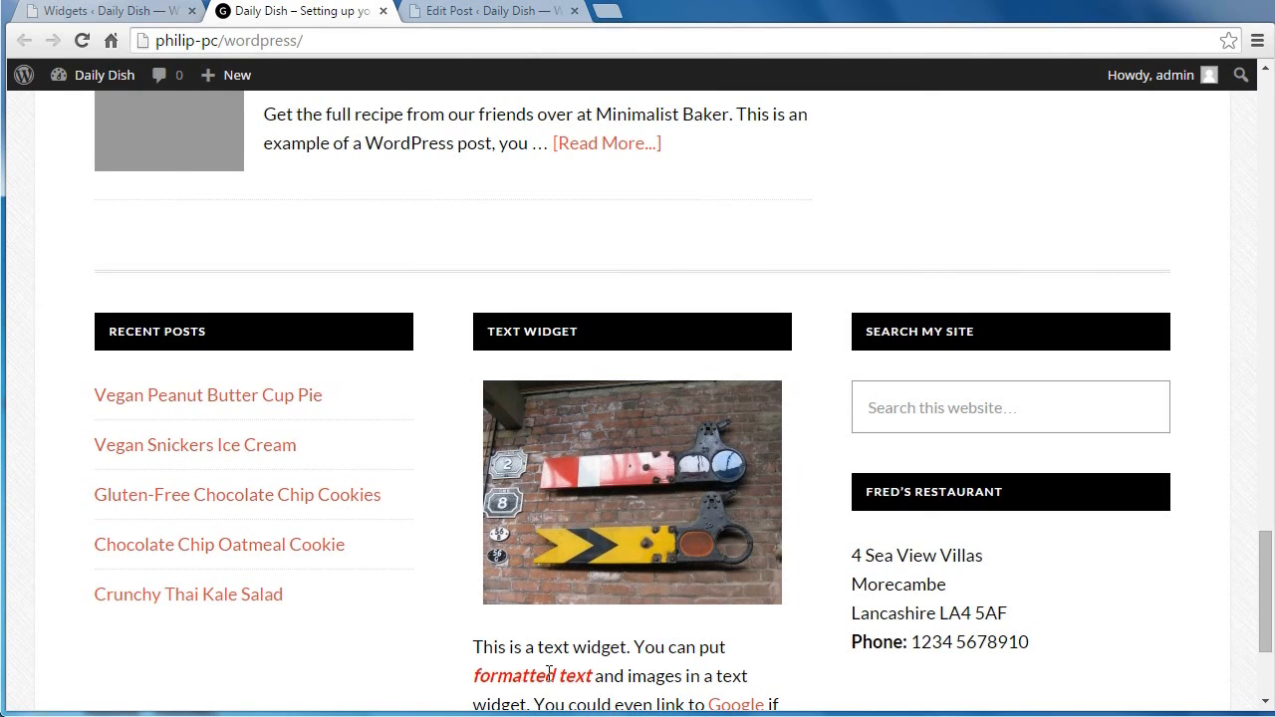
pyautogui.moveTo(1133, 650)
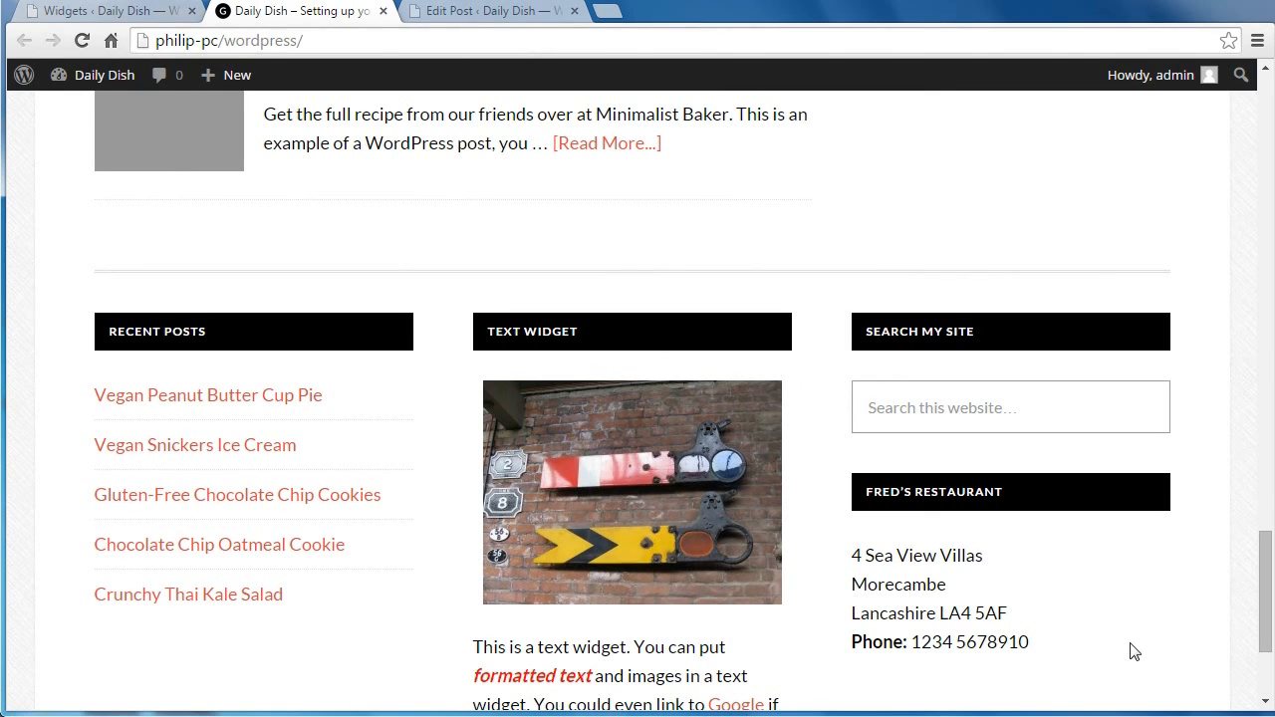
pyautogui.moveTo(610, 498)
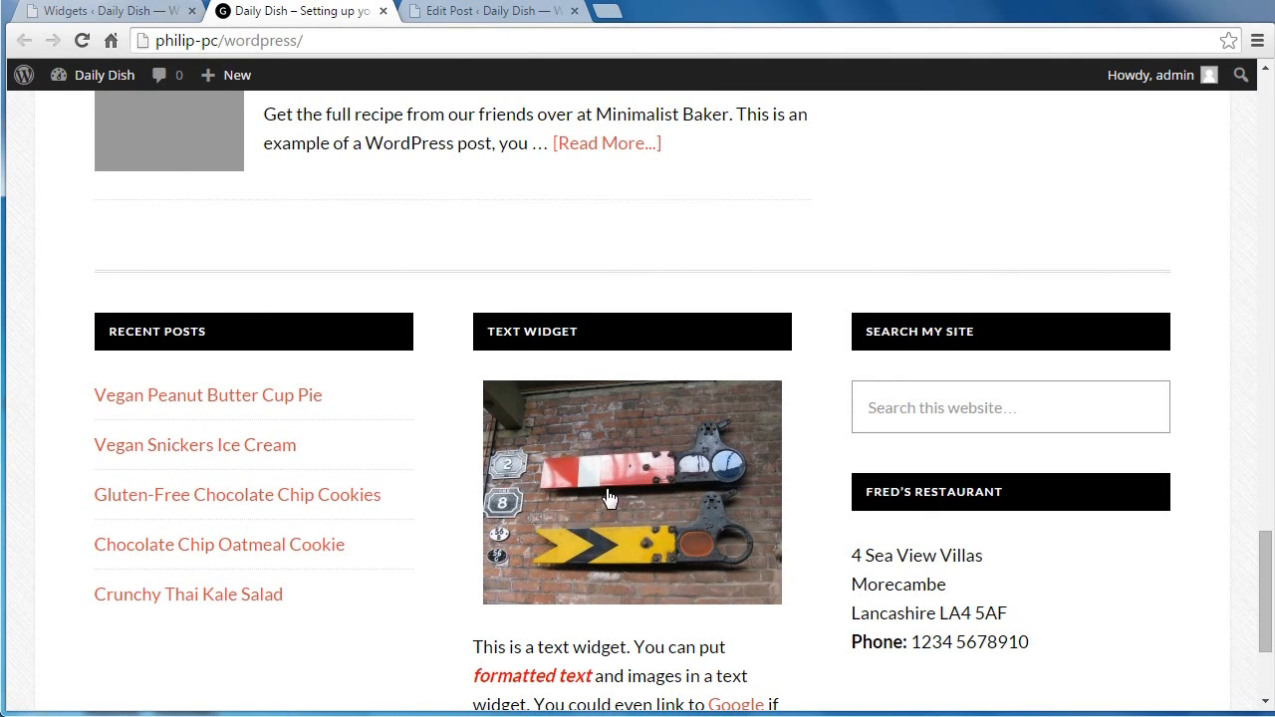
pyautogui.moveTo(1127, 633)
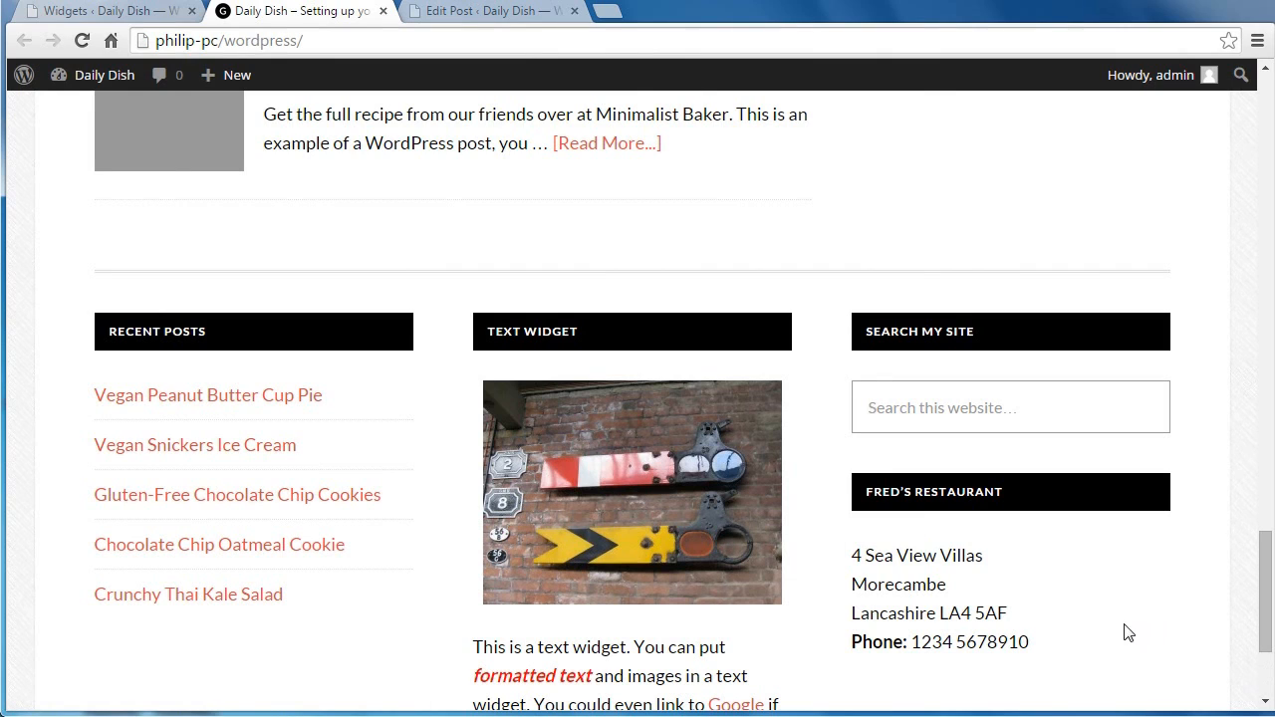